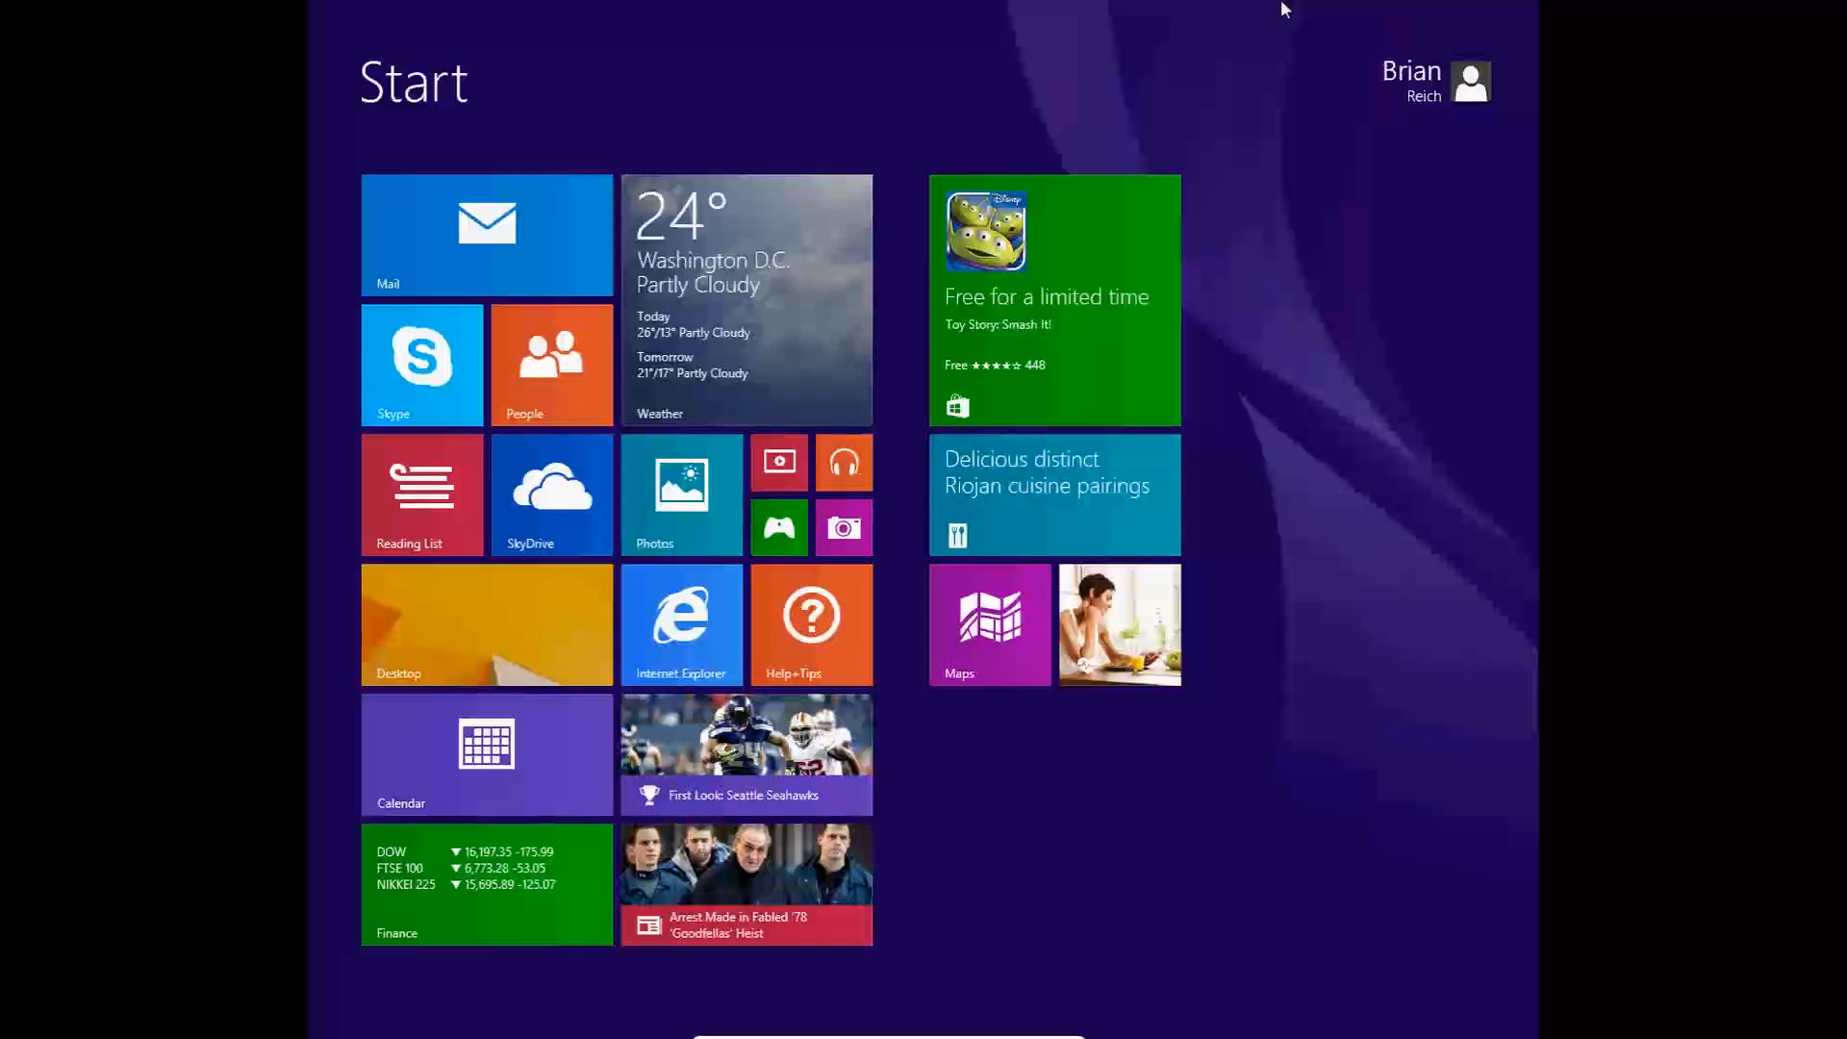
mouse_move(1302, 897)
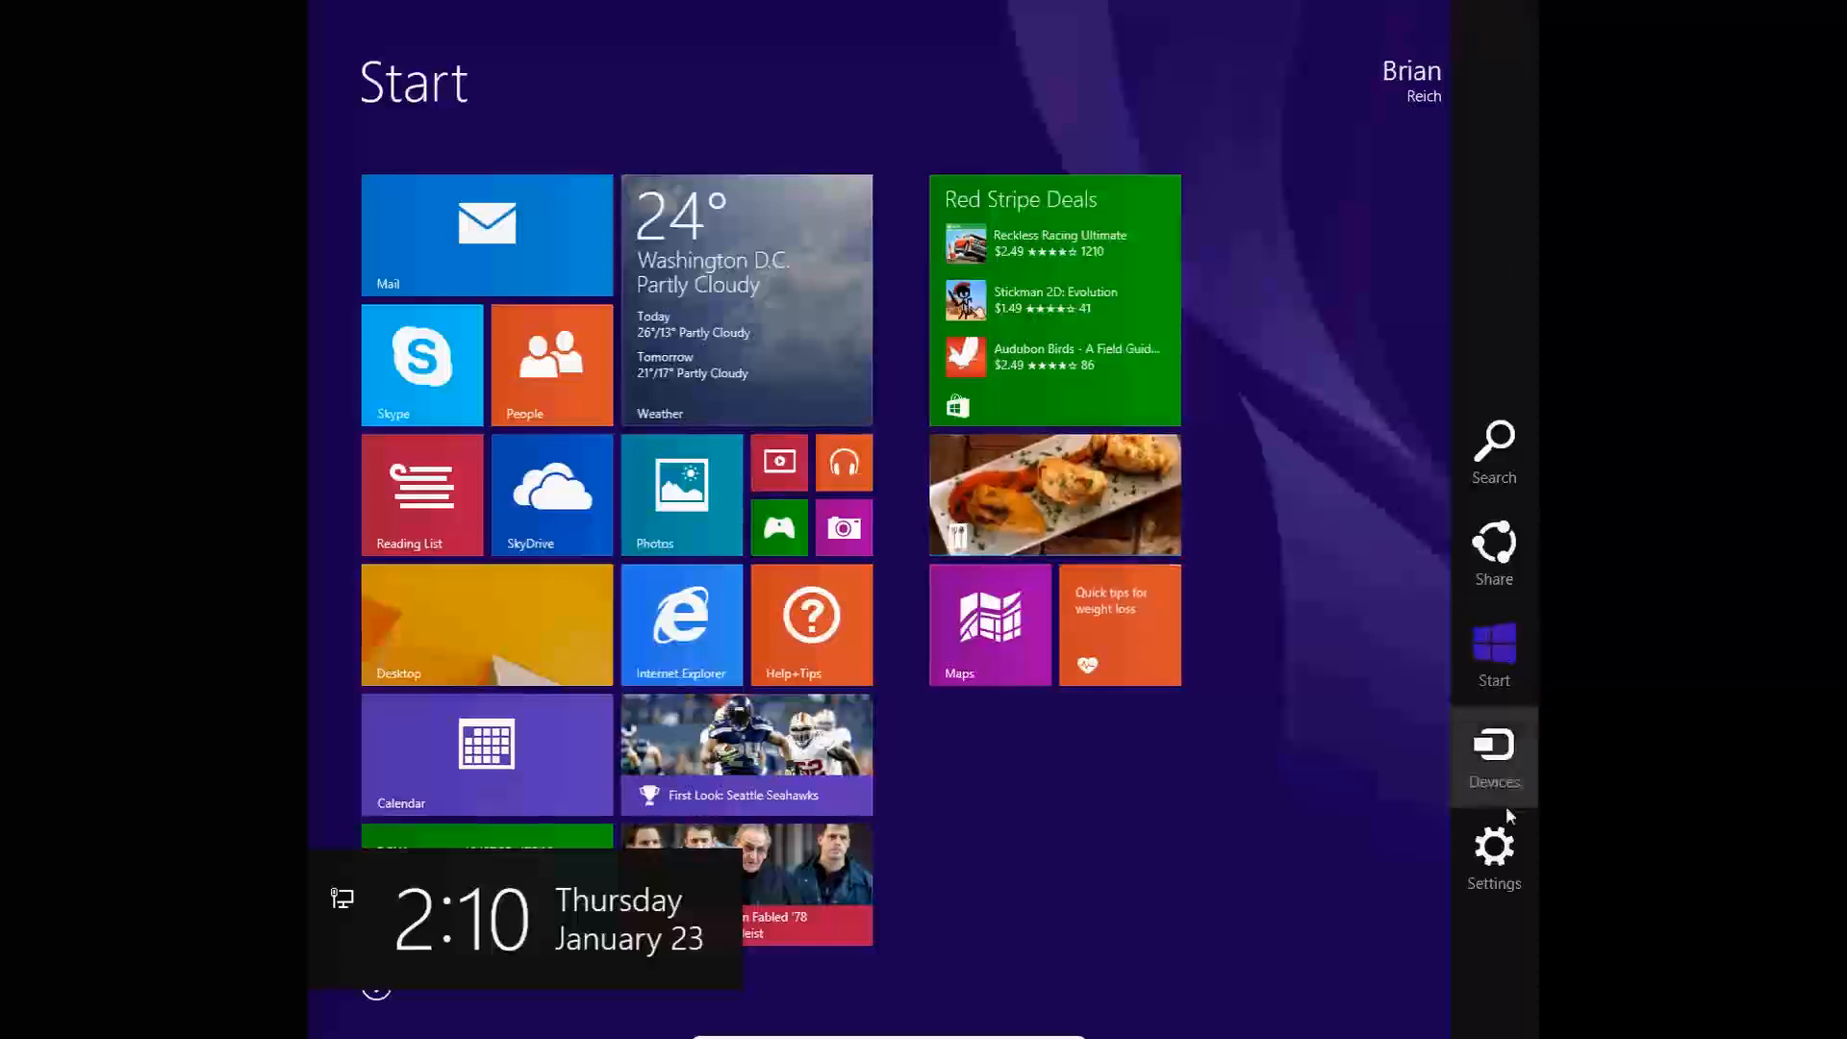
left_click(1492, 848)
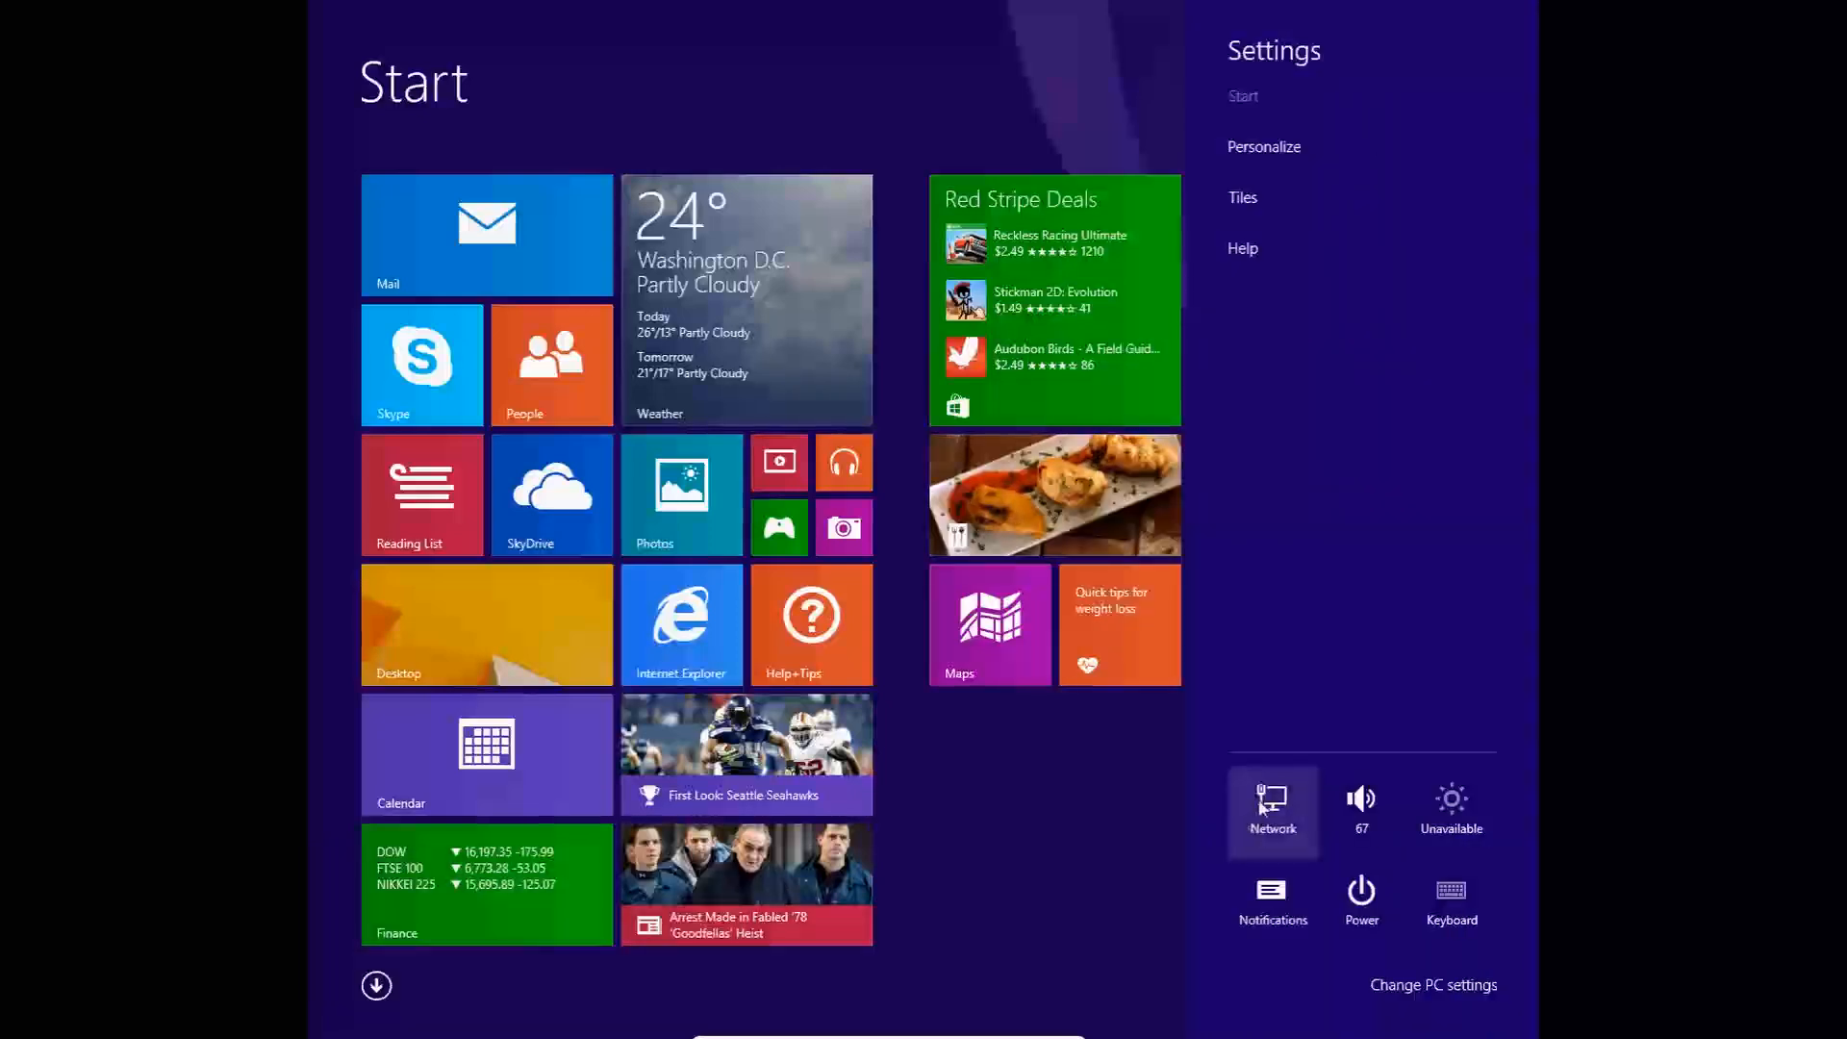
left_click(1271, 812)
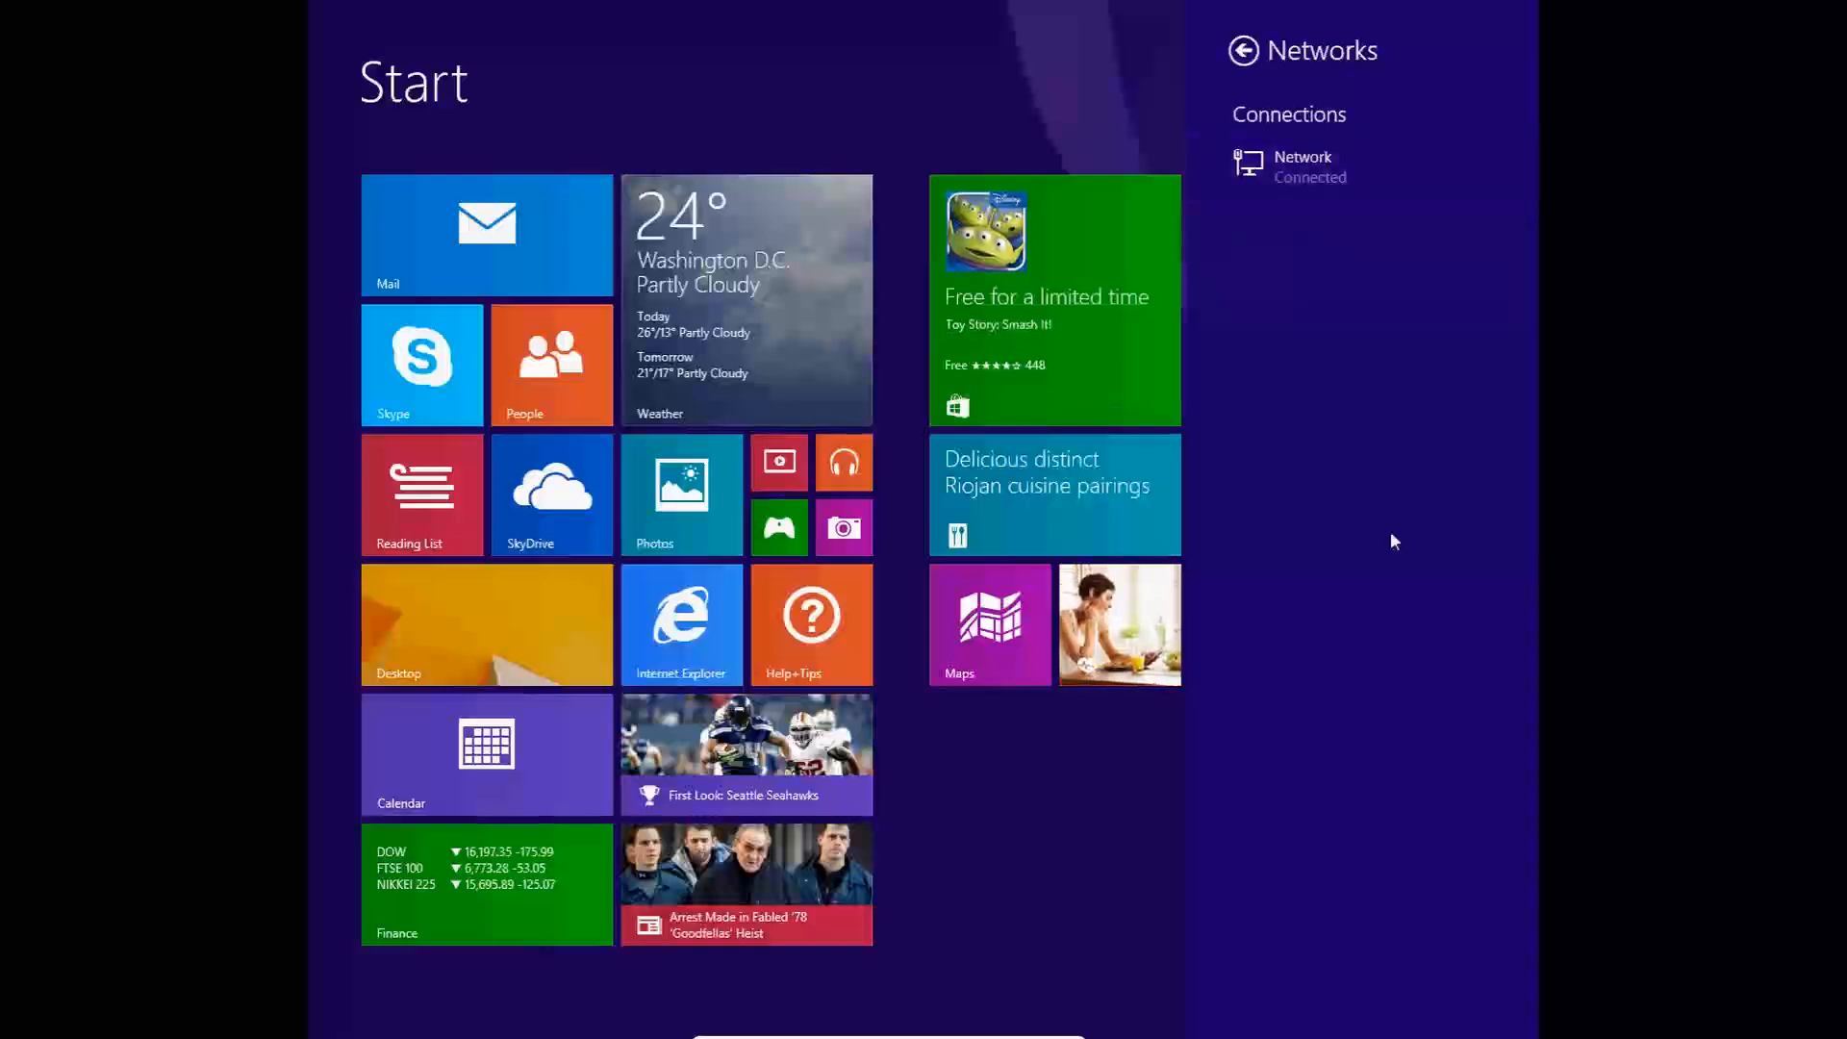
mouse_move(1222, 112)
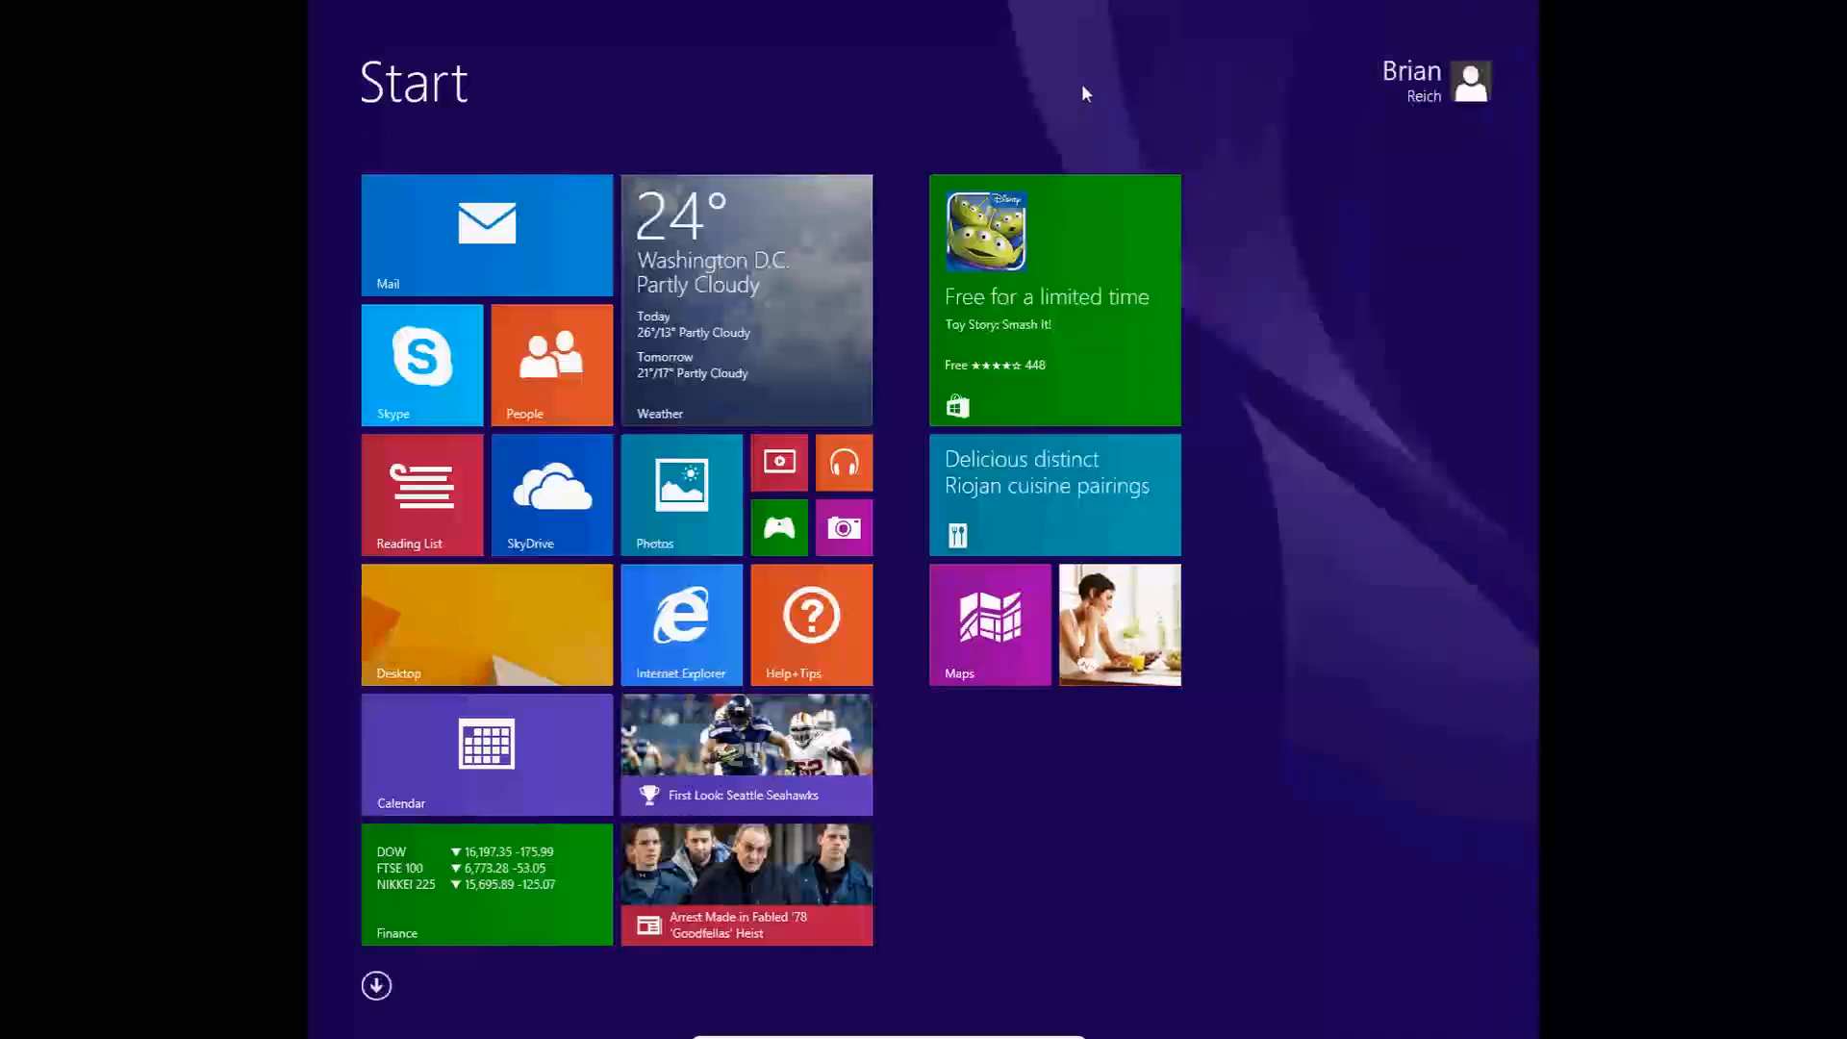
mouse_move(309, 857)
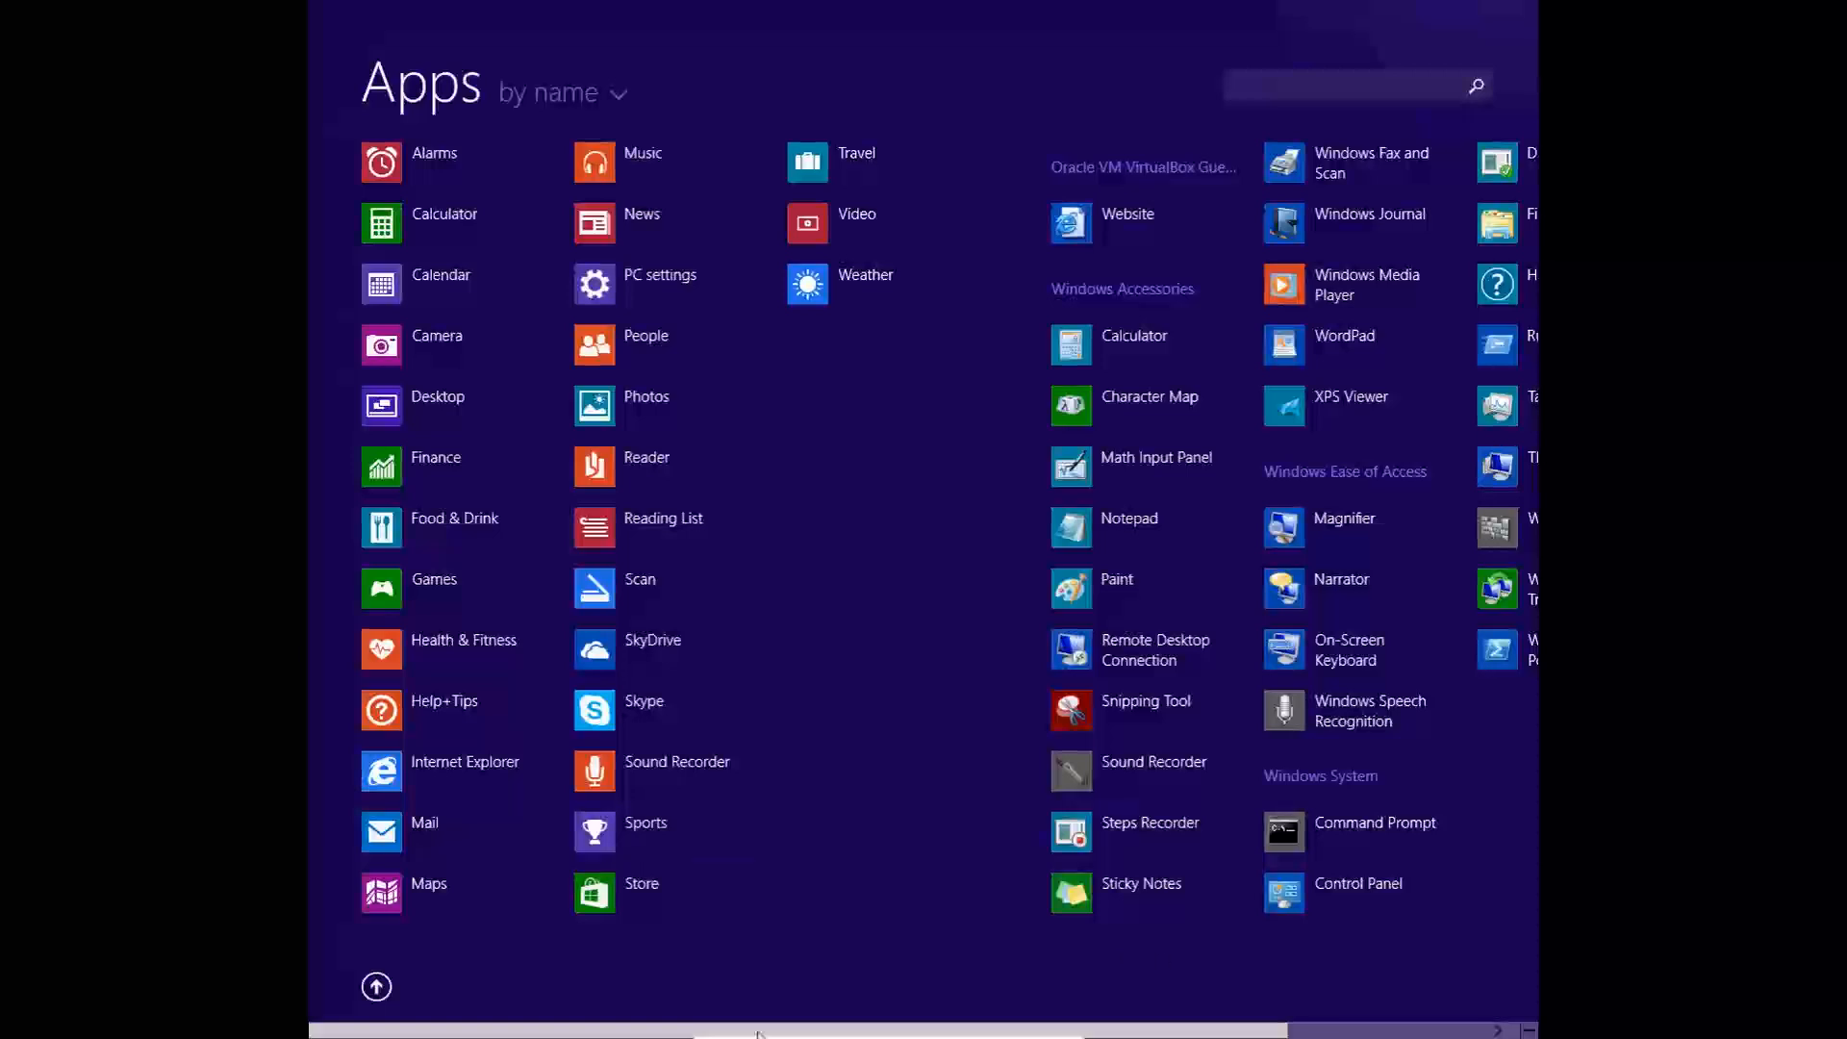
scroll("right", 3)
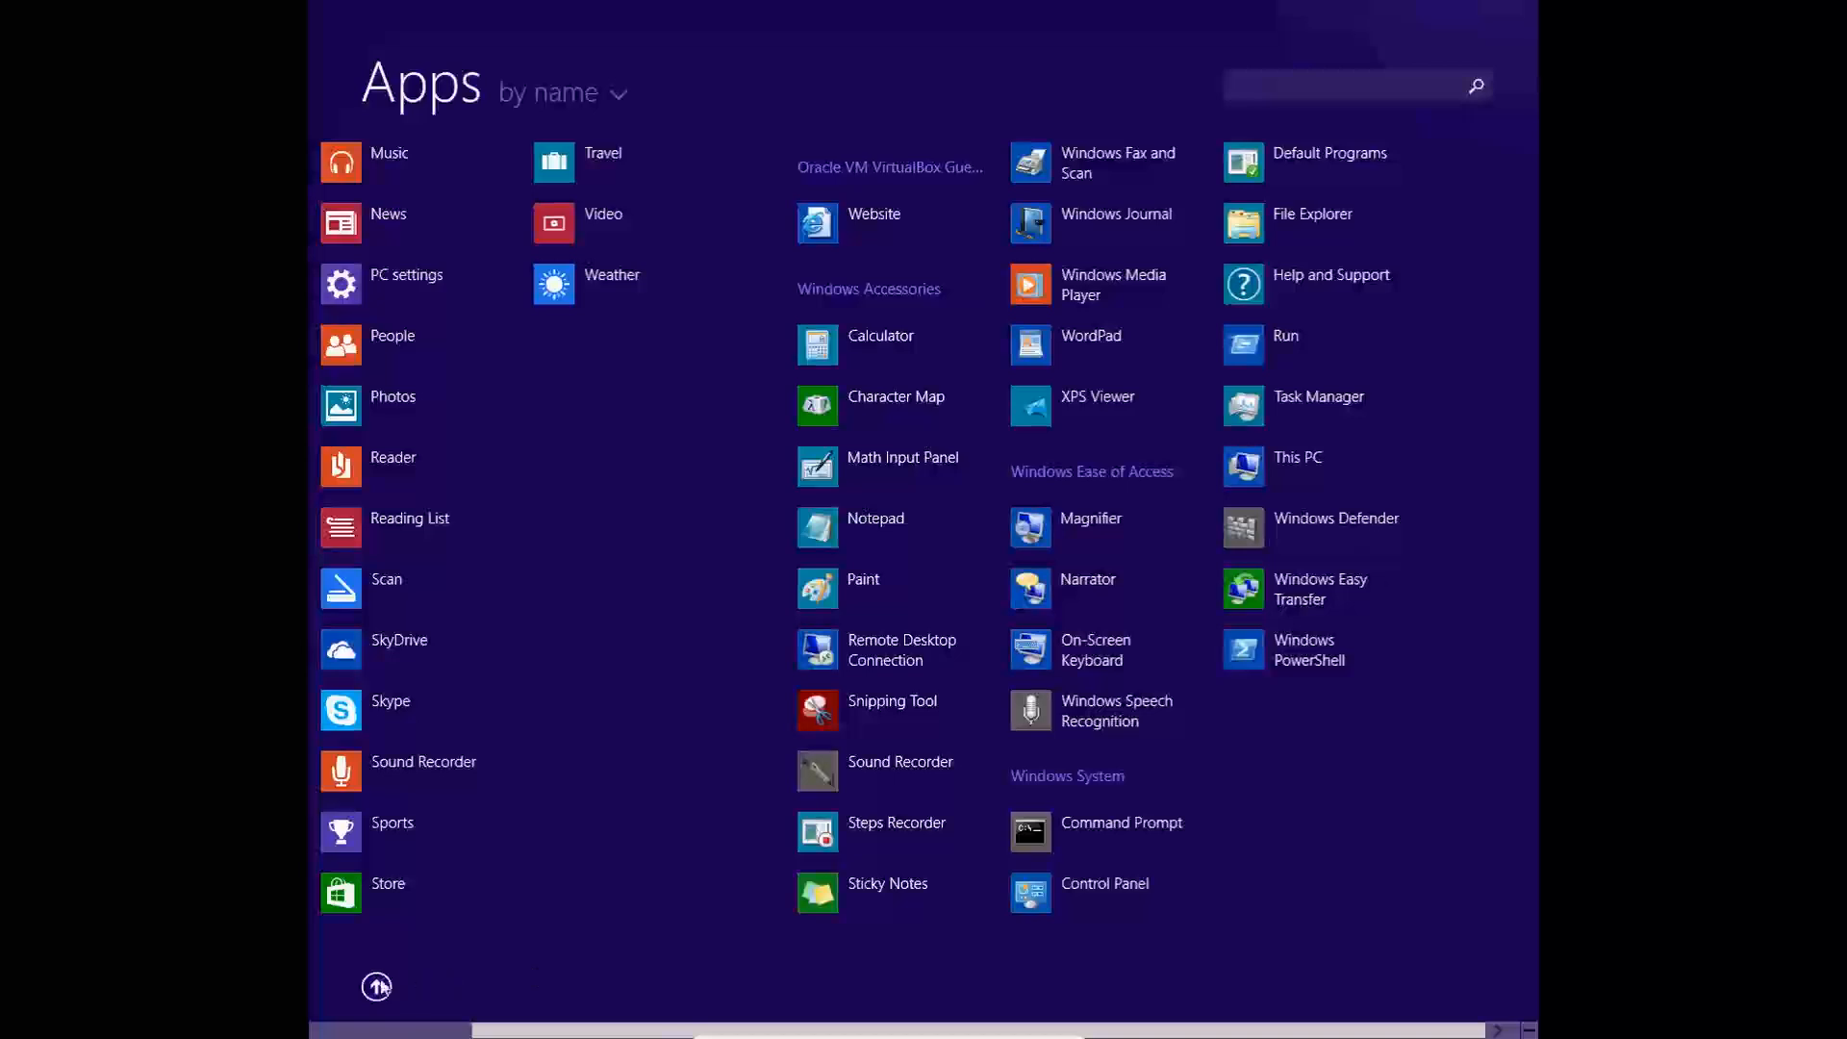
left_click(376, 986)
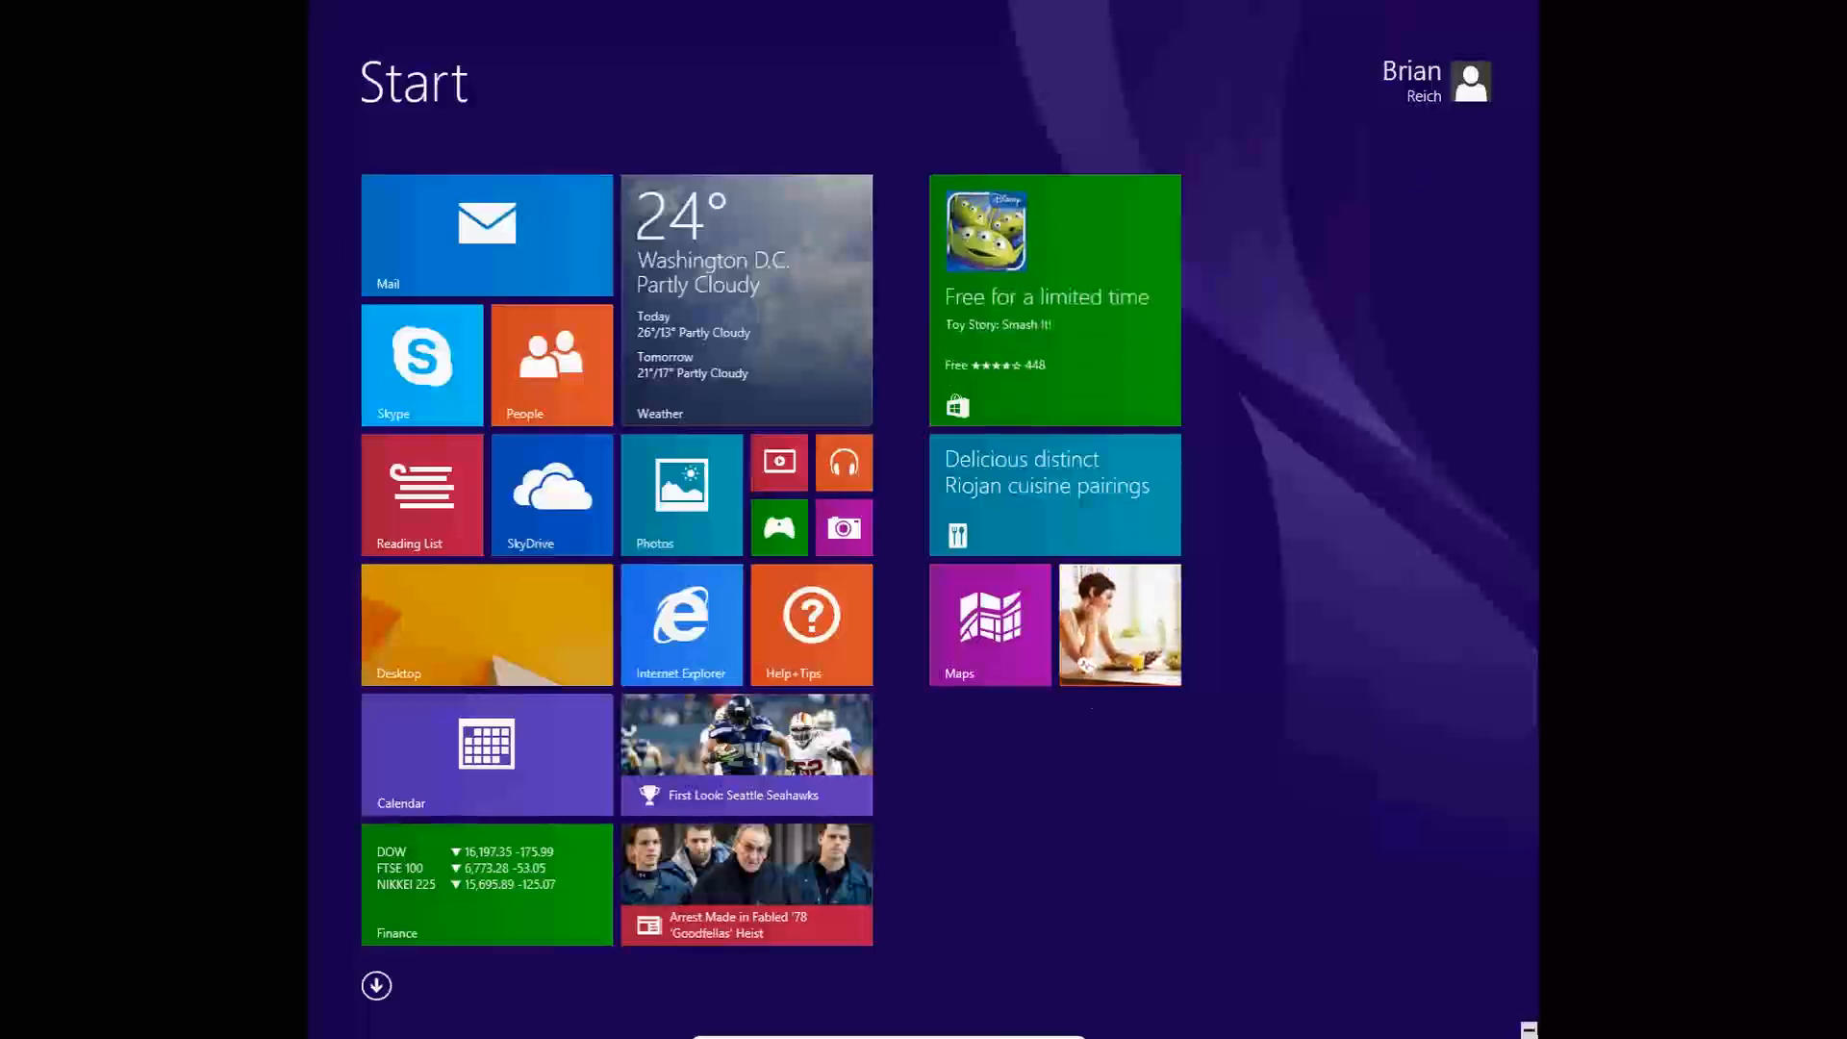
mouse_move(1837, 519)
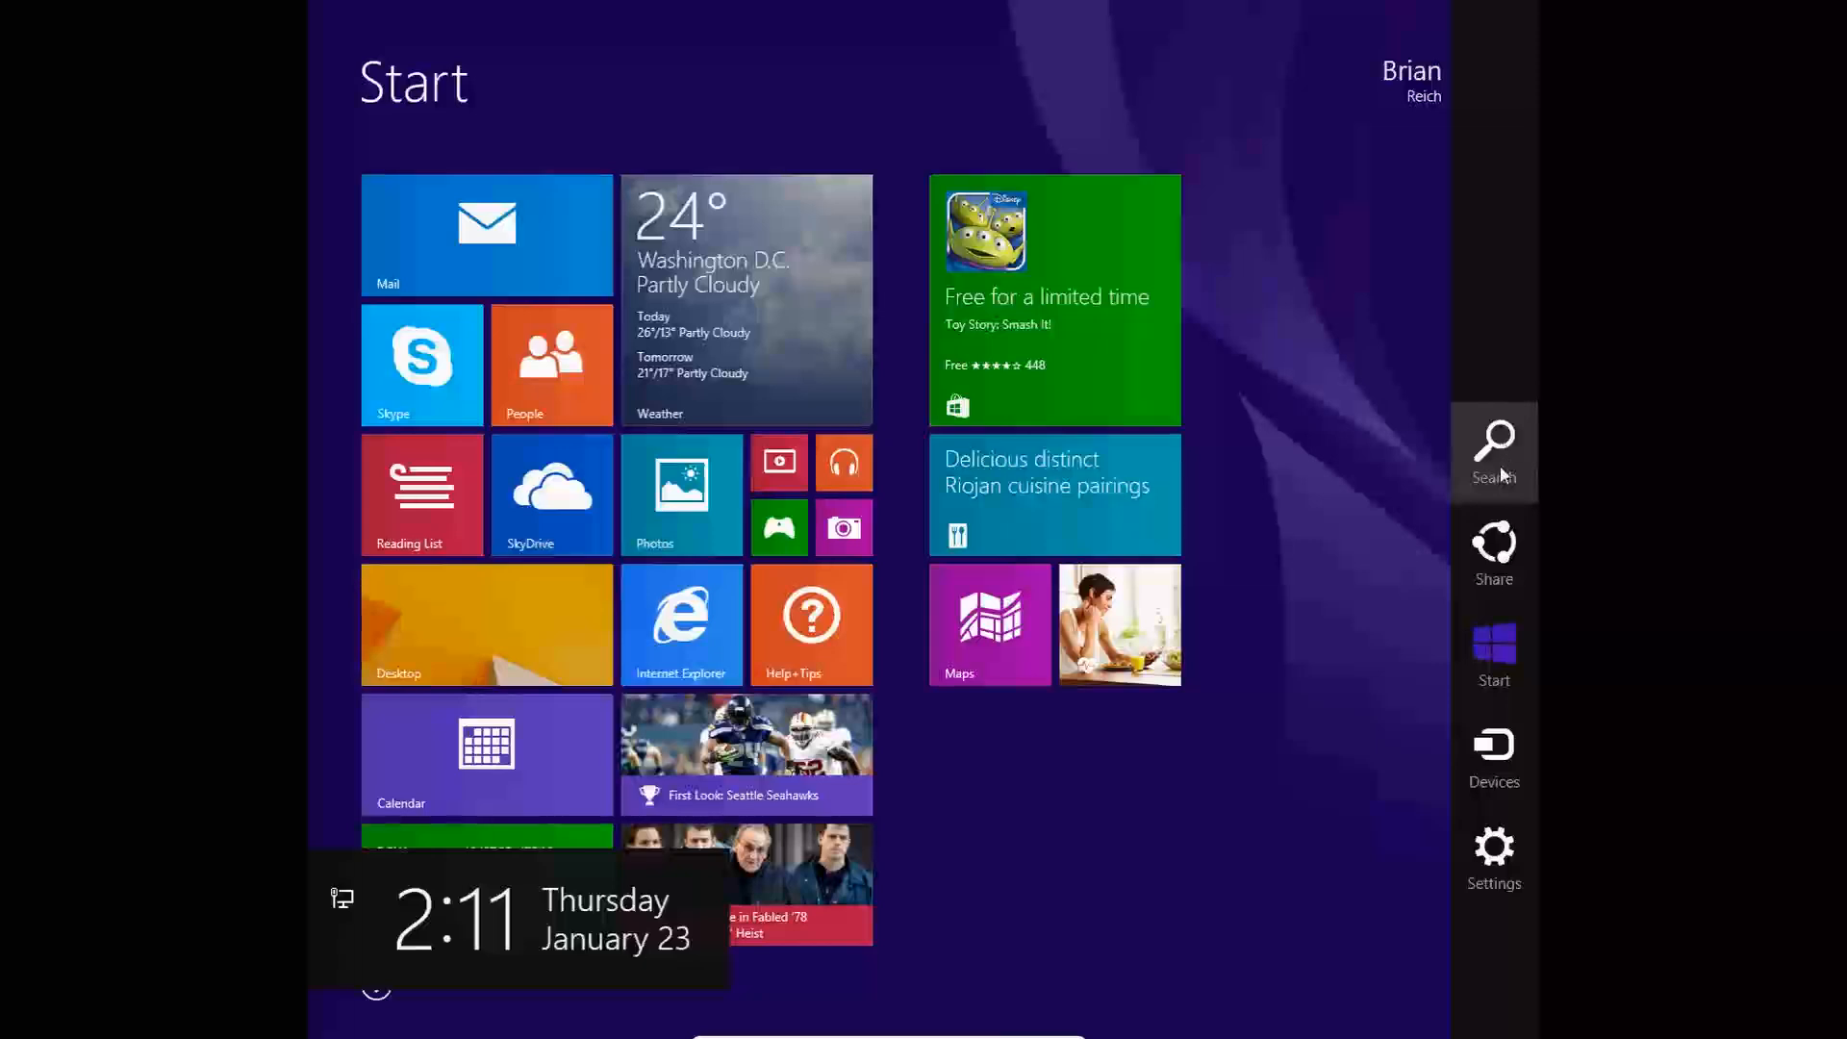
Search for 'control panel' and launch Control Panel from the results
left_click(1491, 447)
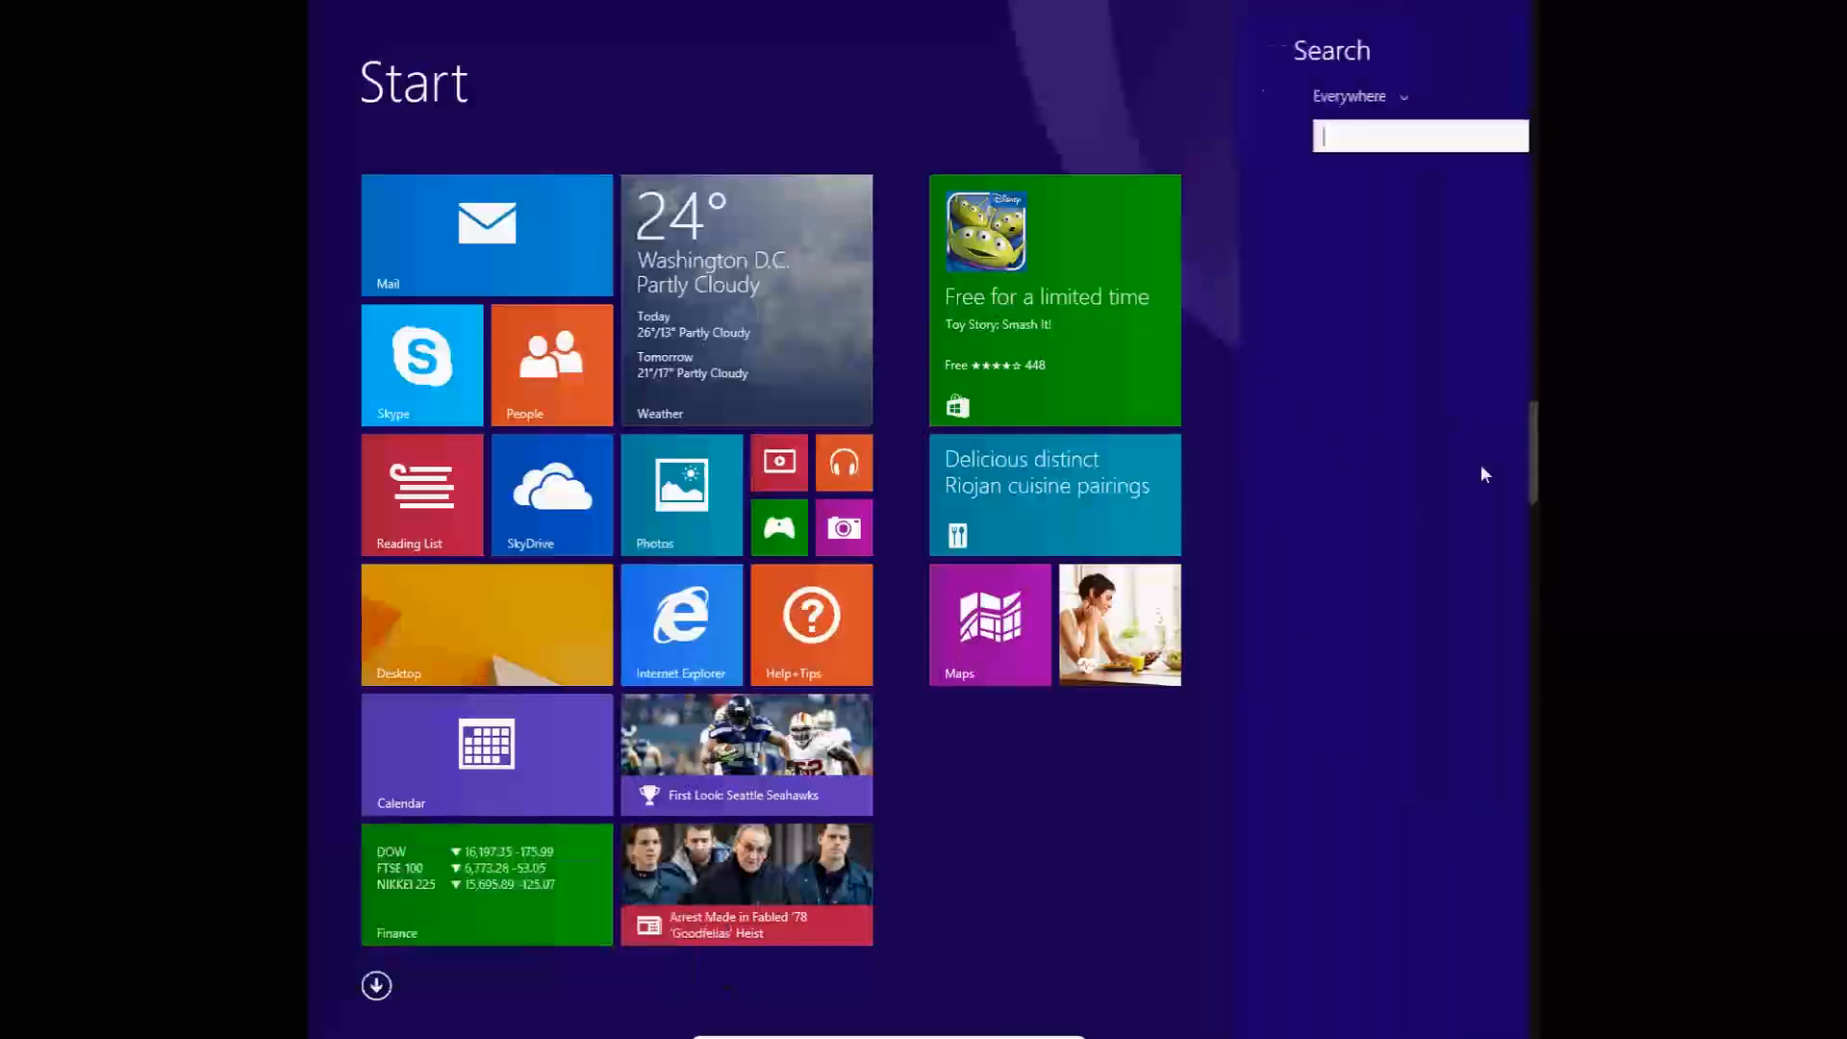
type("control Panel")
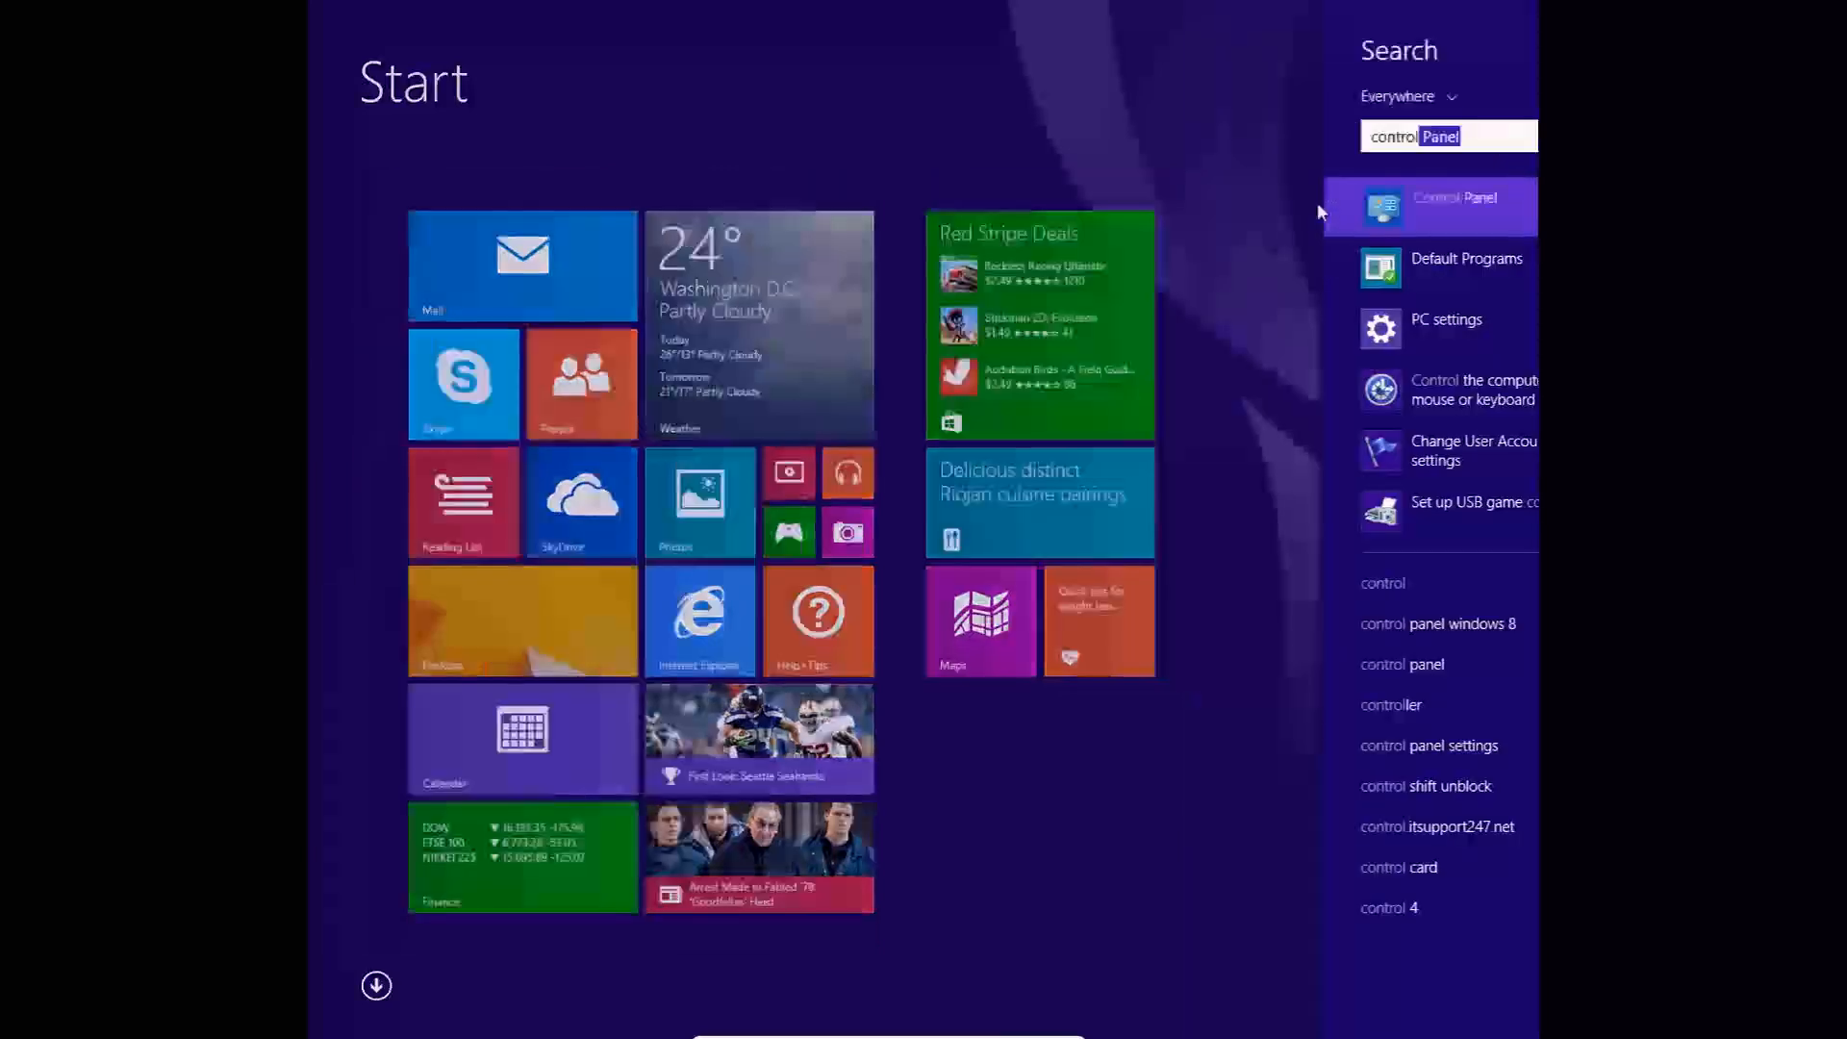
left_click(1454, 206)
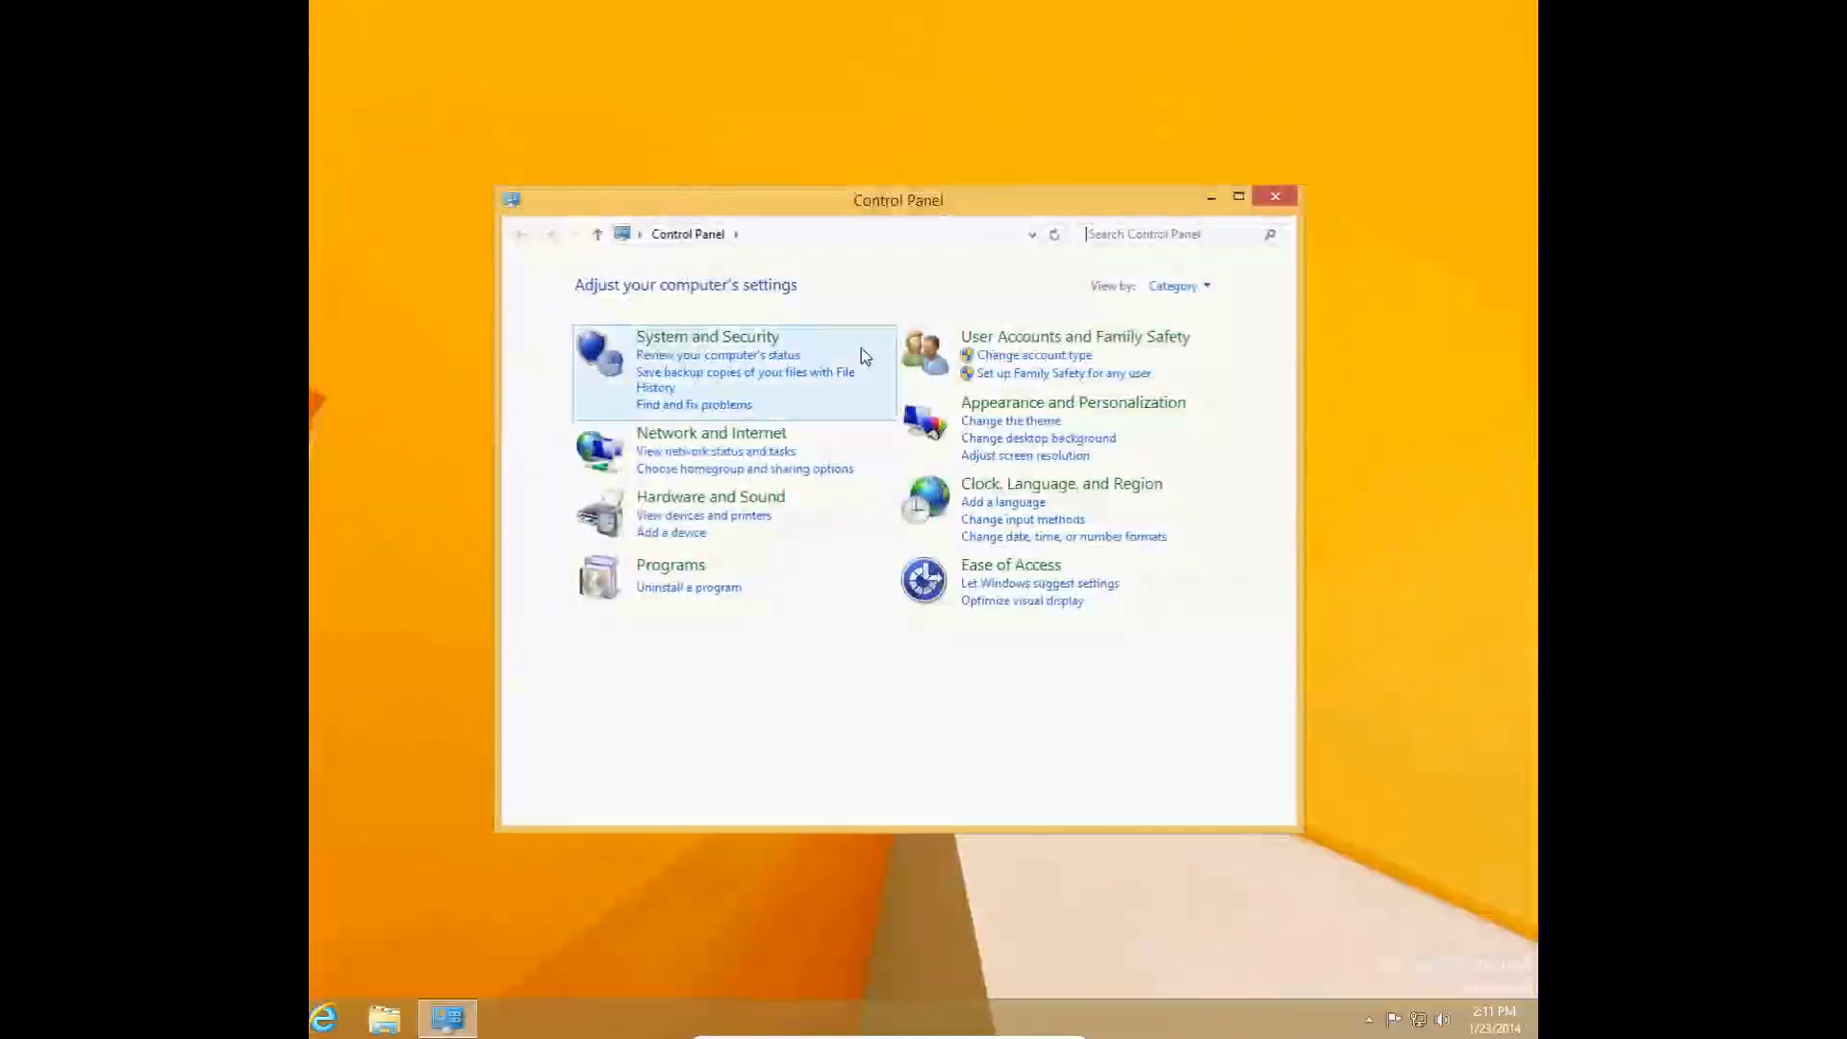
Go via Network and Internet and Network and Sharing Center to adapter settings, selecting Ethernet
left_click(710, 432)
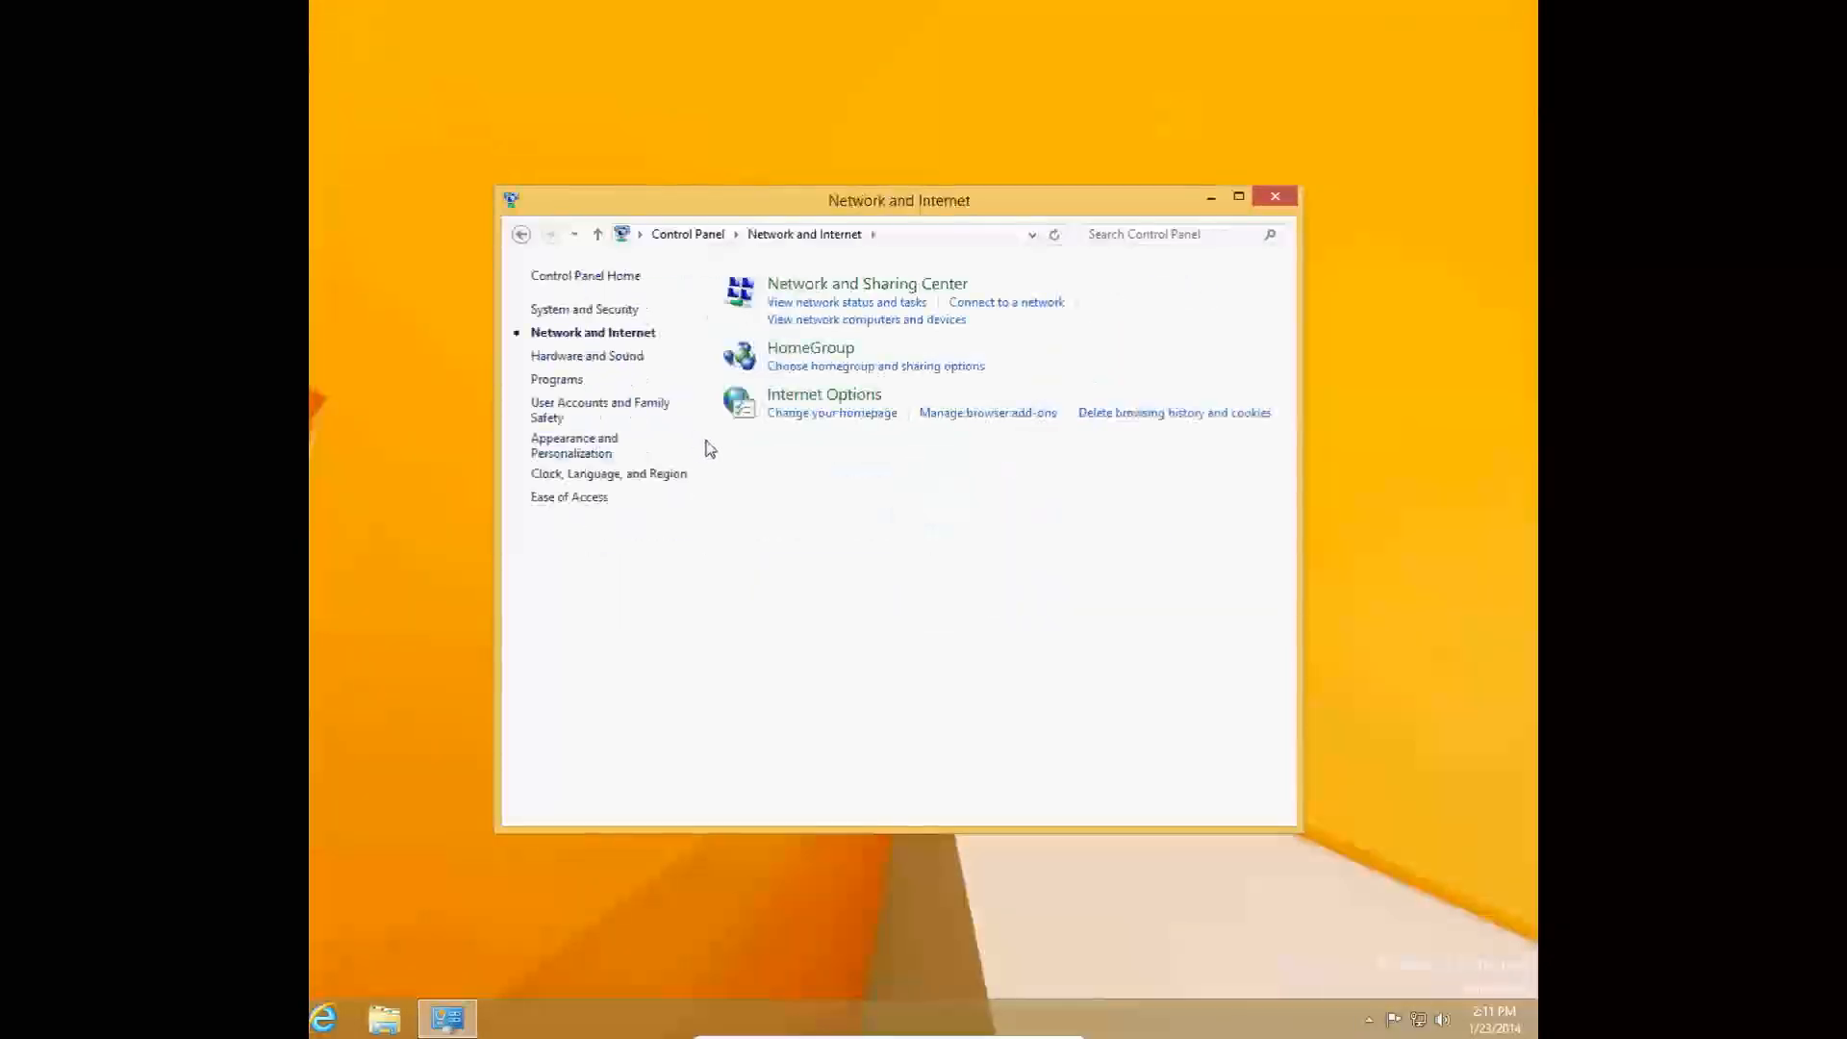
mouse_move(866, 283)
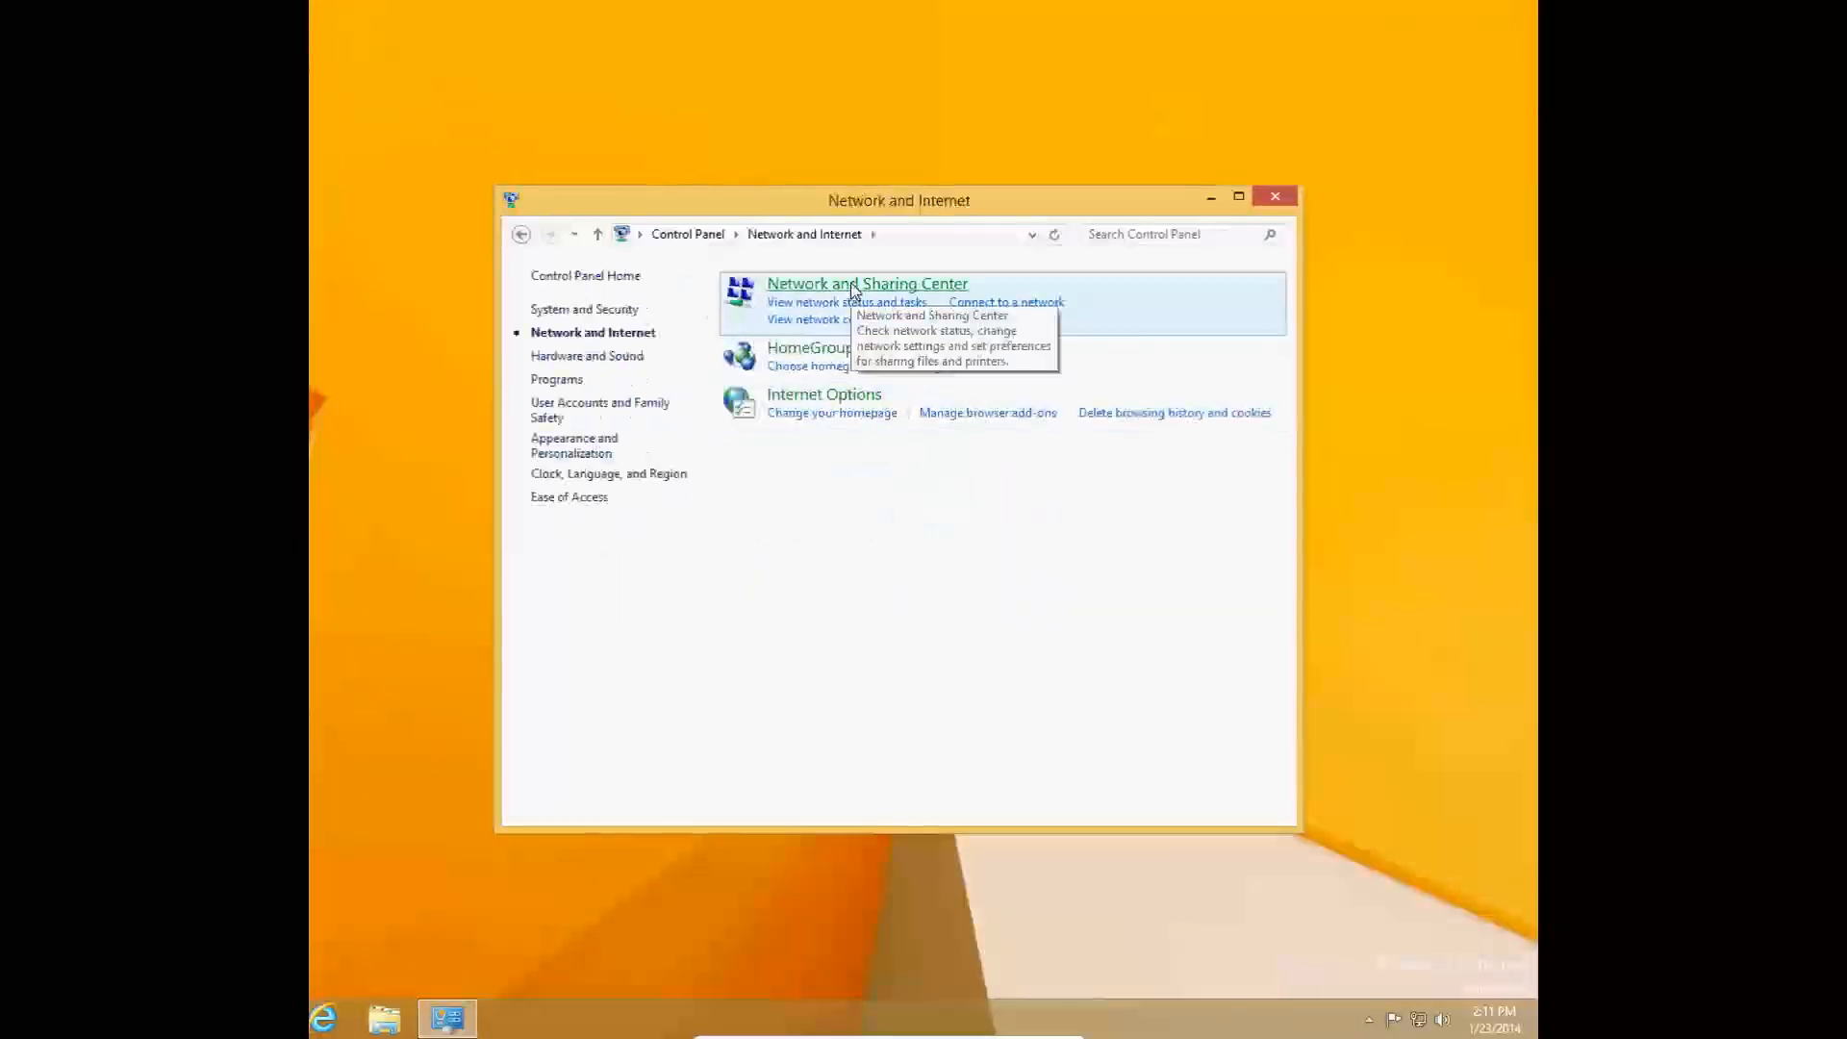
left_click(865, 283)
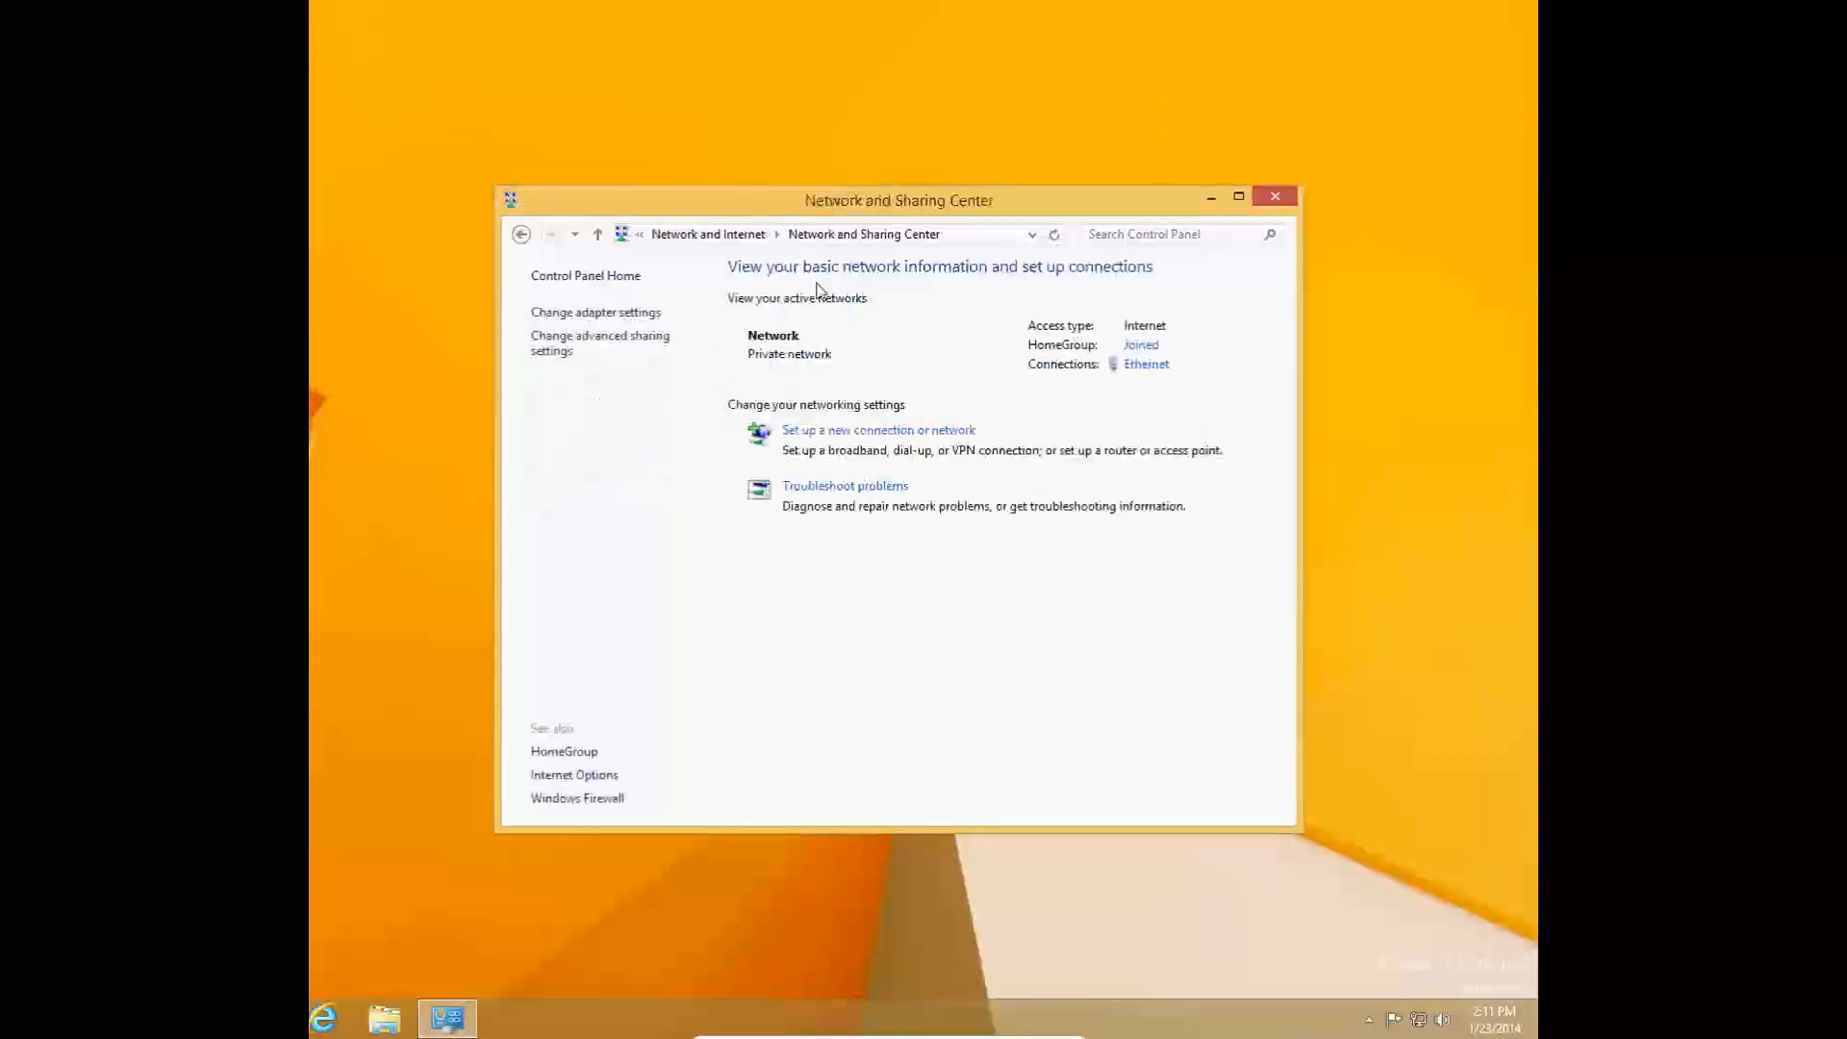
left_click(594, 310)
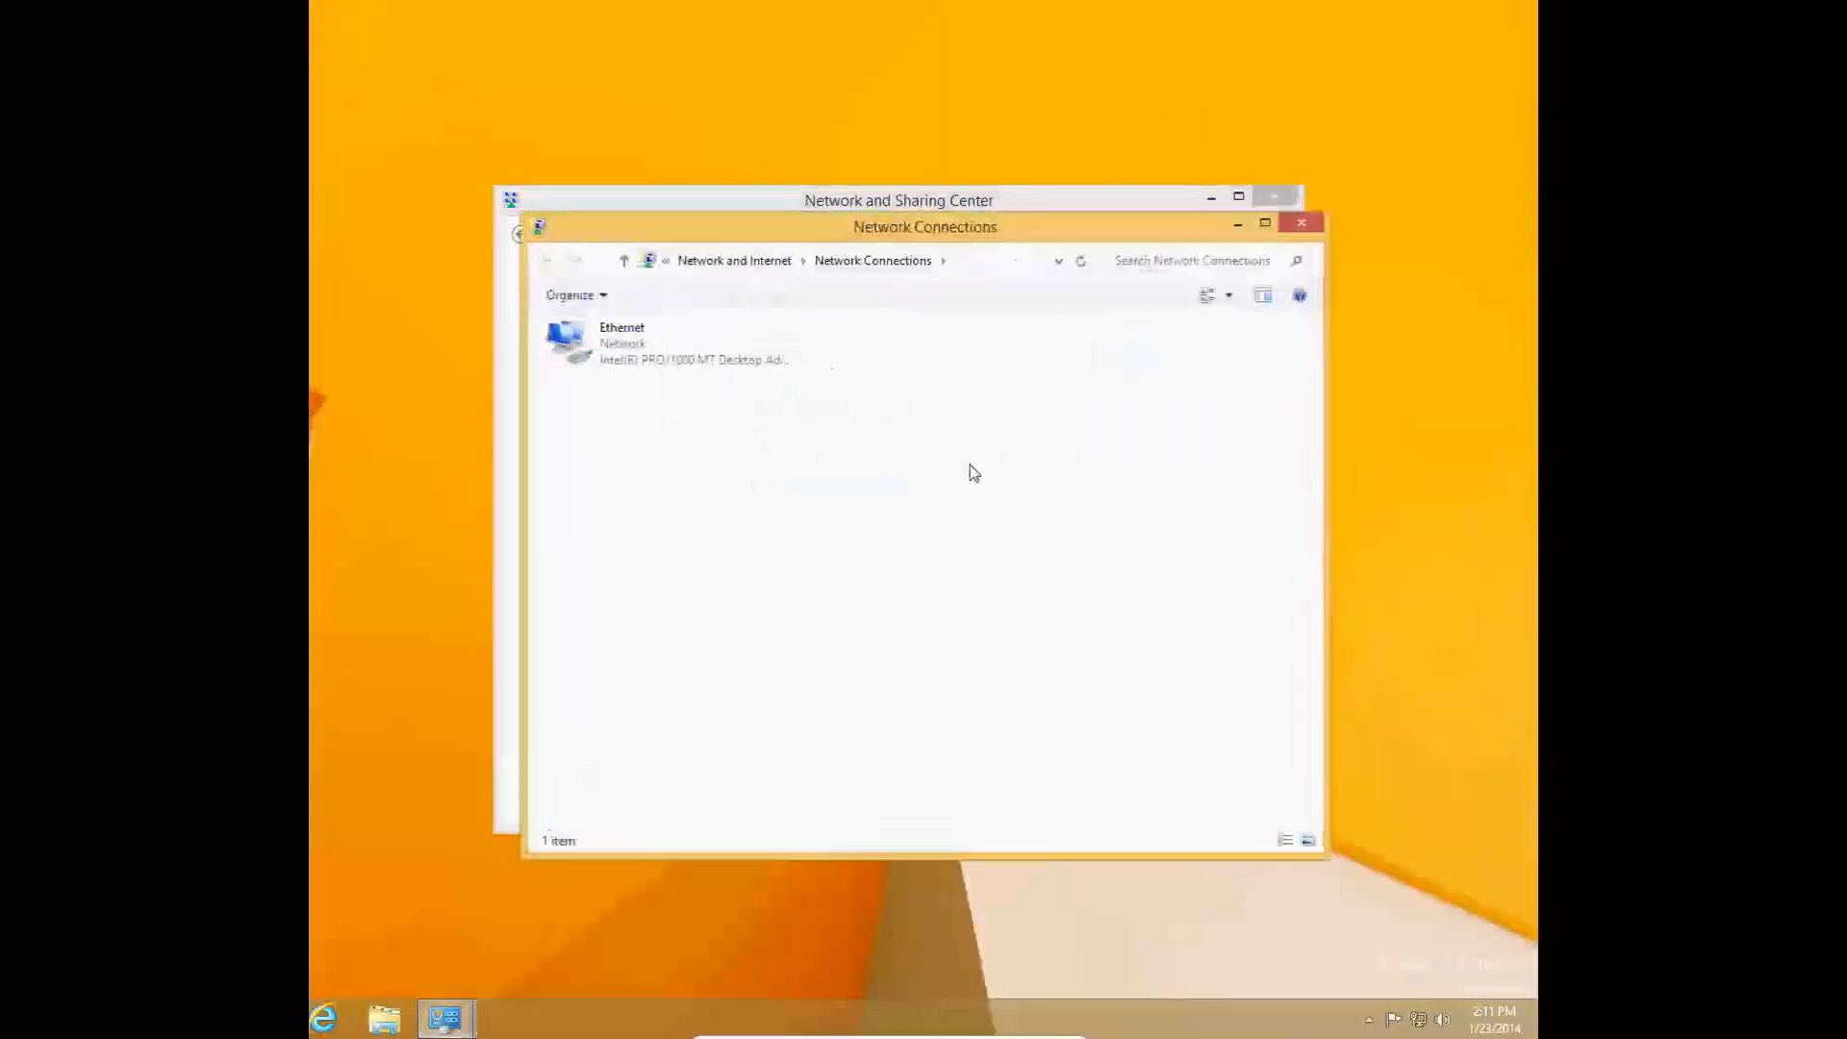
mouse_move(634, 211)
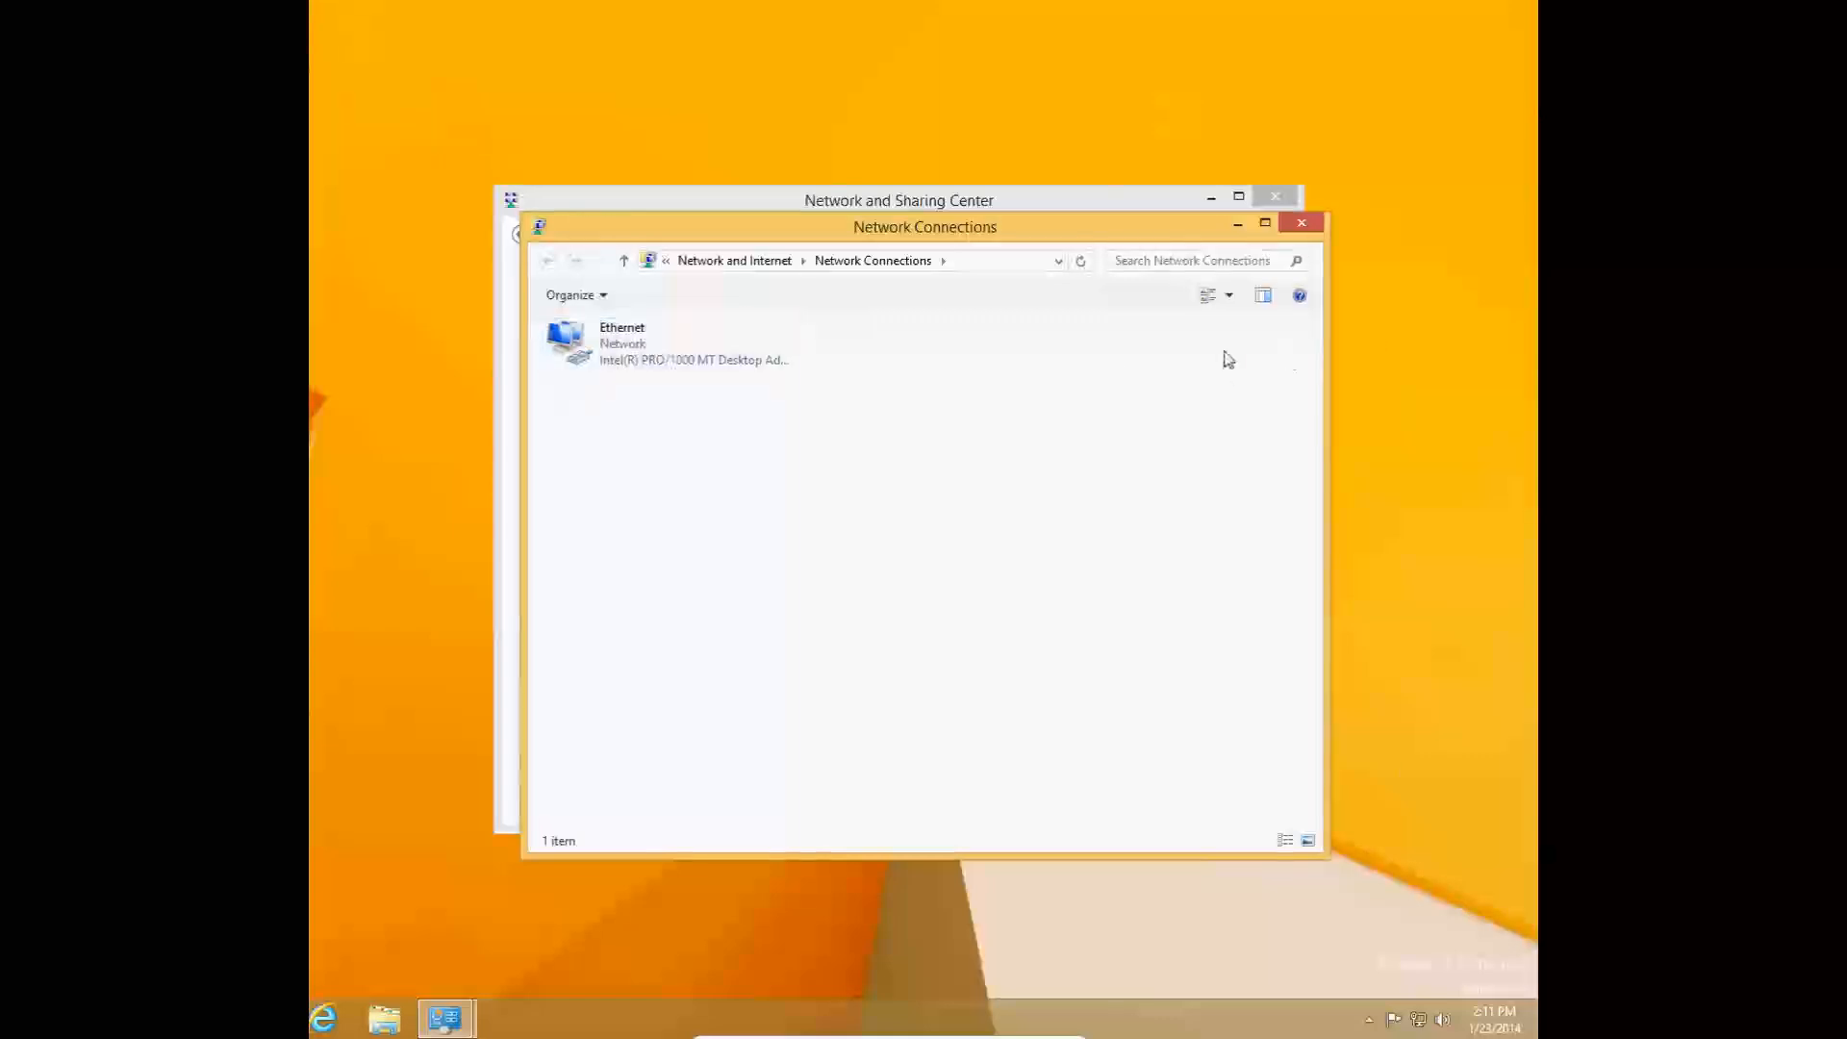
mouse_move(922, 339)
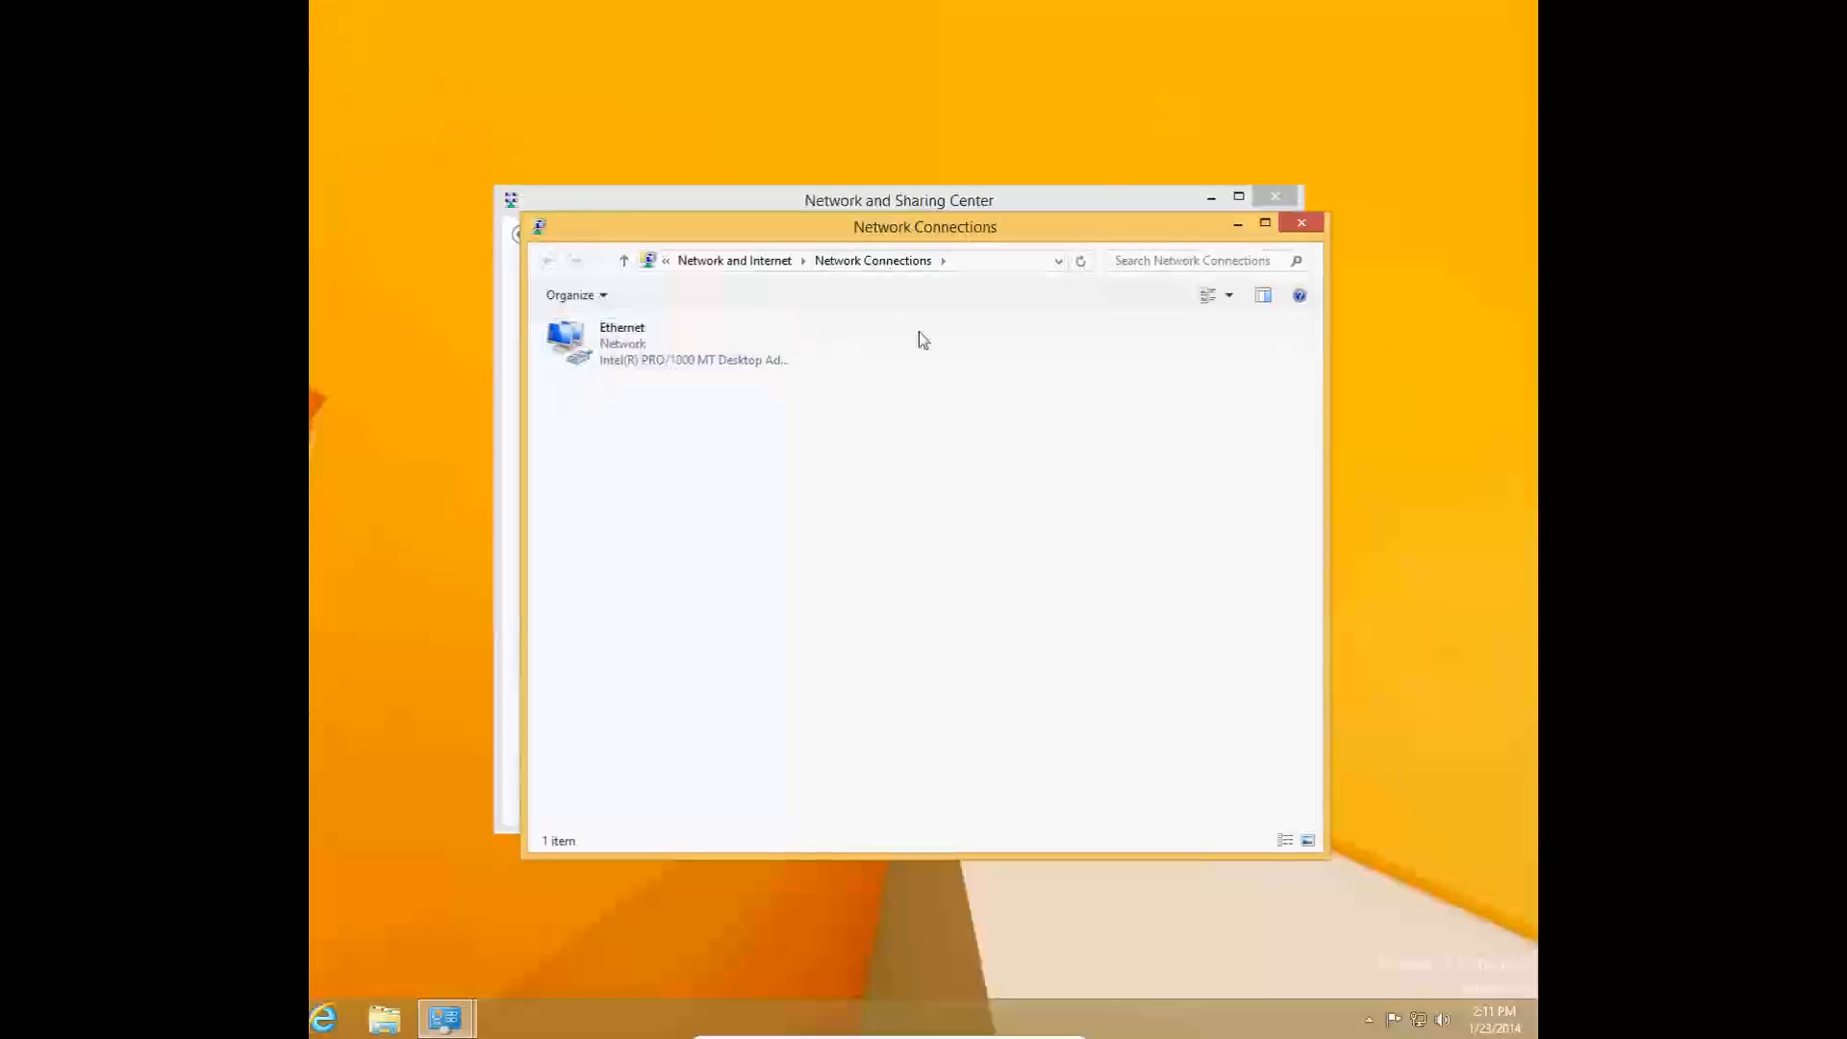
mouse_move(899, 802)
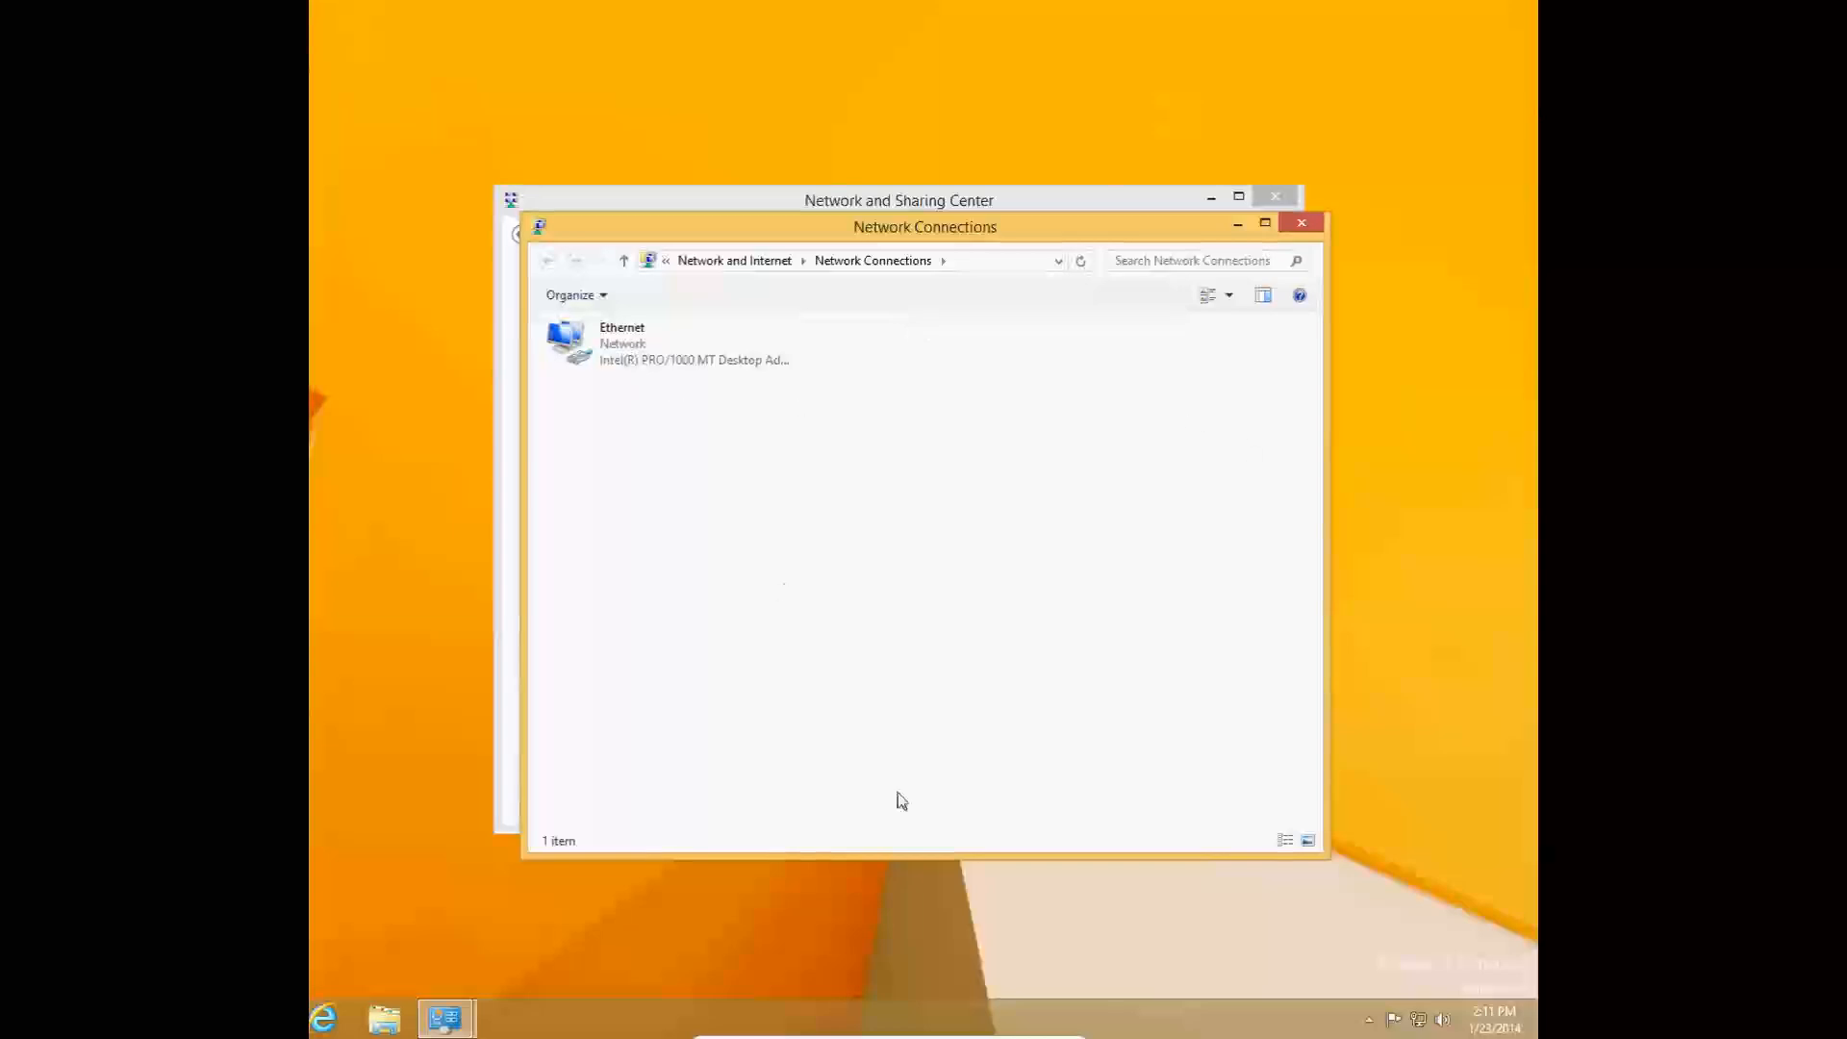
mouse_move(694, 397)
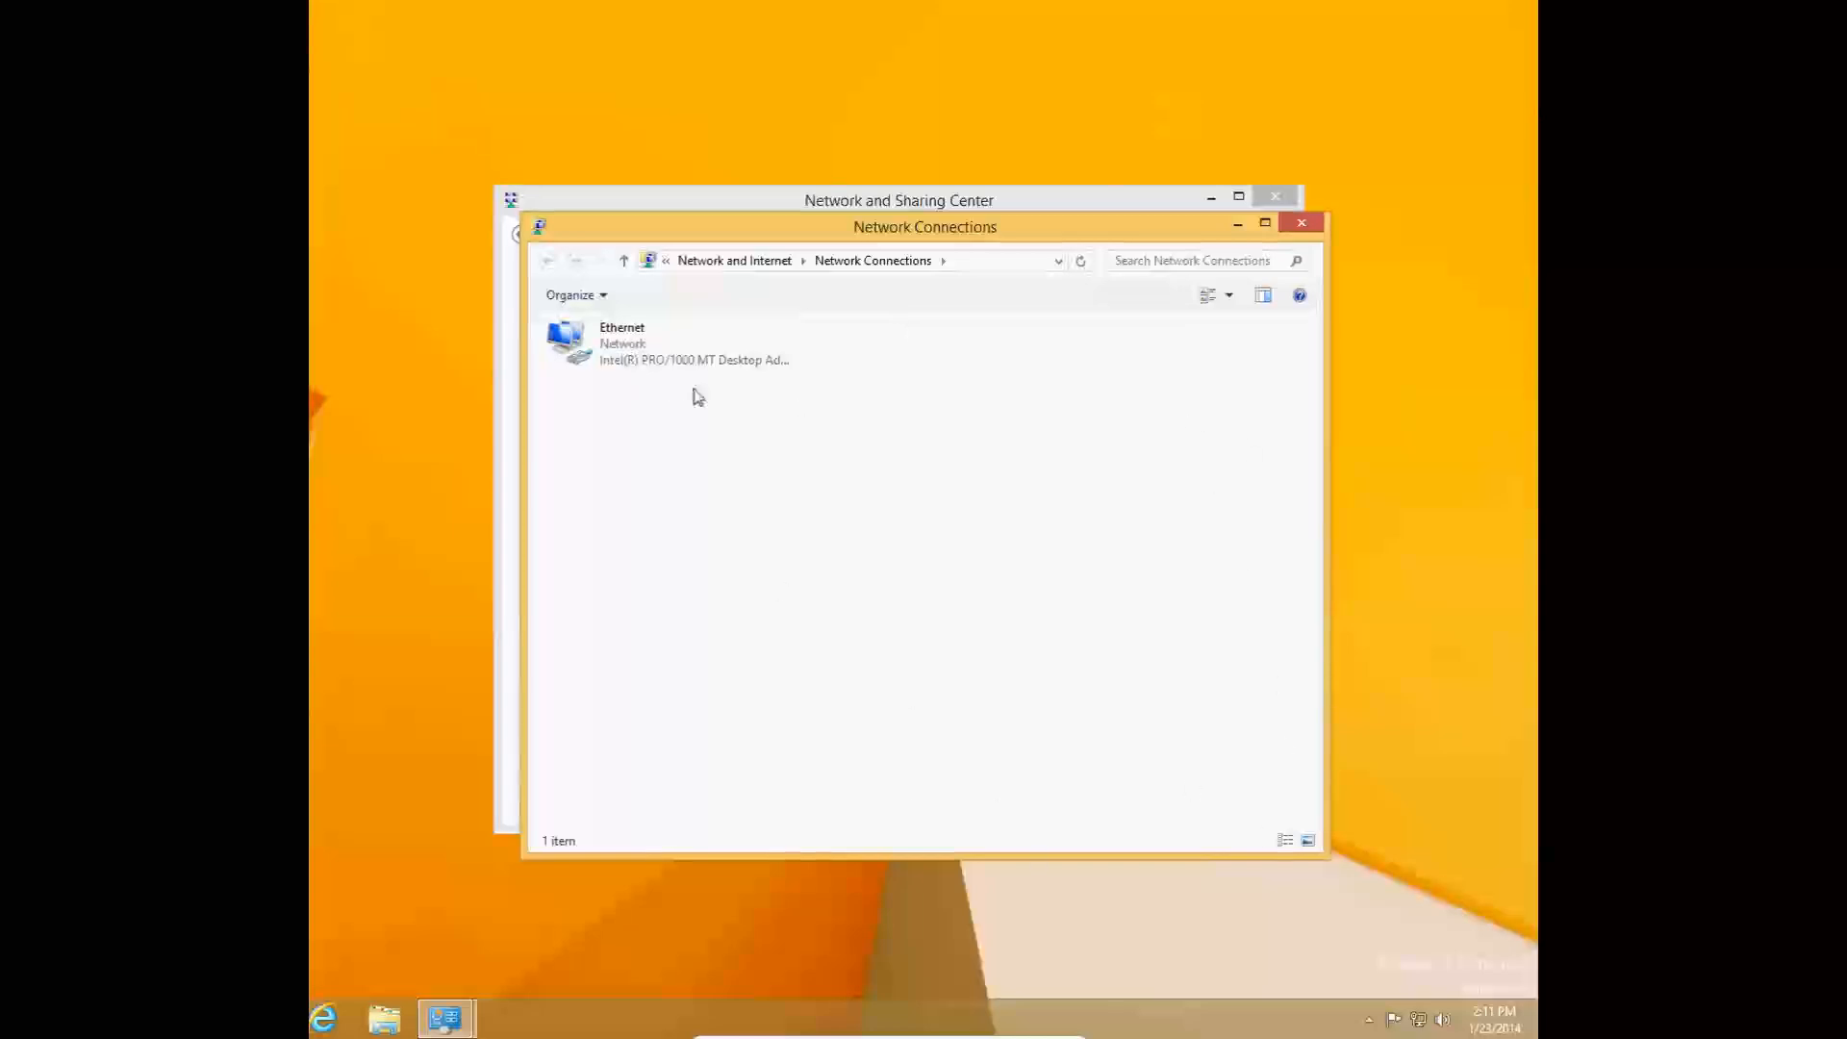
left_click(660, 343)
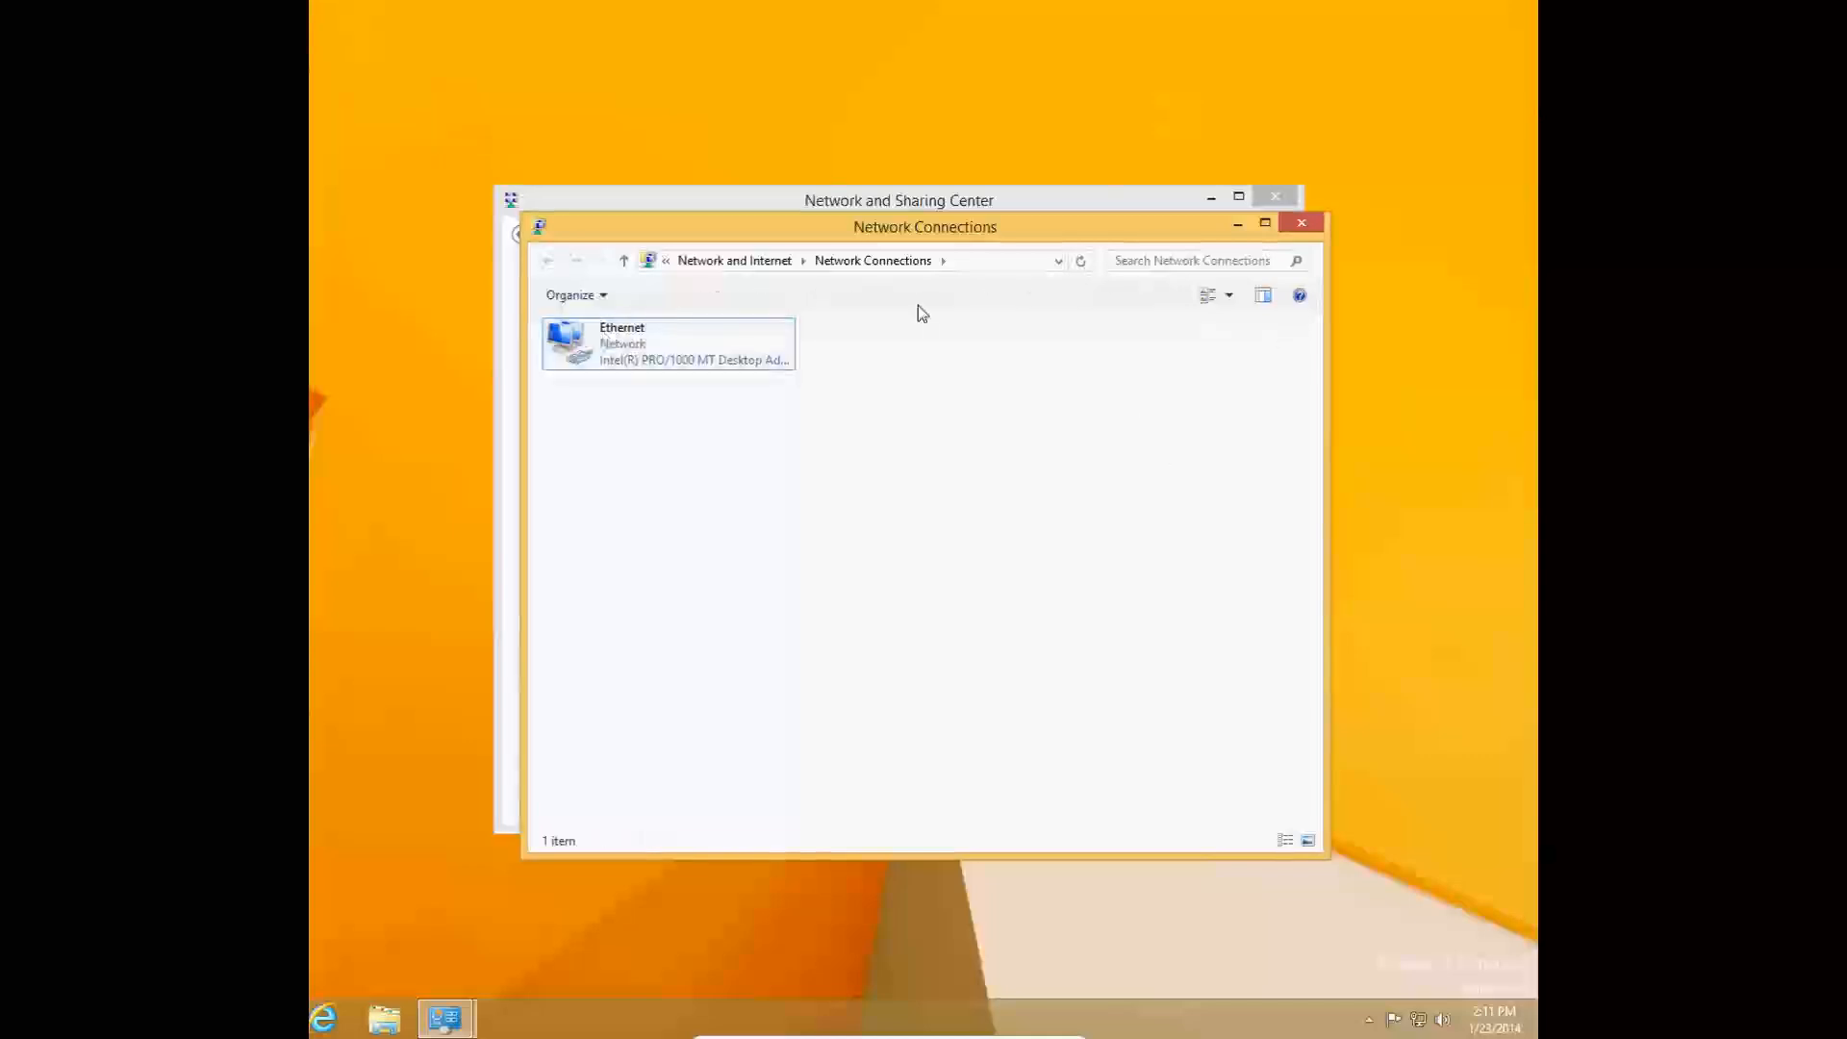
mouse_move(896, 477)
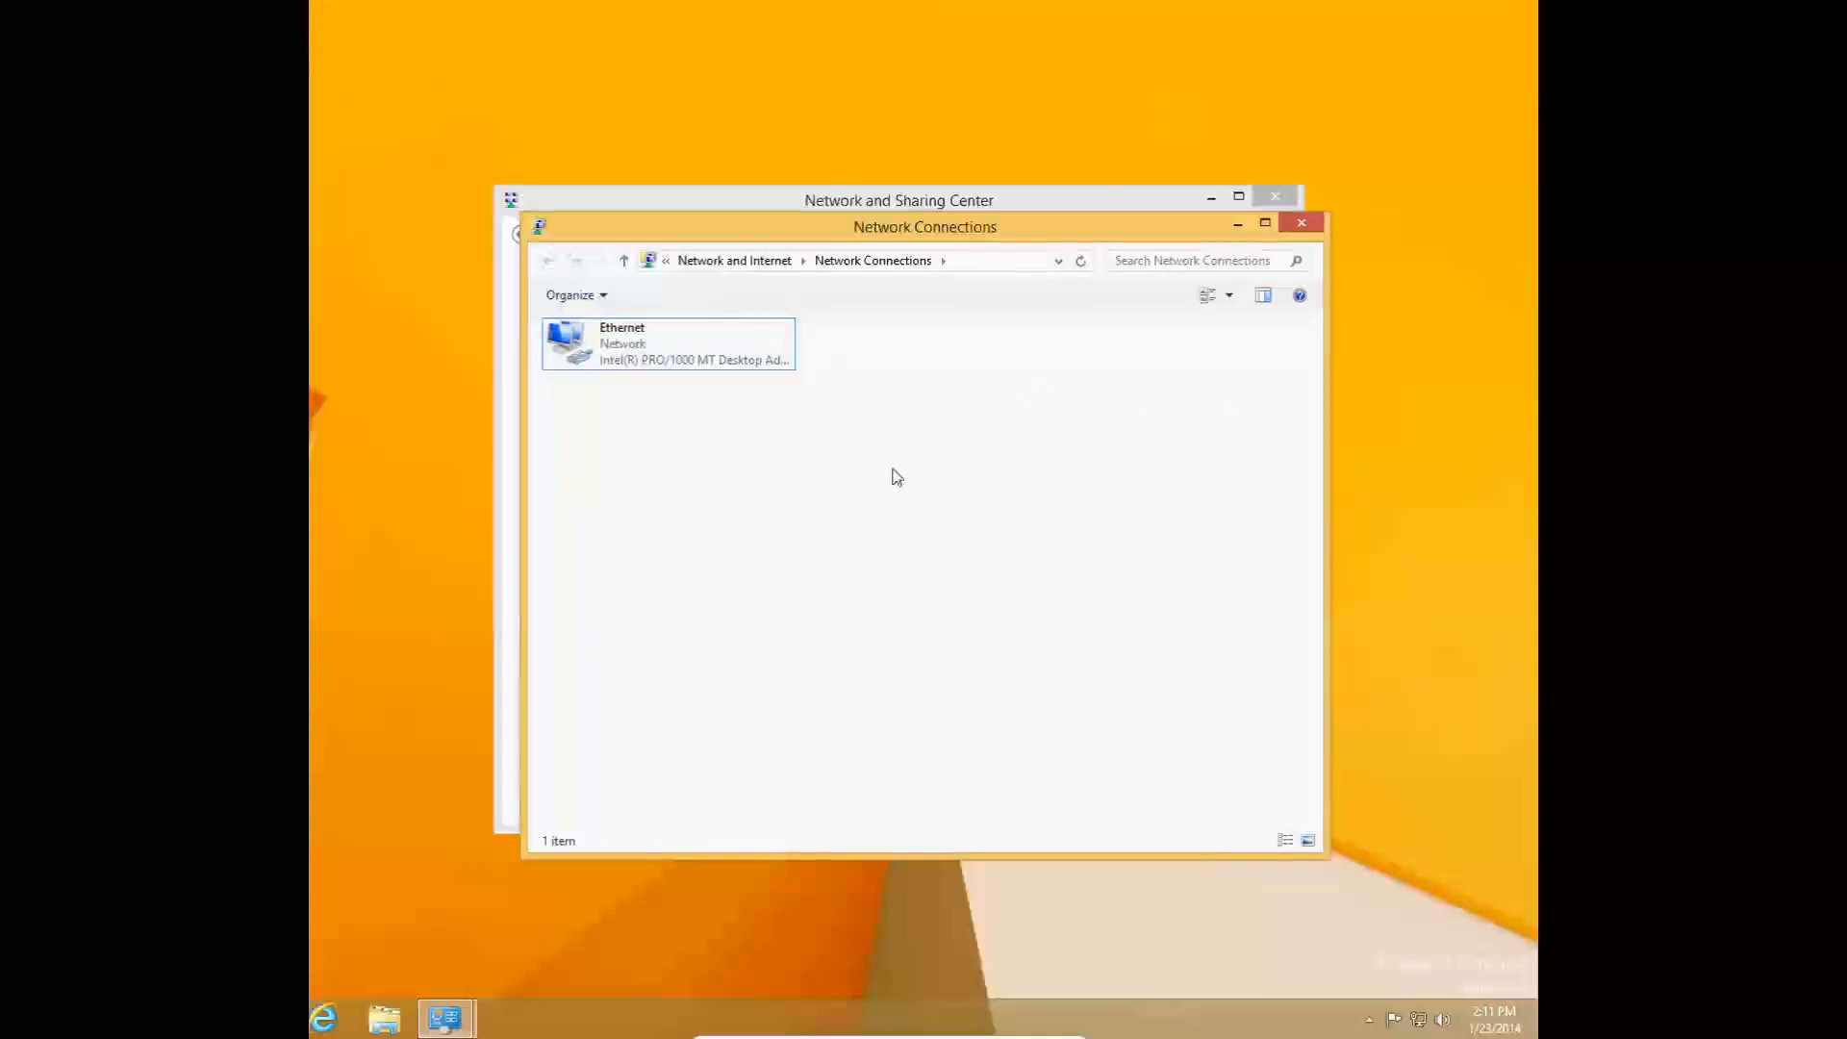
View Ethernet status details, checking the IPv4 address and DNS server entries, then close them
double_click(666, 342)
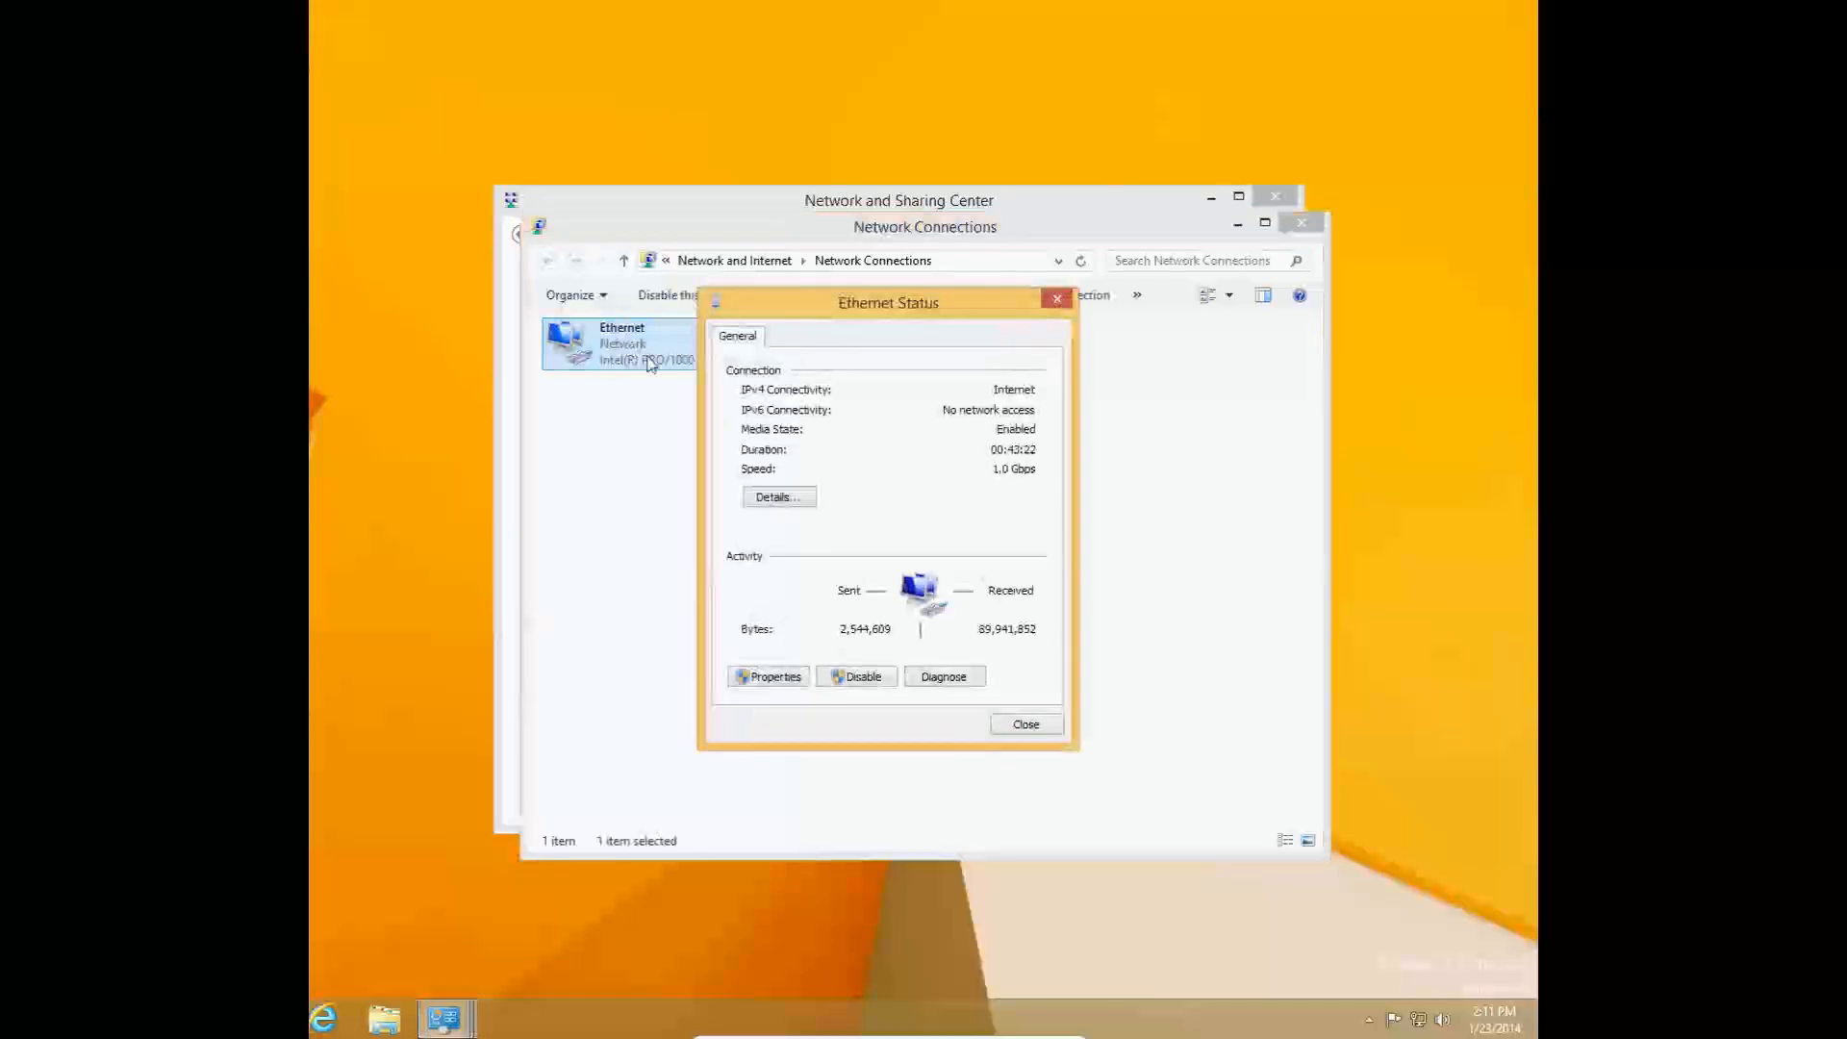
left_click(776, 497)
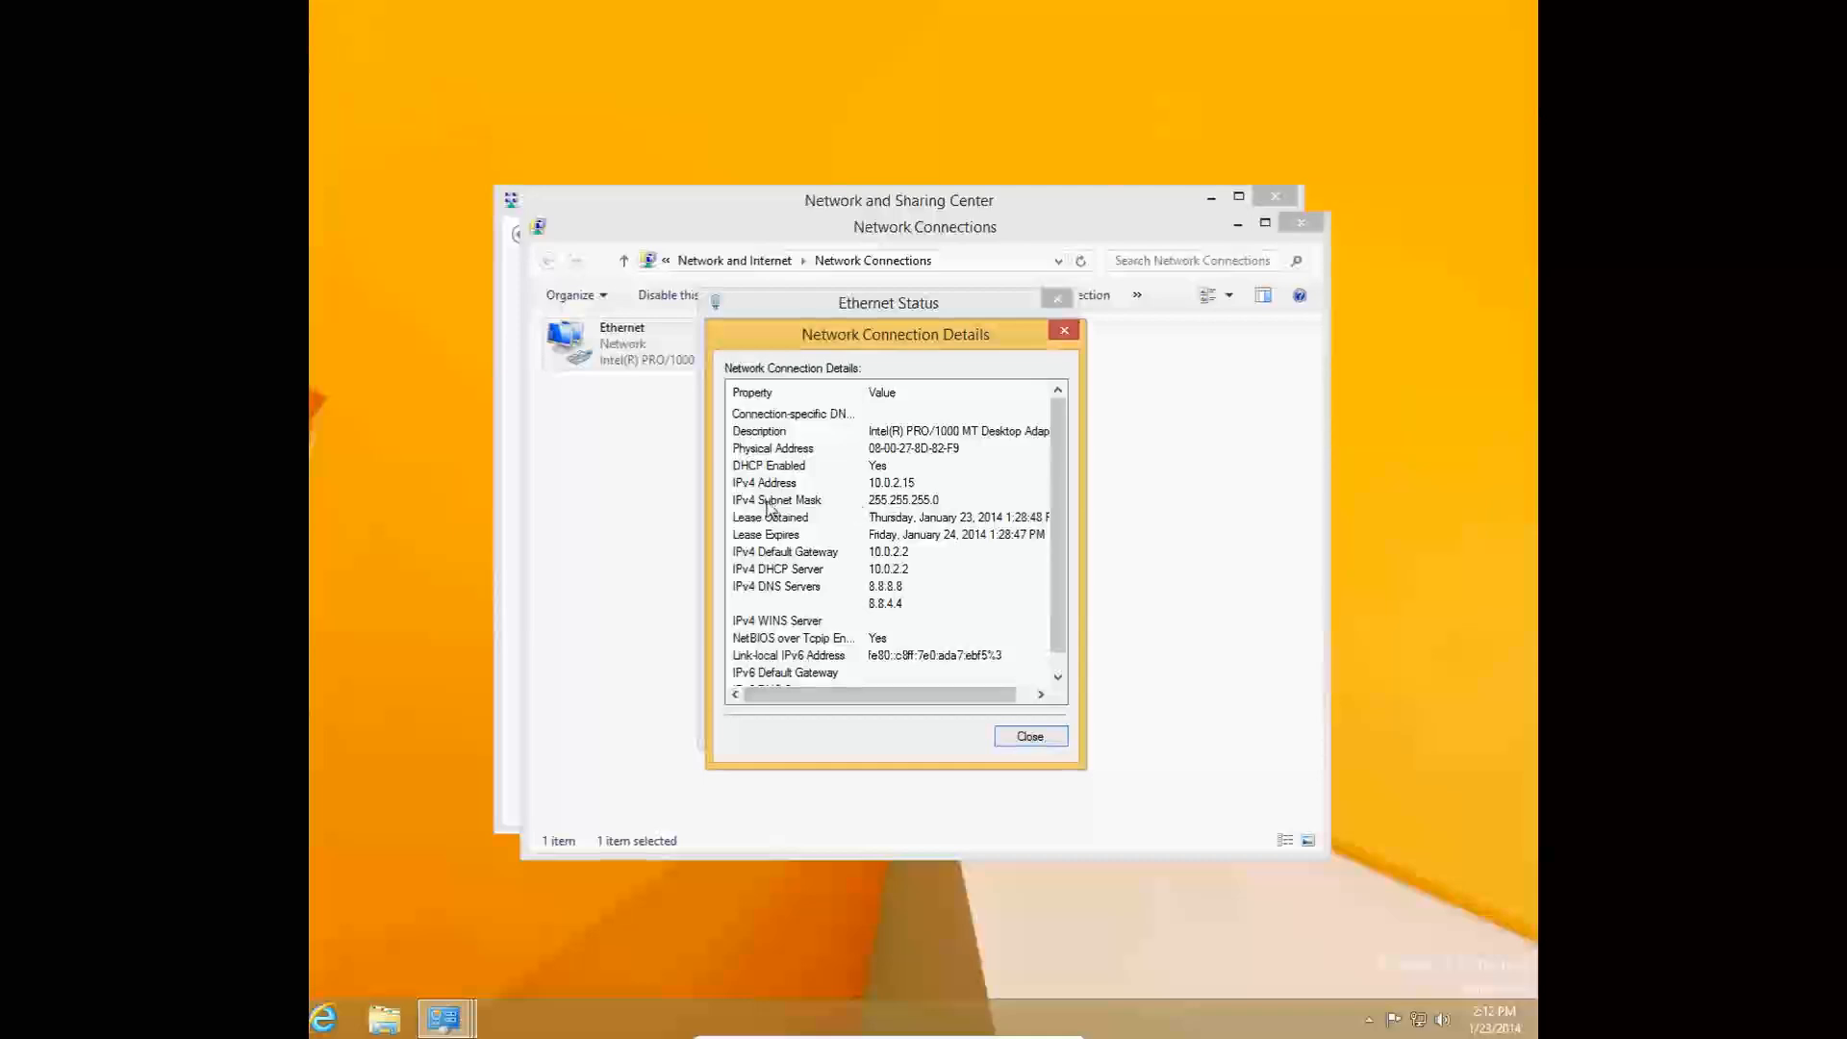
left_click(824, 483)
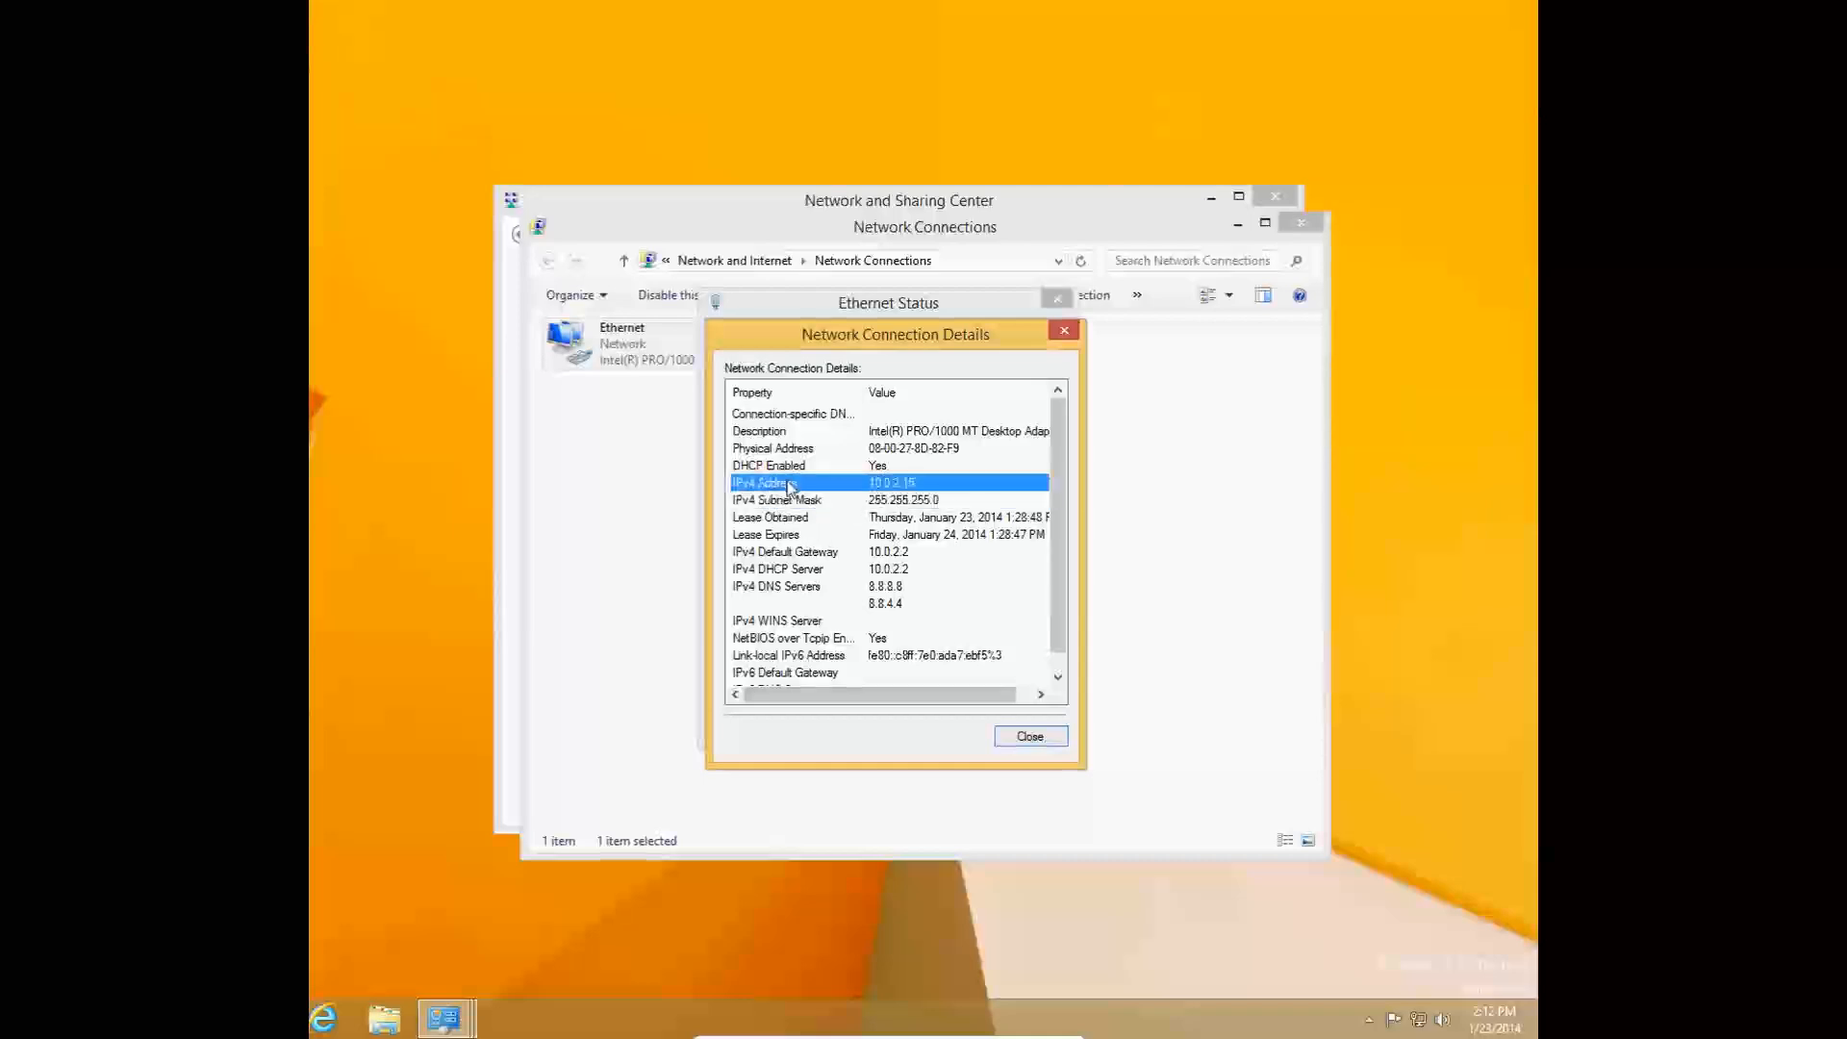
left_click(777, 568)
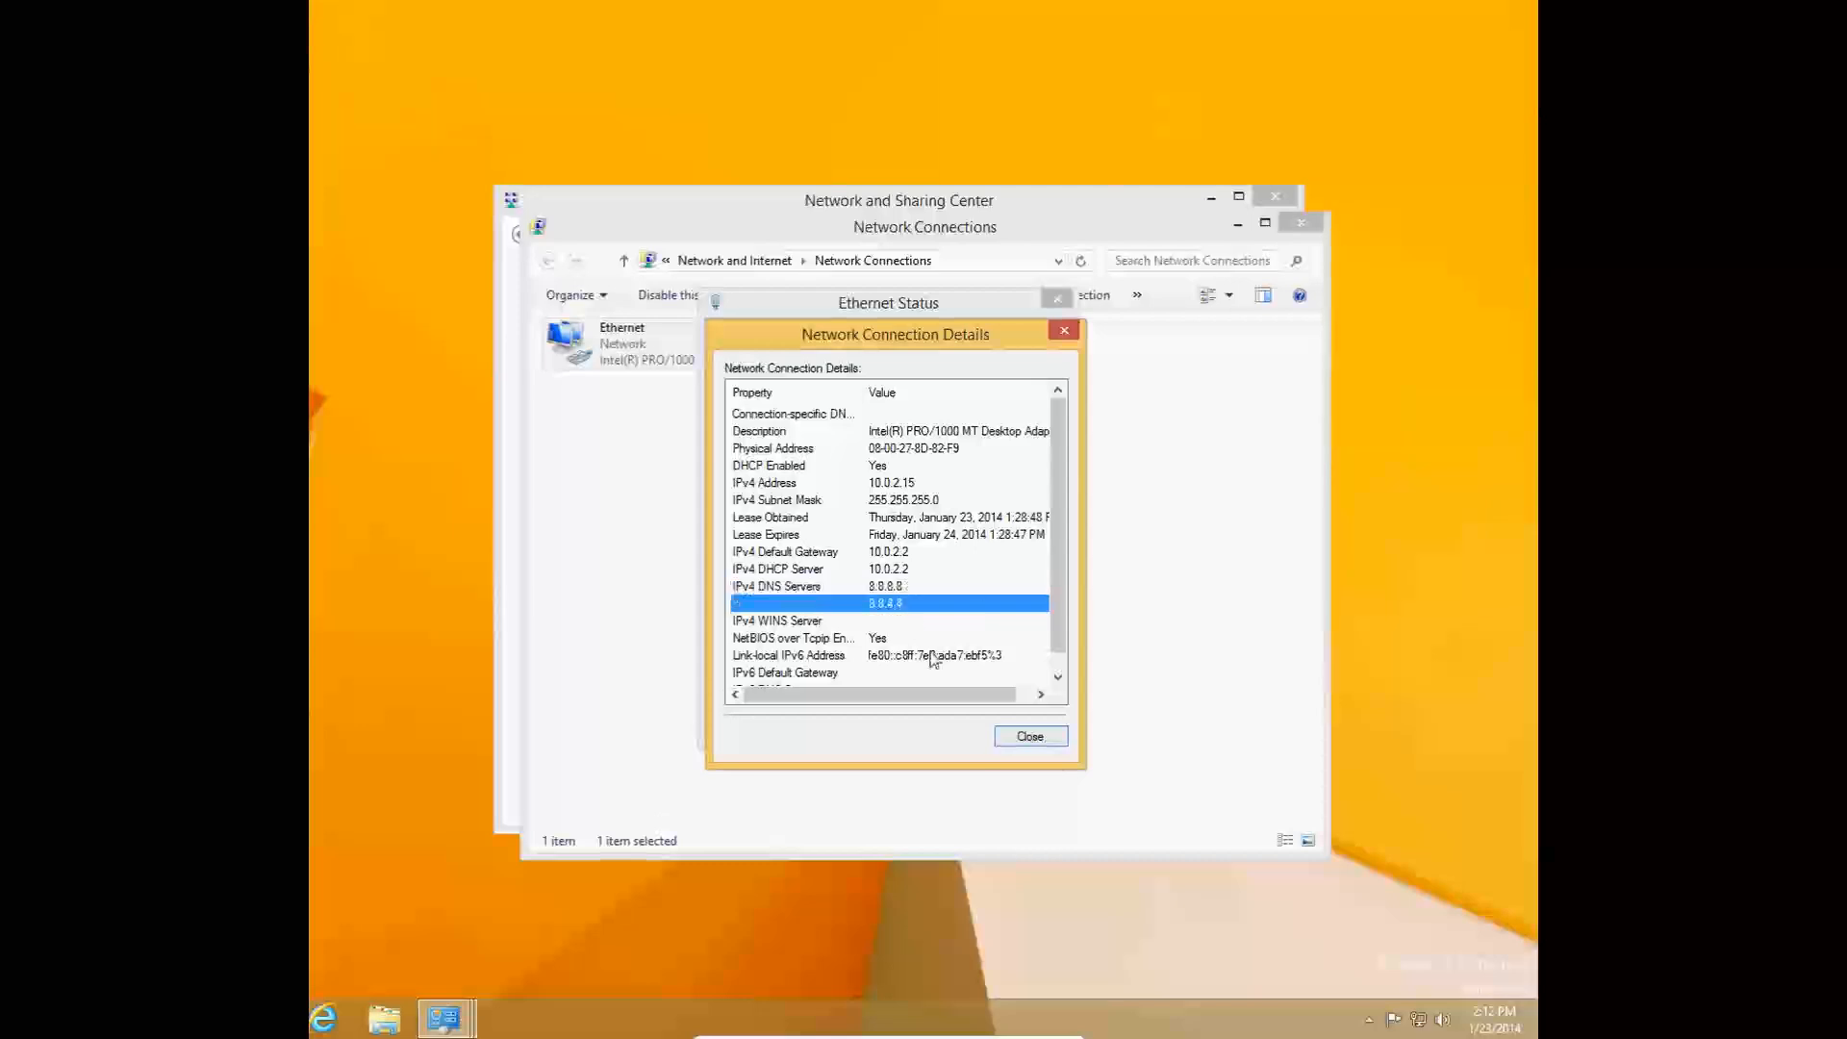
mouse_move(976, 530)
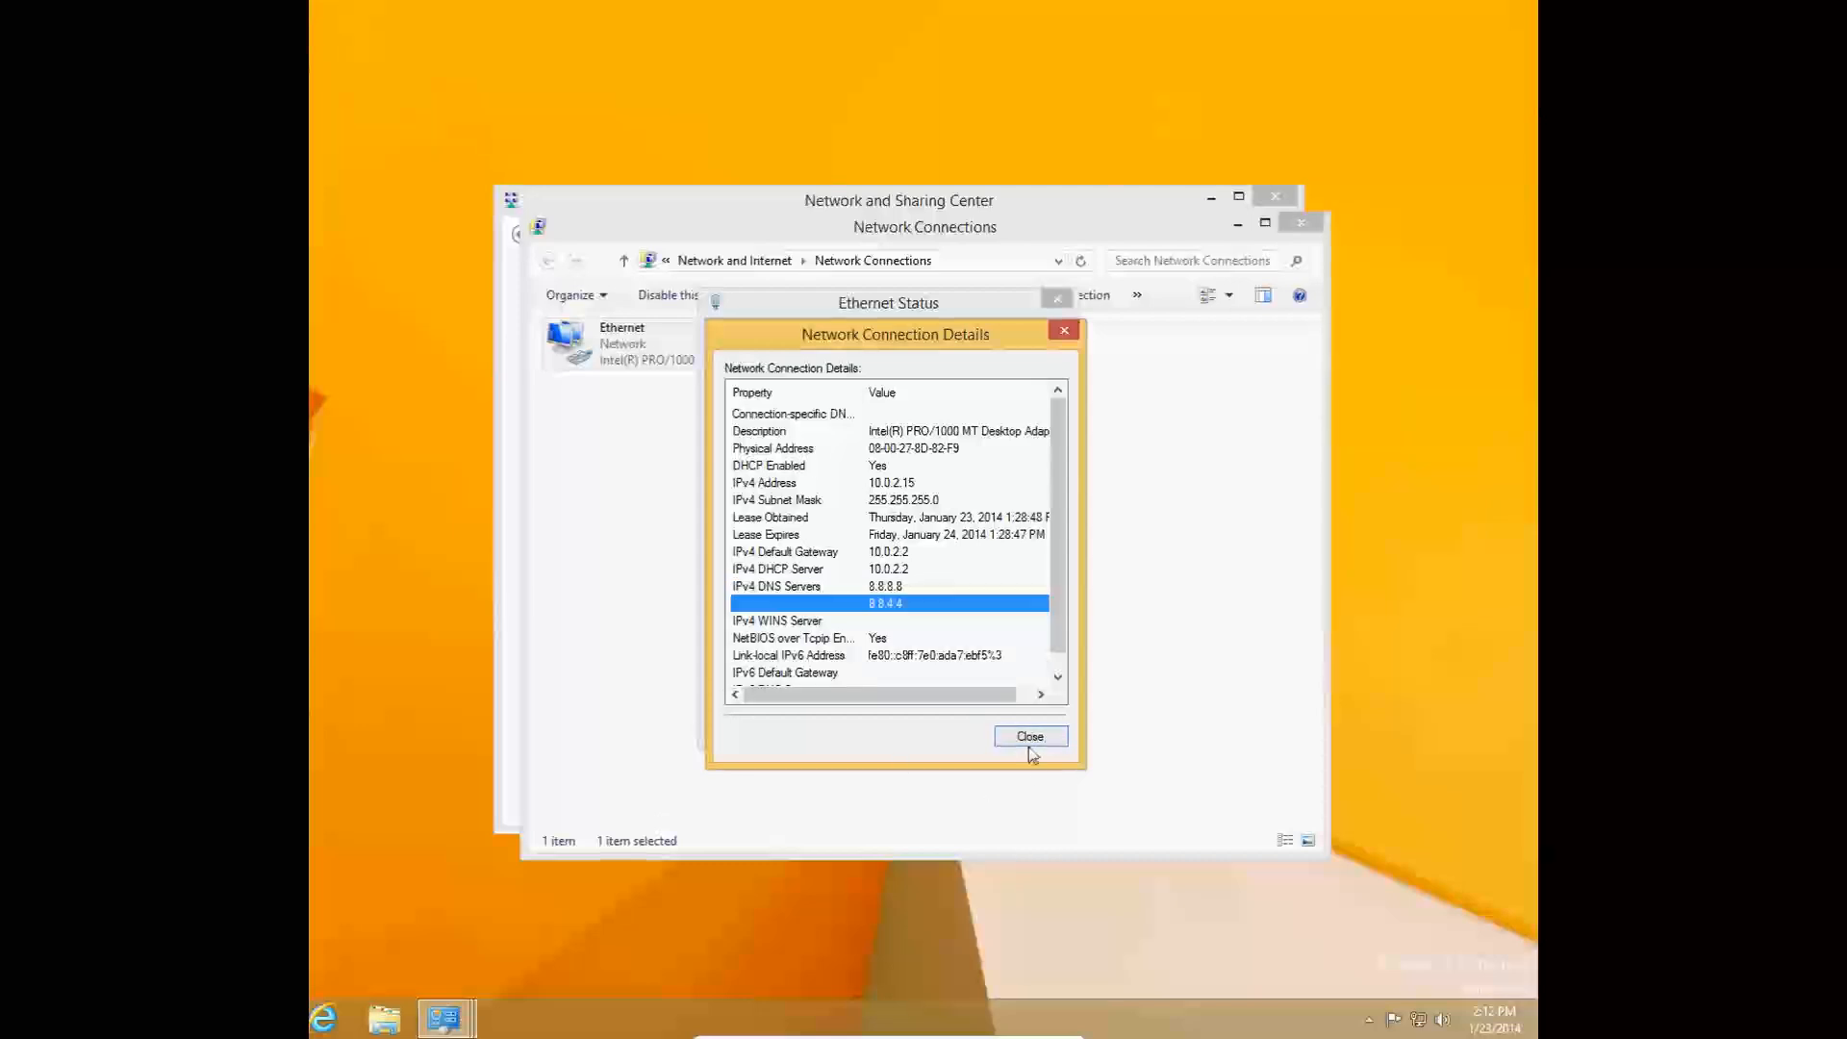
left_click(1028, 734)
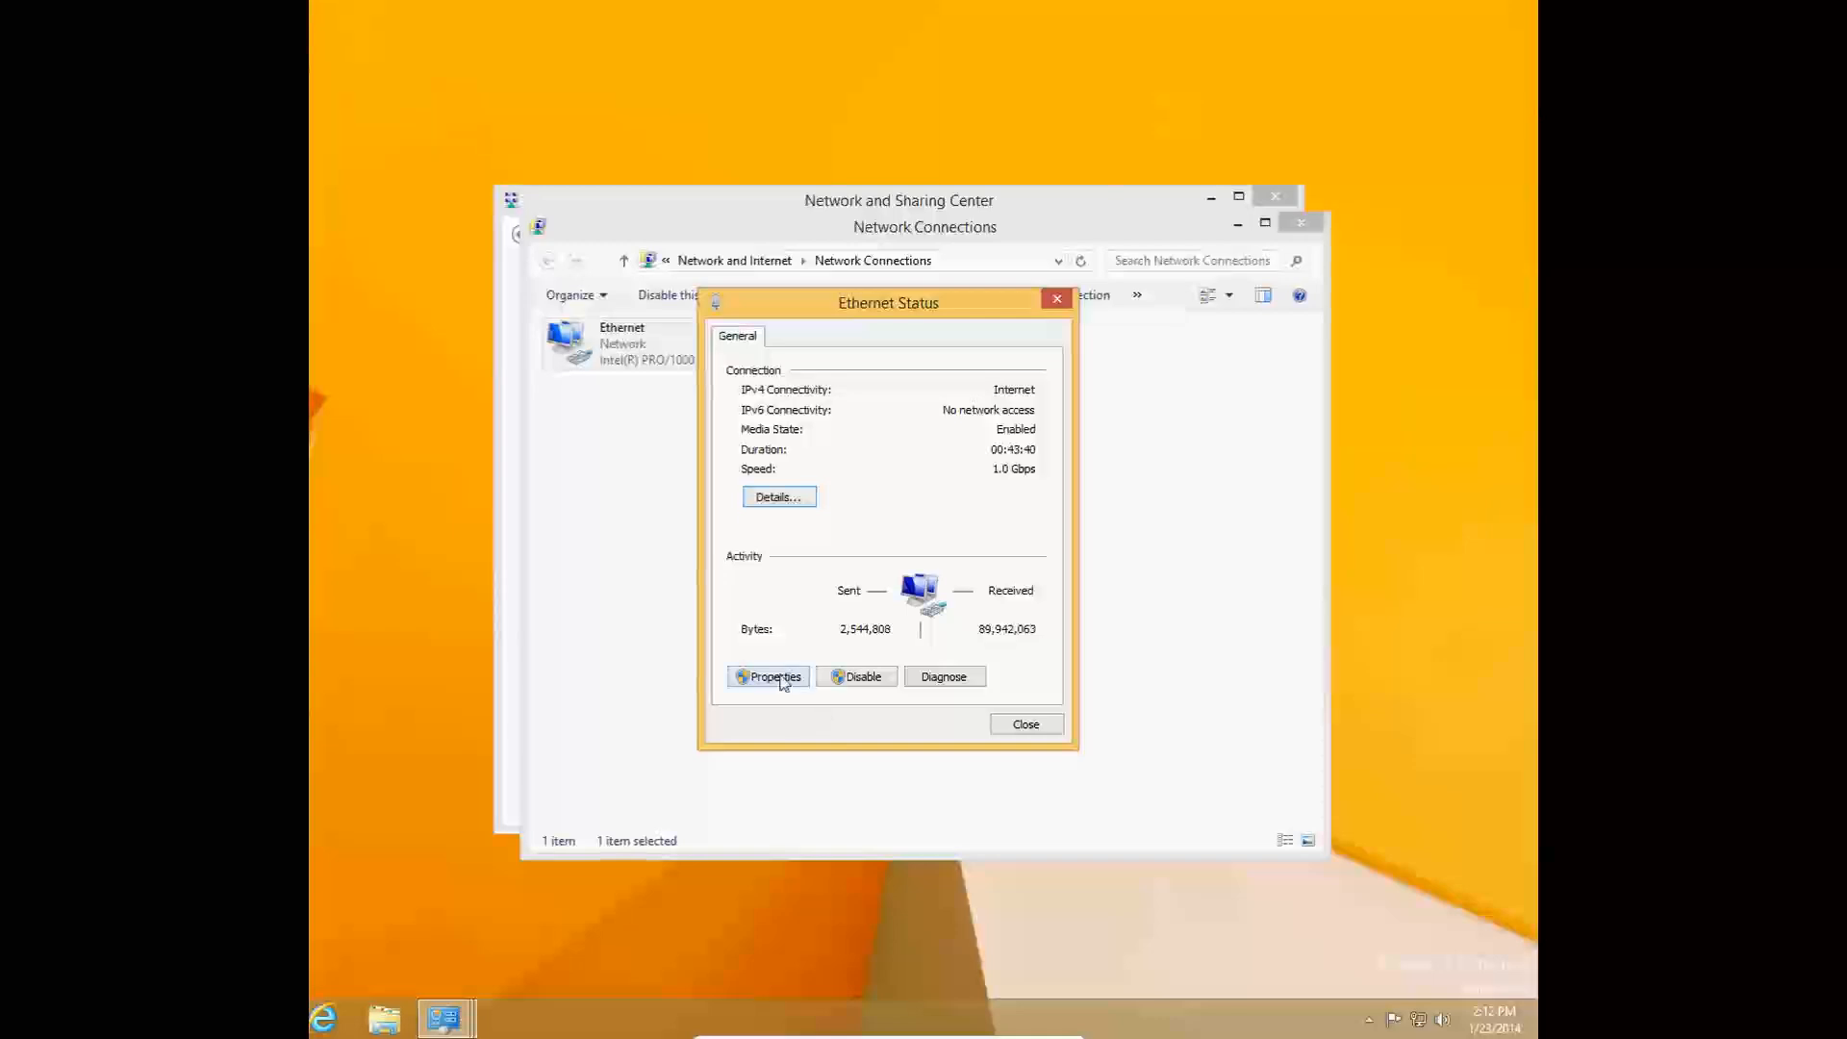
In Ethernet's TCP/IPv4 properties, switch to a manual IP and begin typing 192.168.1.1
left_click(766, 676)
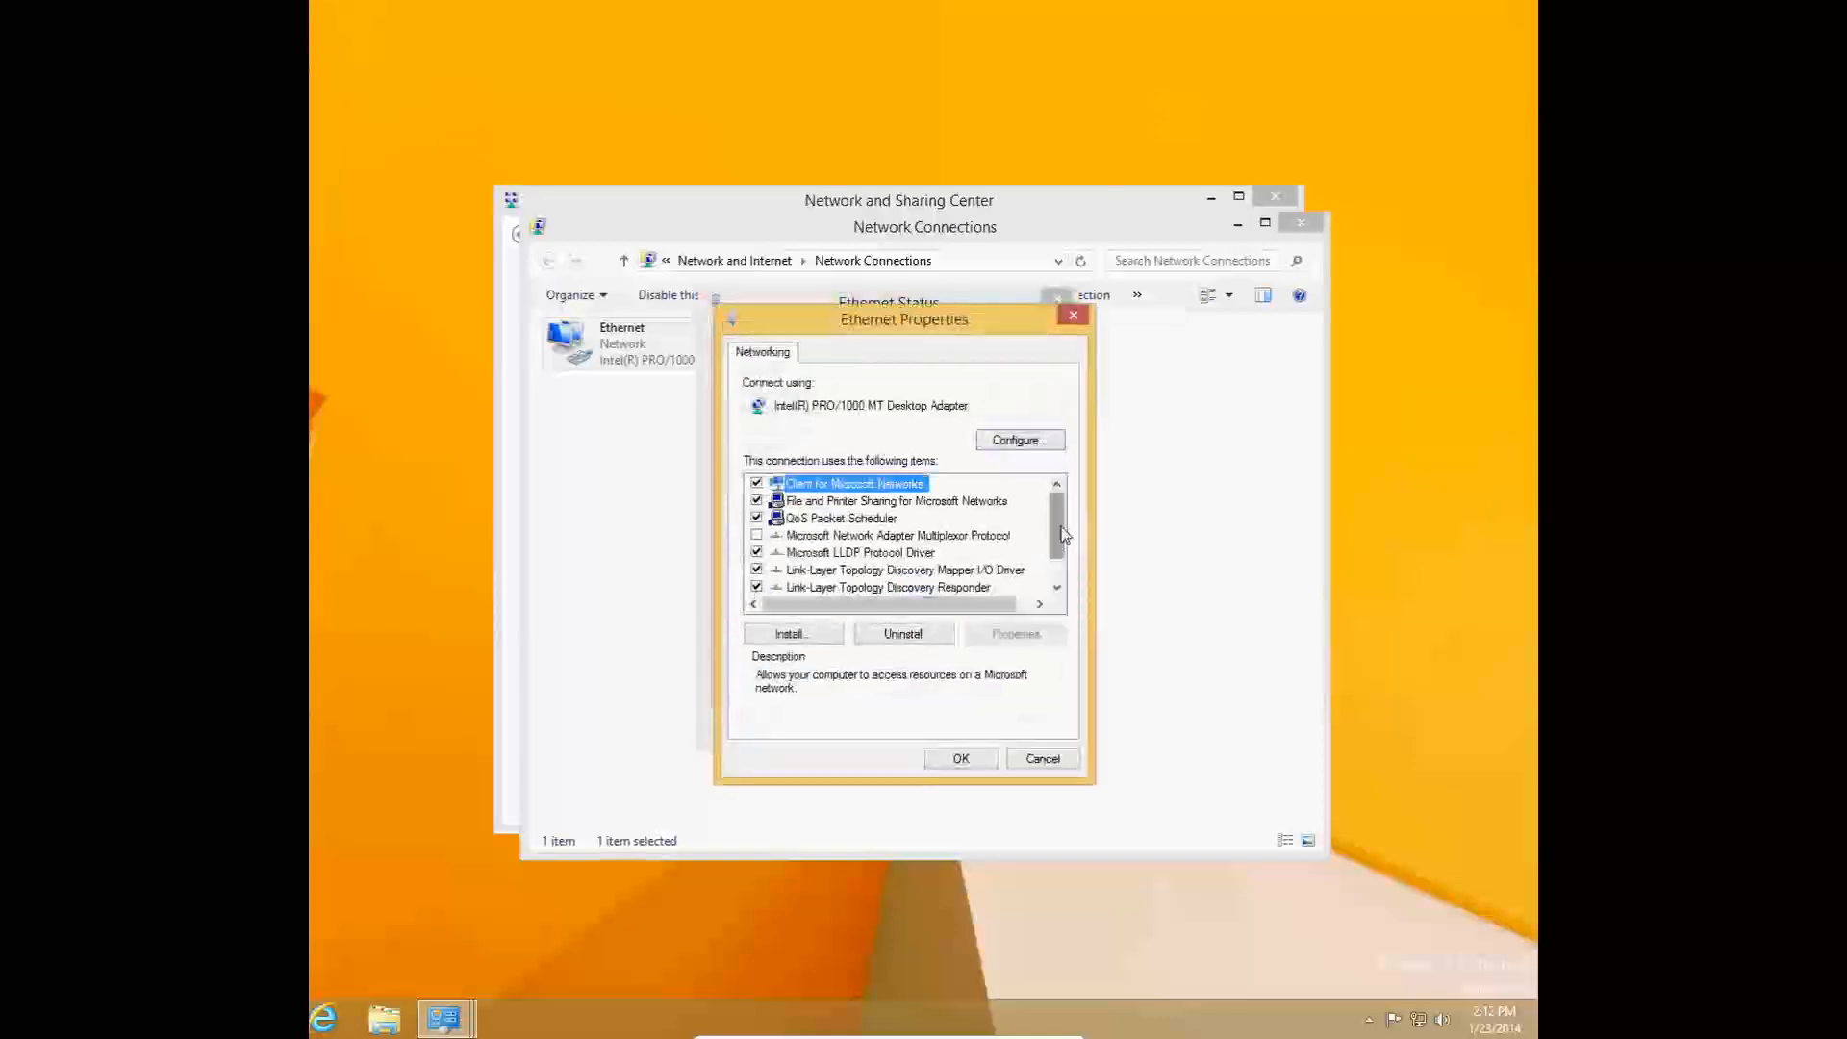
scroll("down", 3)
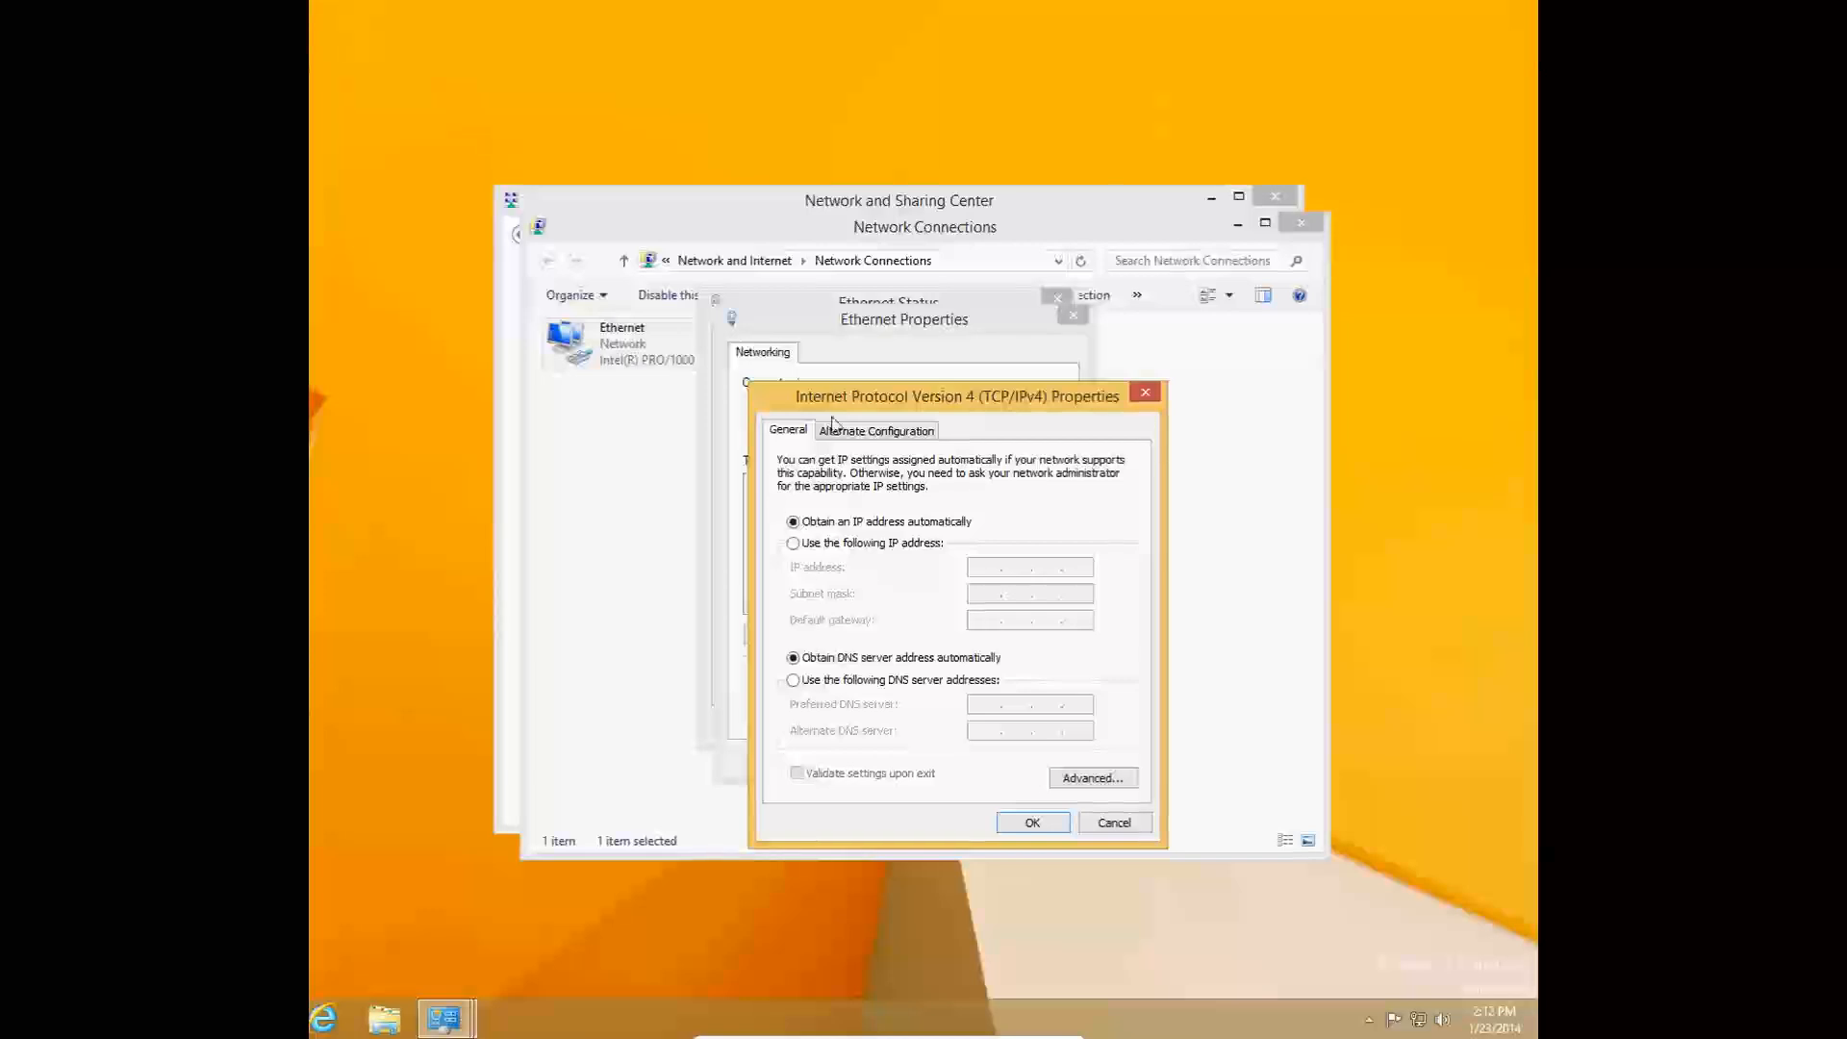
mouse_move(851, 521)
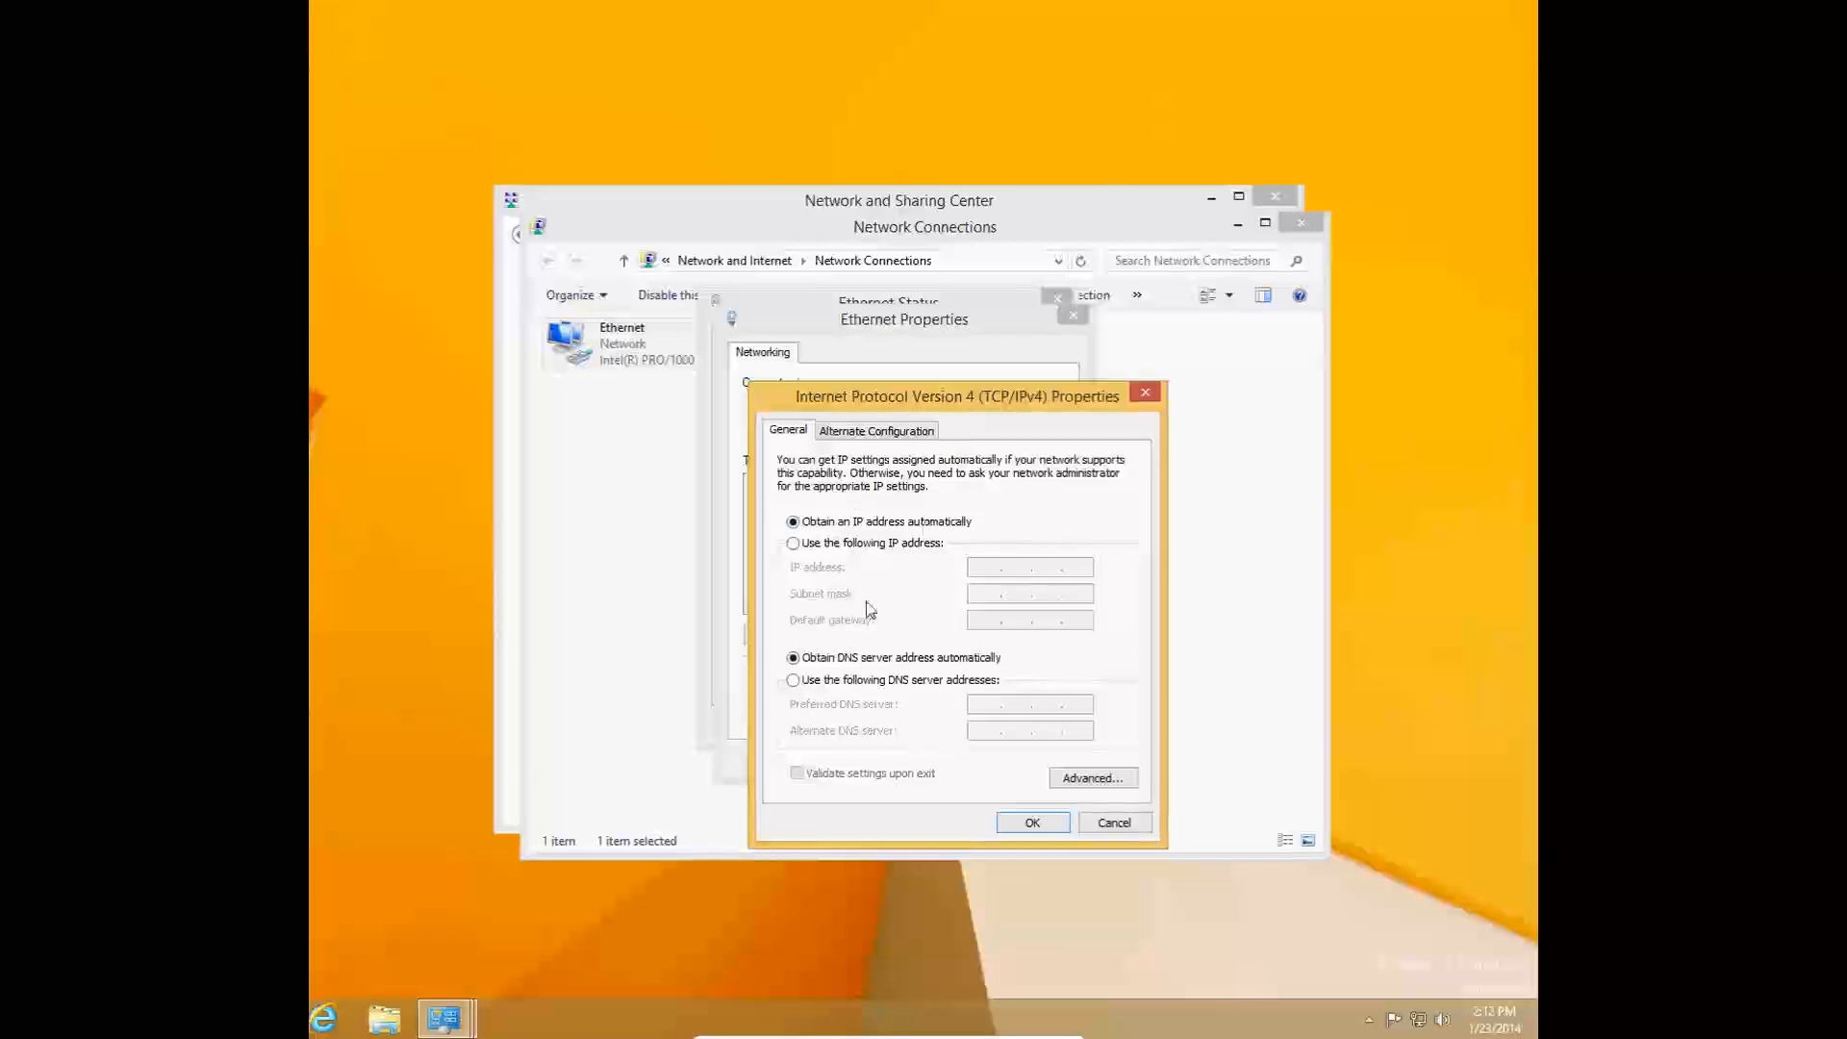
left_click(792, 542)
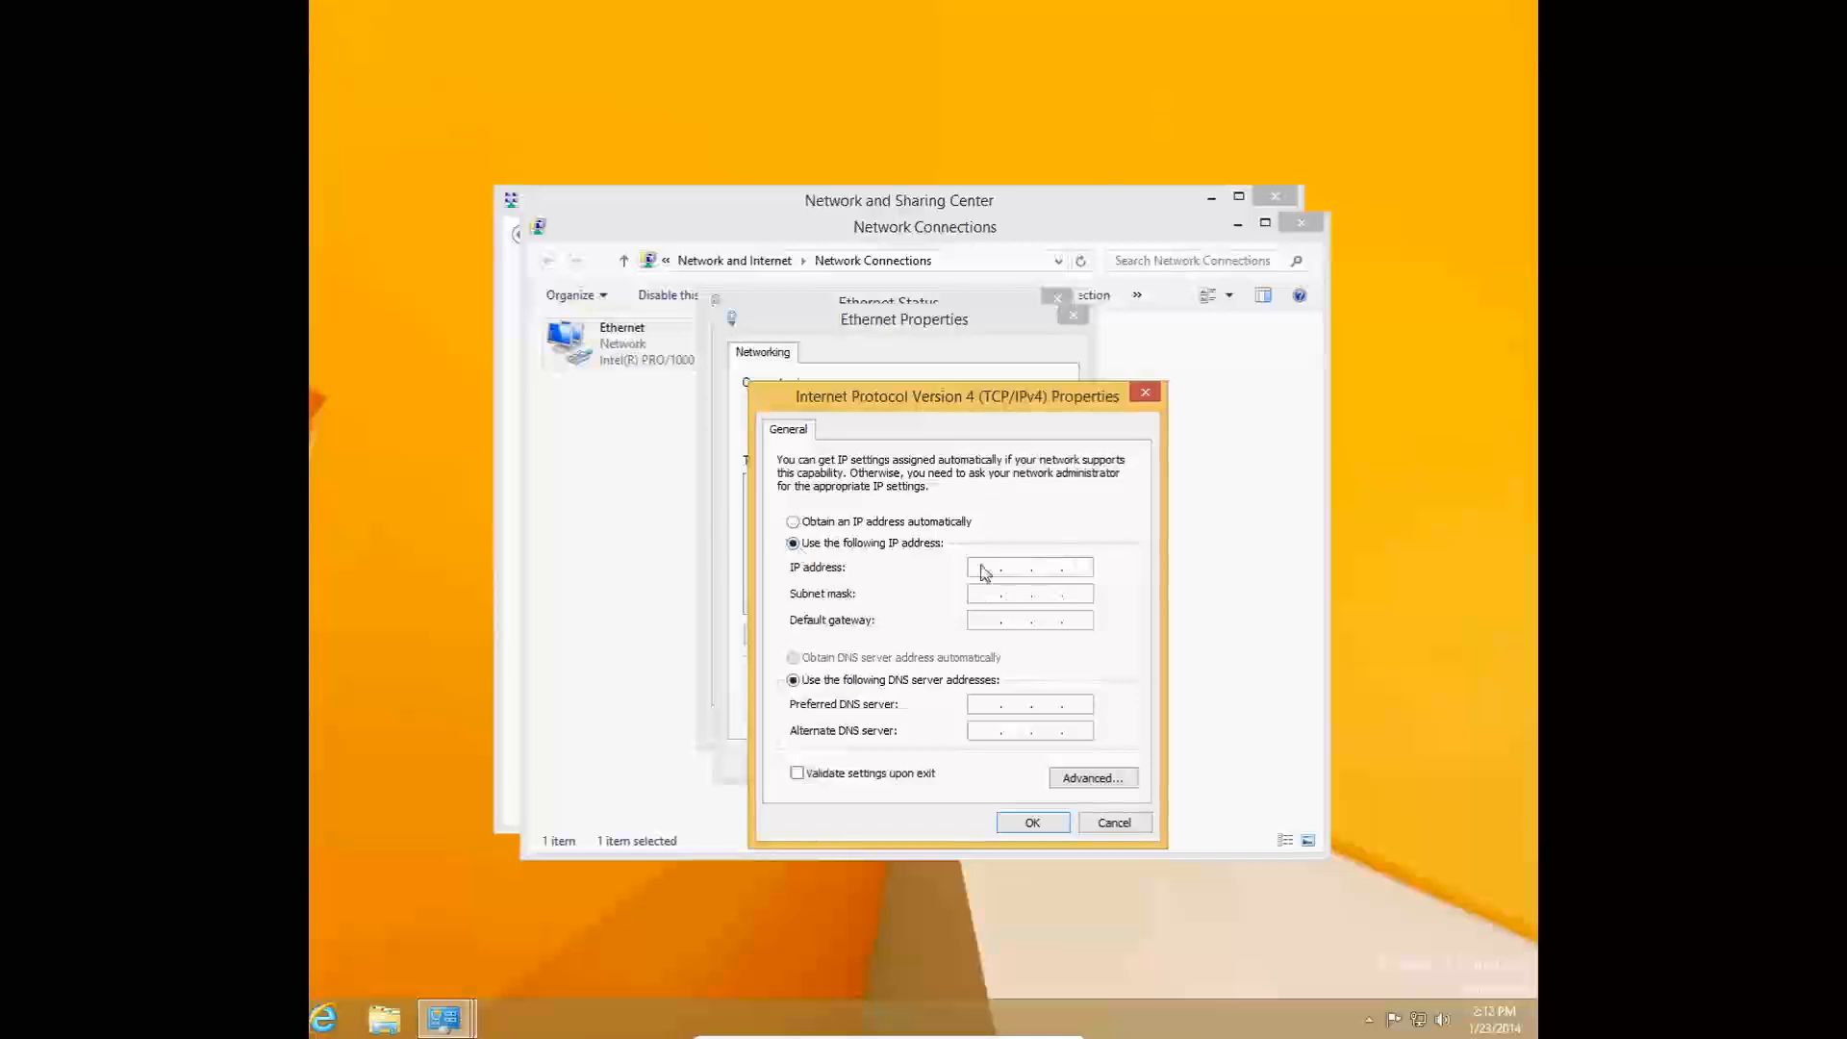
type("192.168.1.")
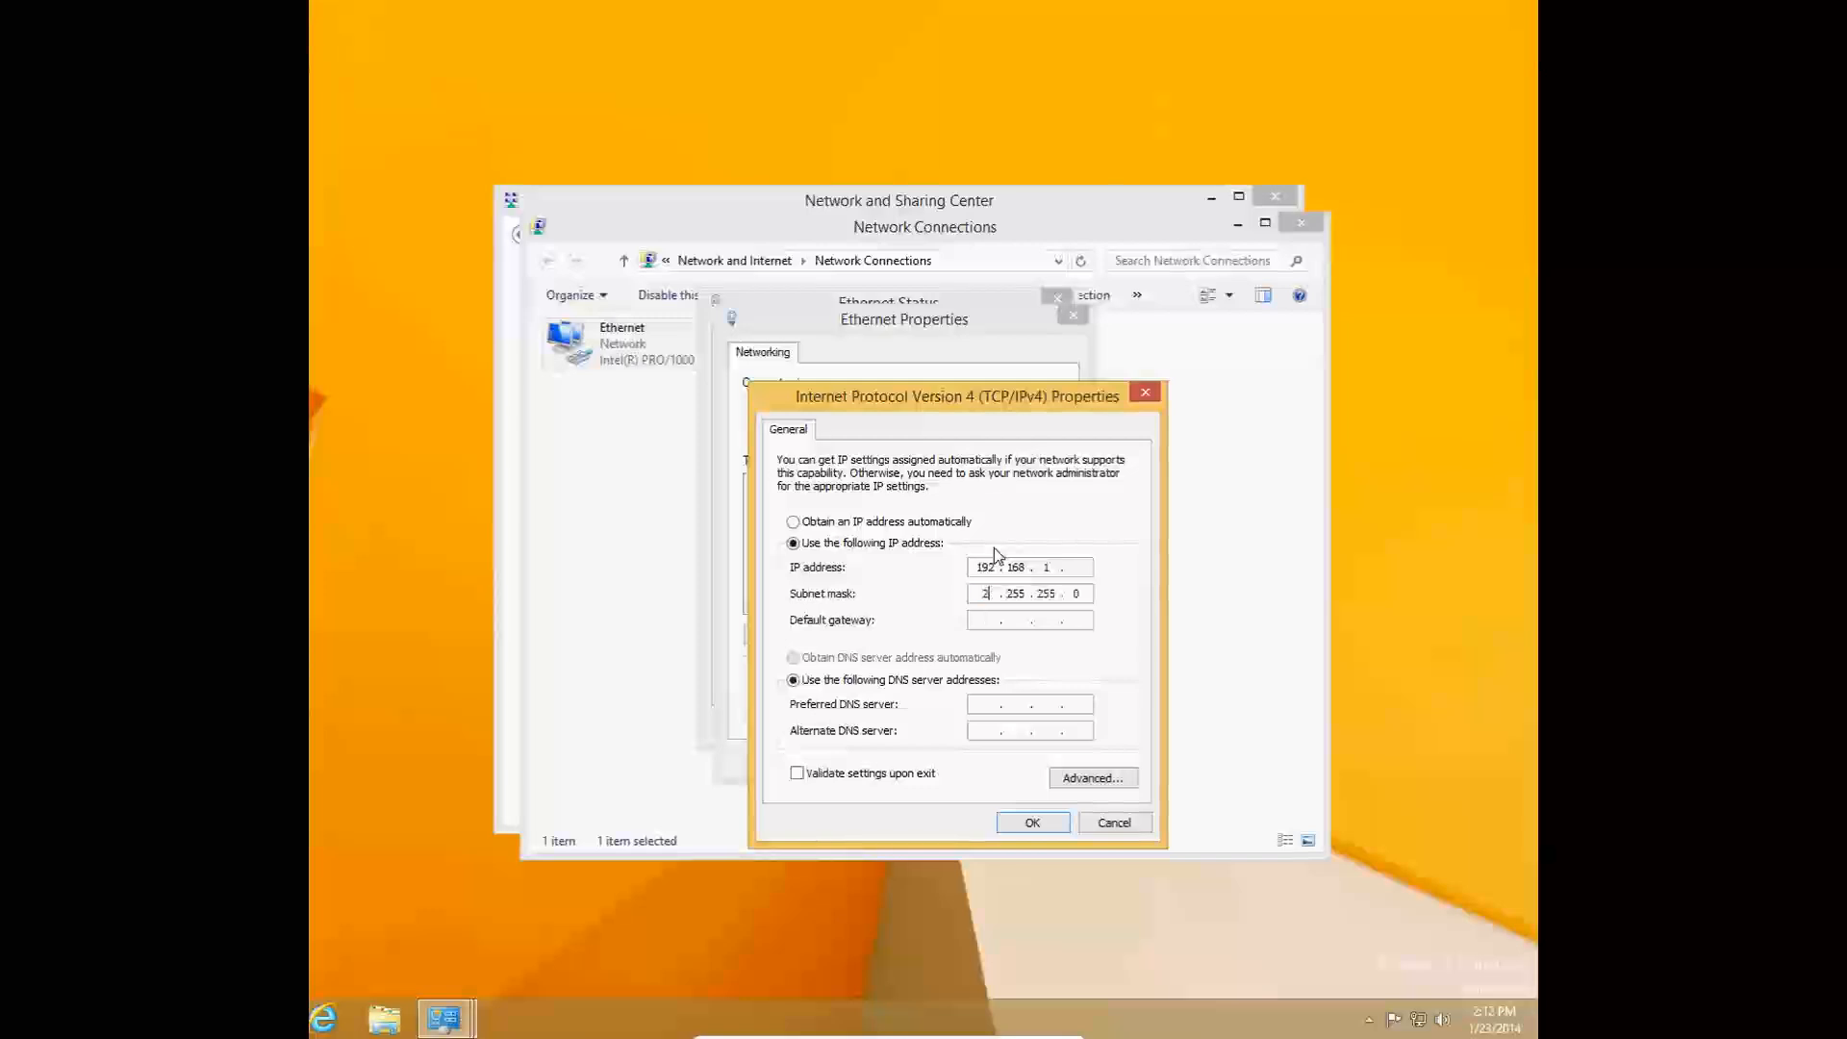
type("1")
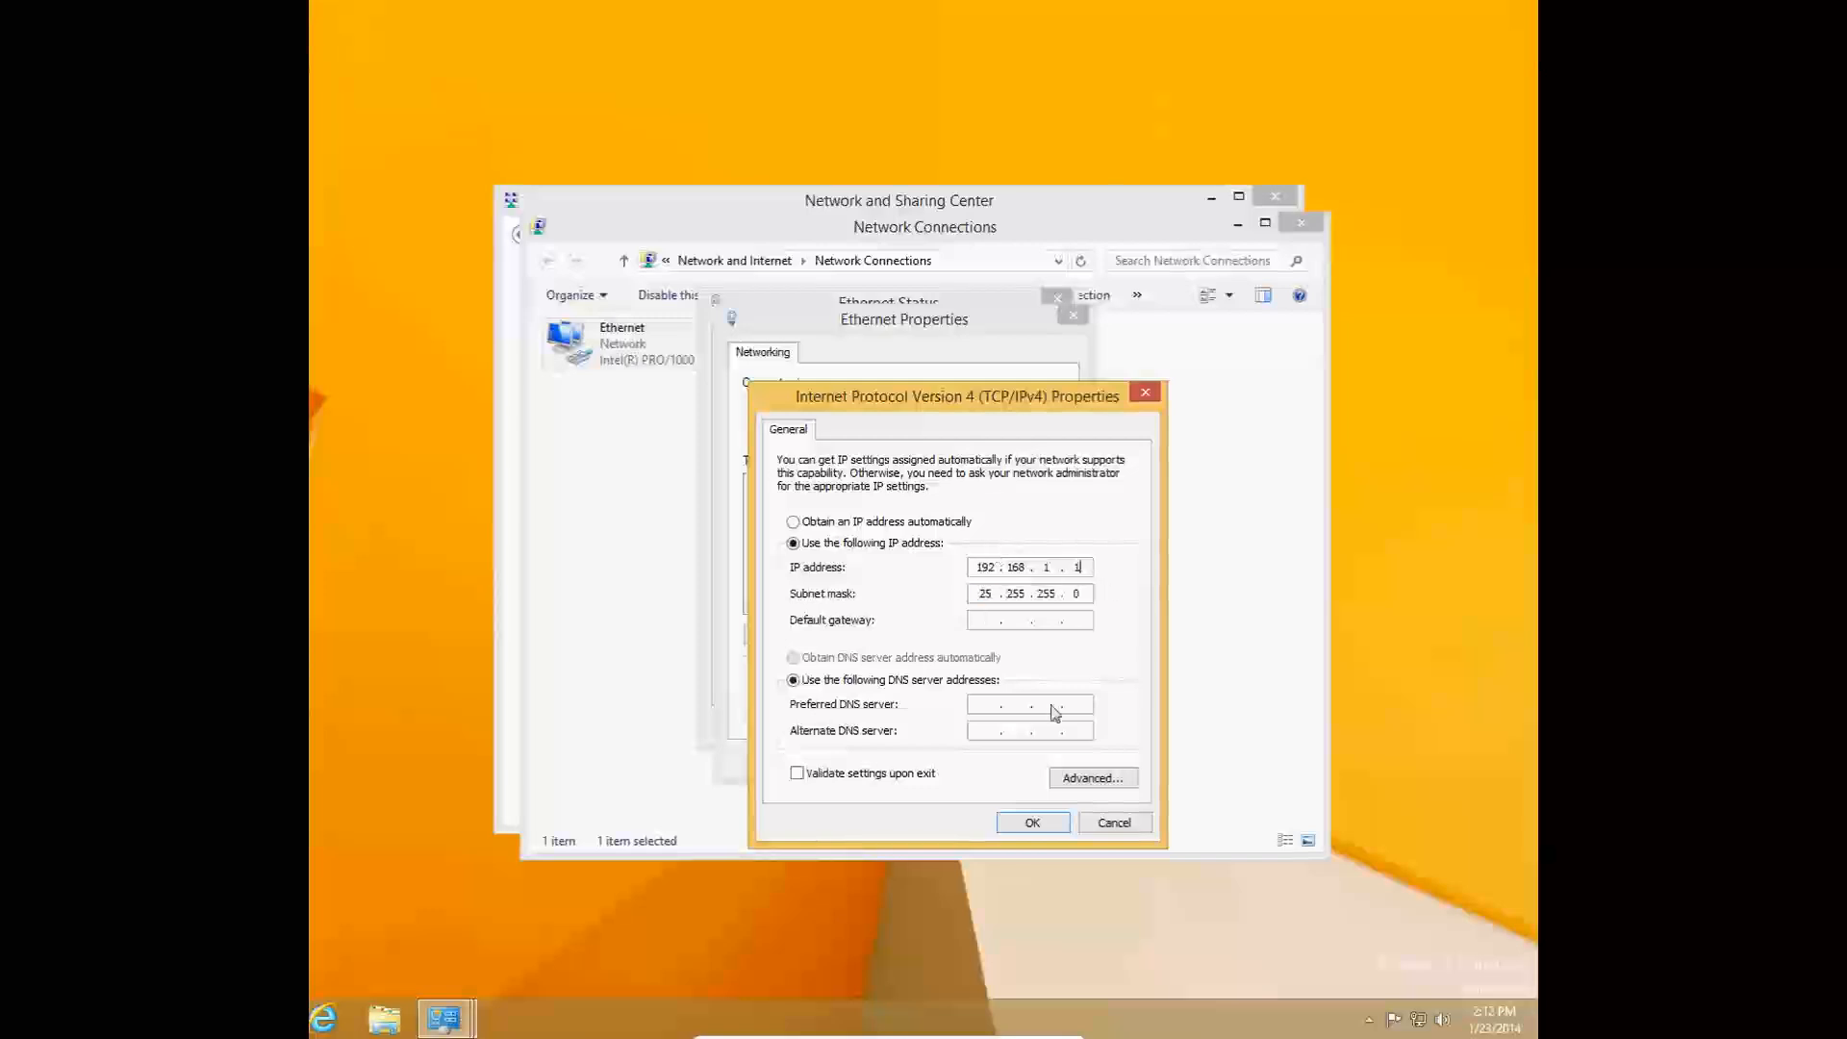
Revert the IP to automatic and start entering manual DNS servers 8.8.8.8 and 8.8.4.4
left_click(792, 521)
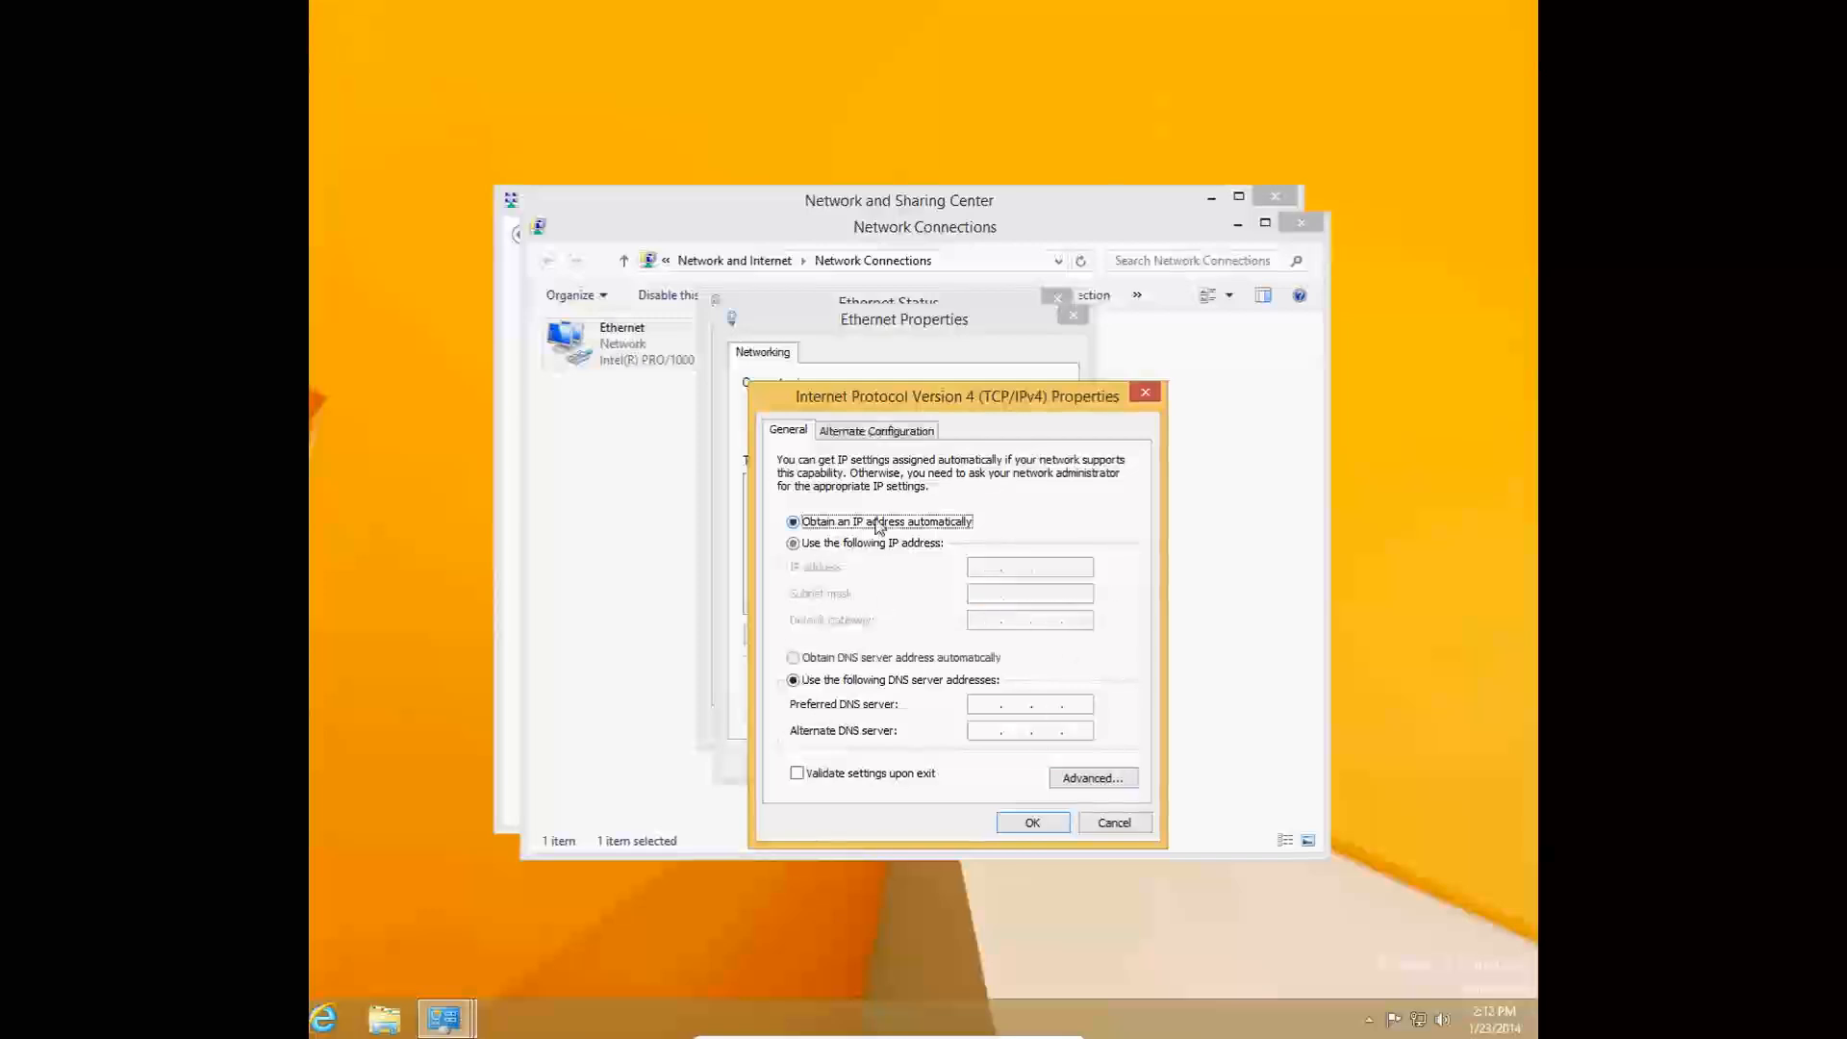
left_click(793, 657)
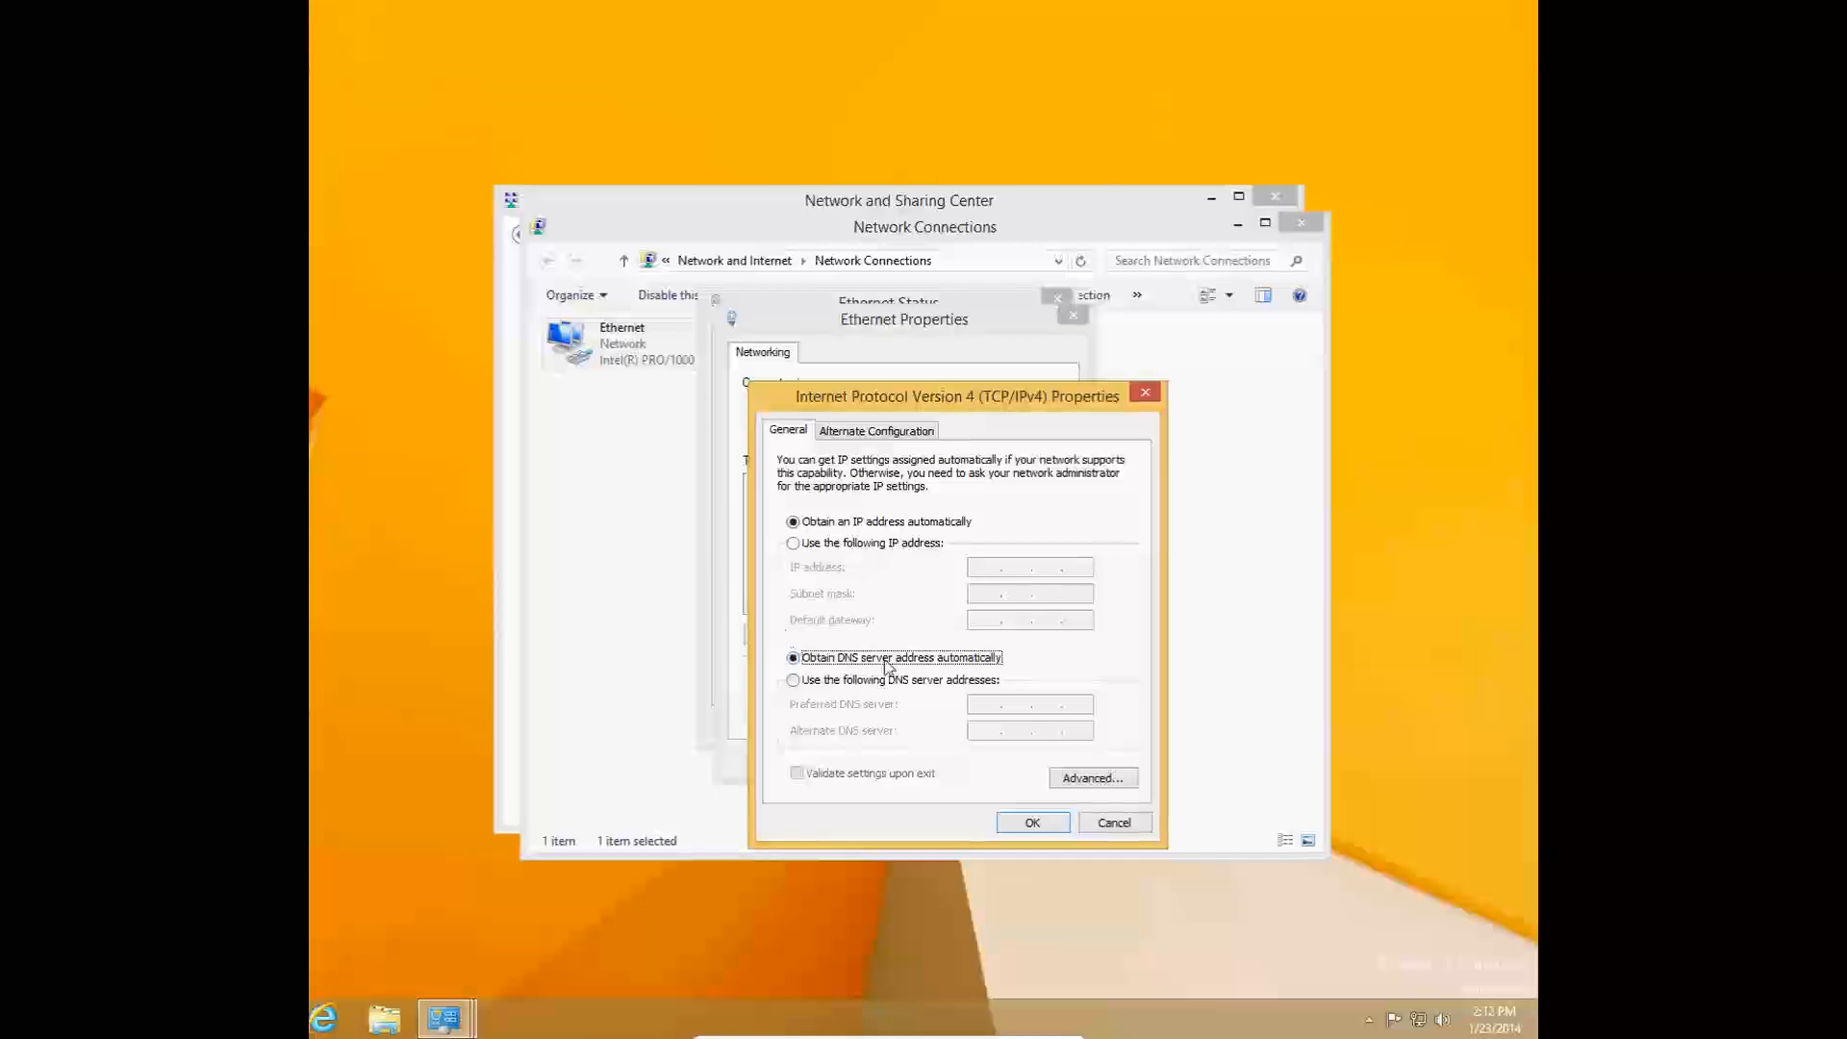
mouse_move(918, 743)
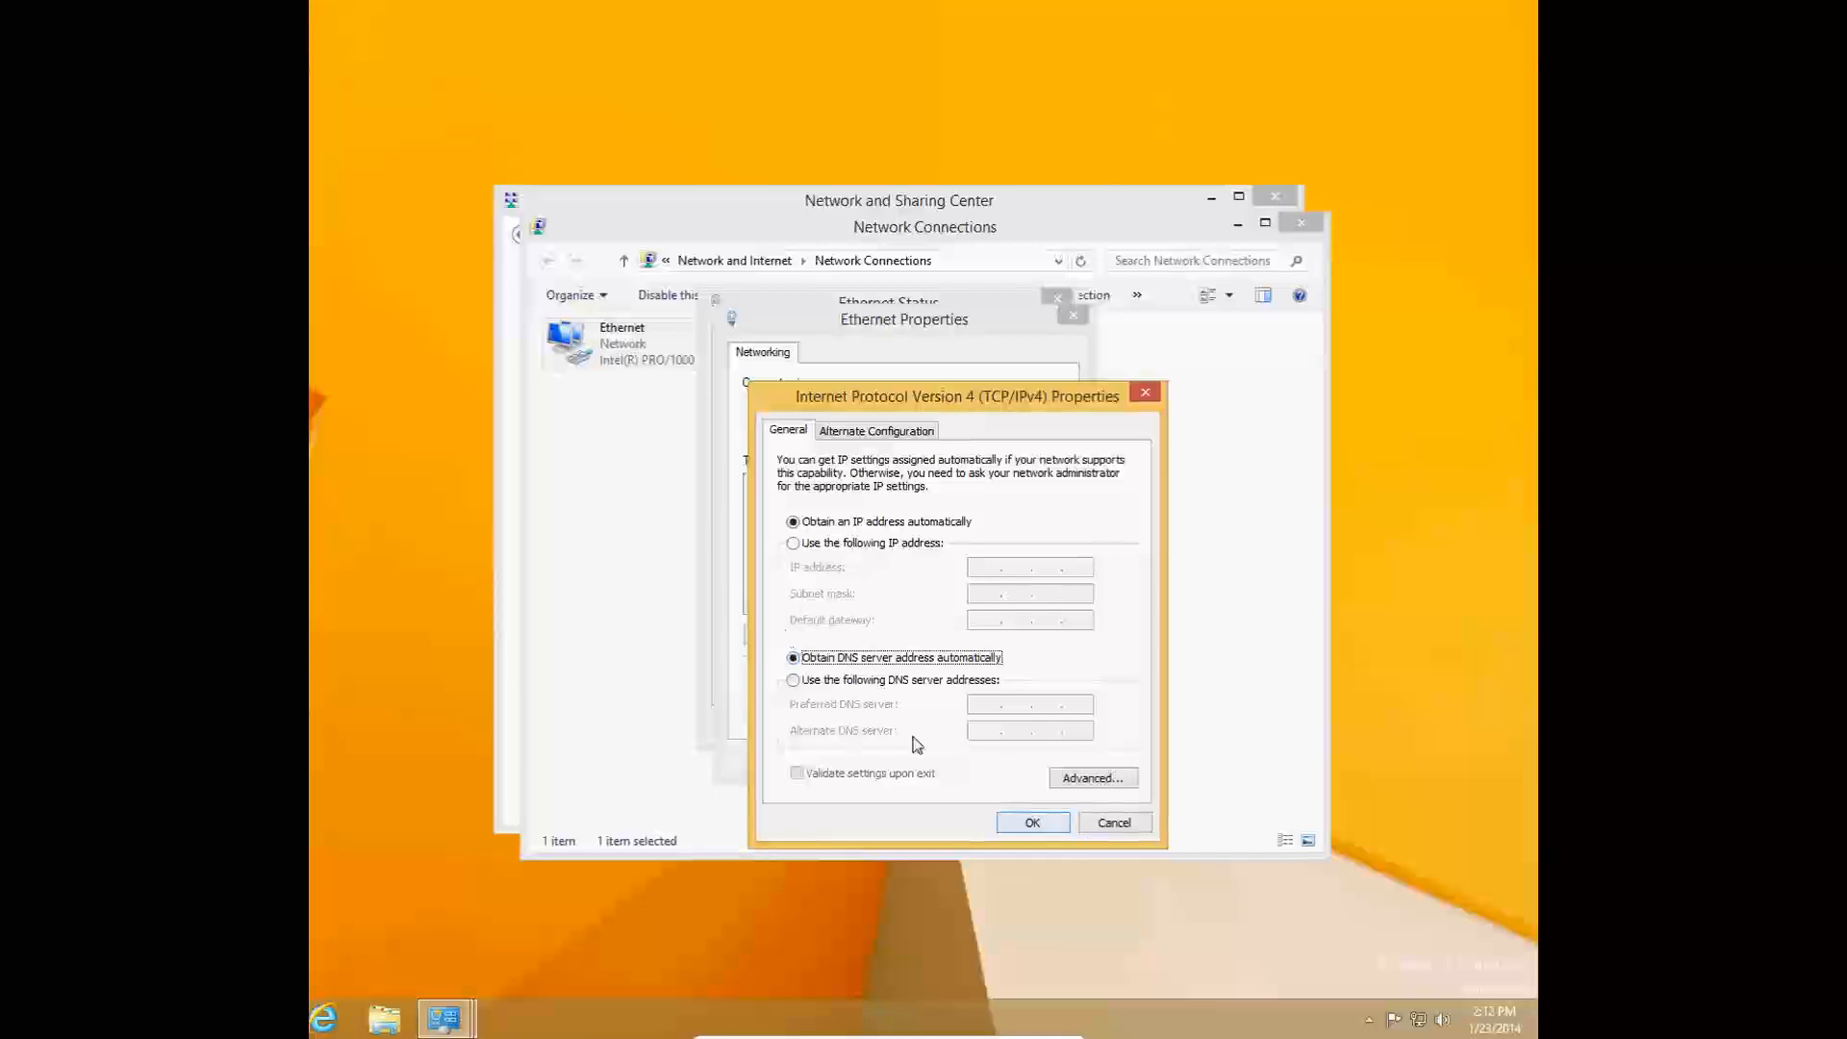
left_click(793, 680)
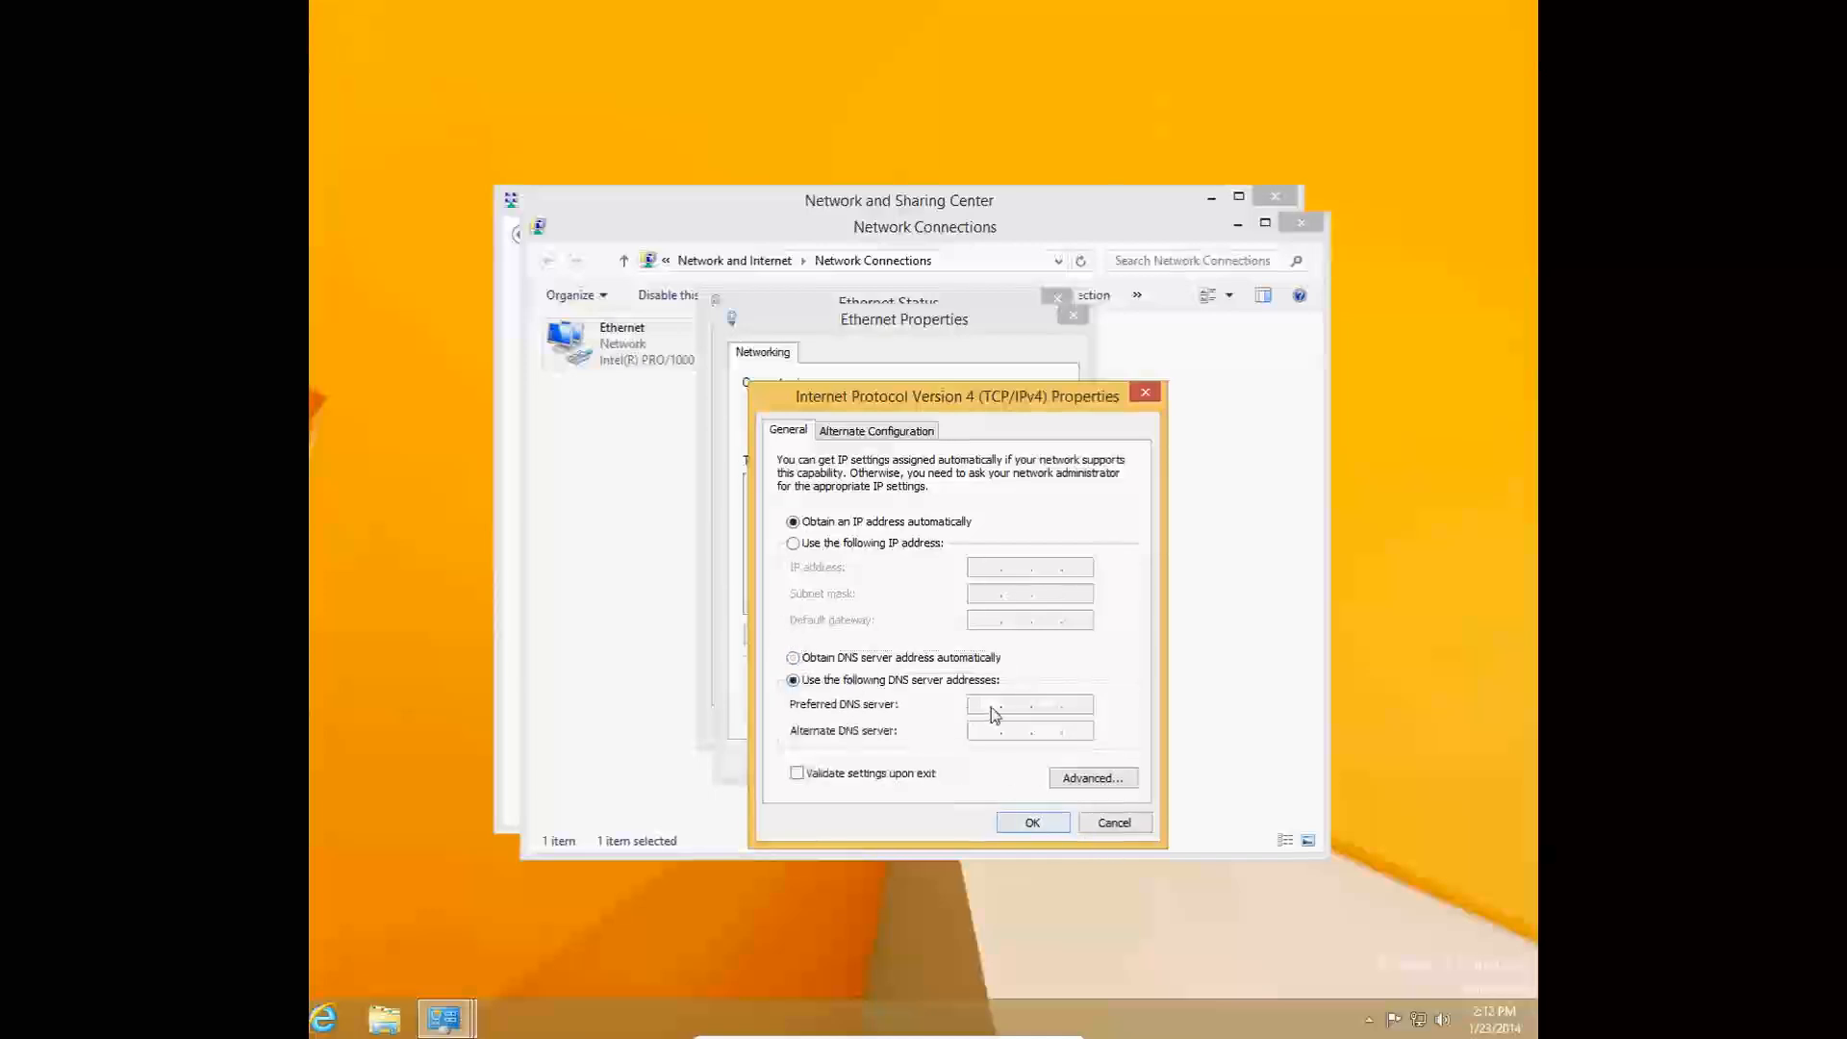
type("8.8.")
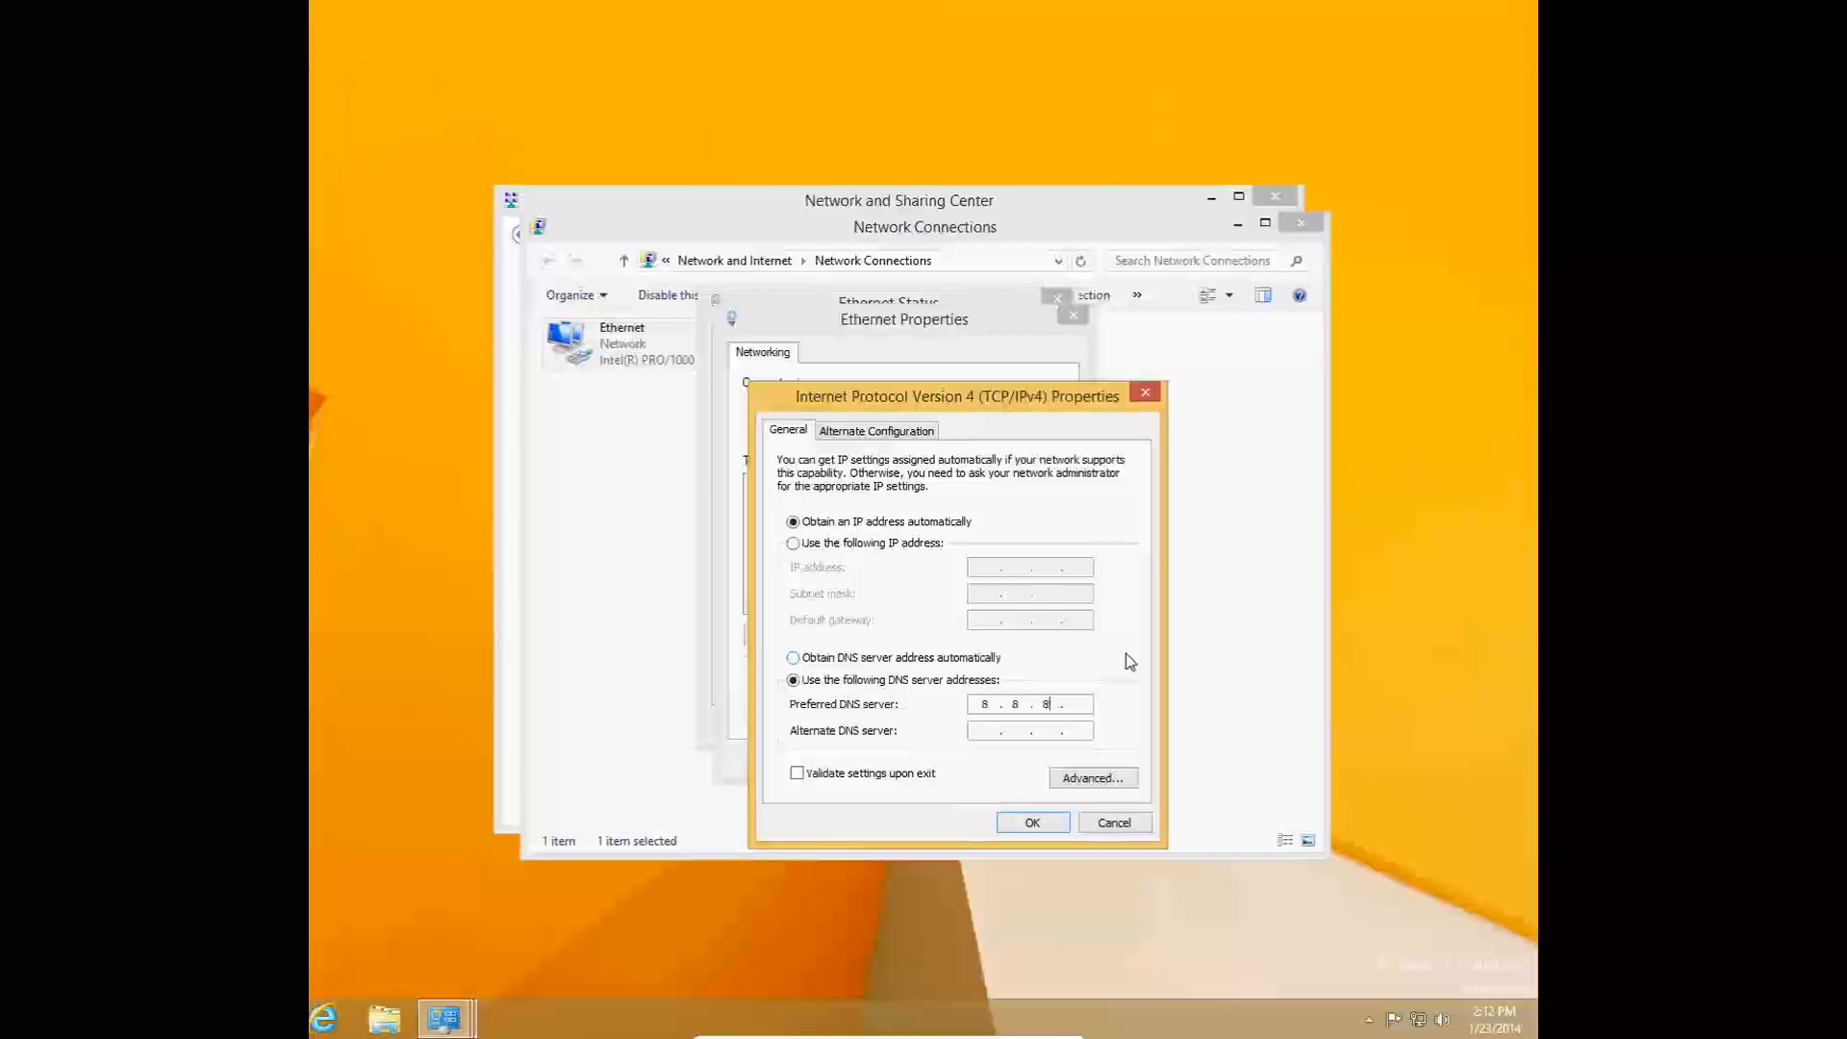
type("8.8")
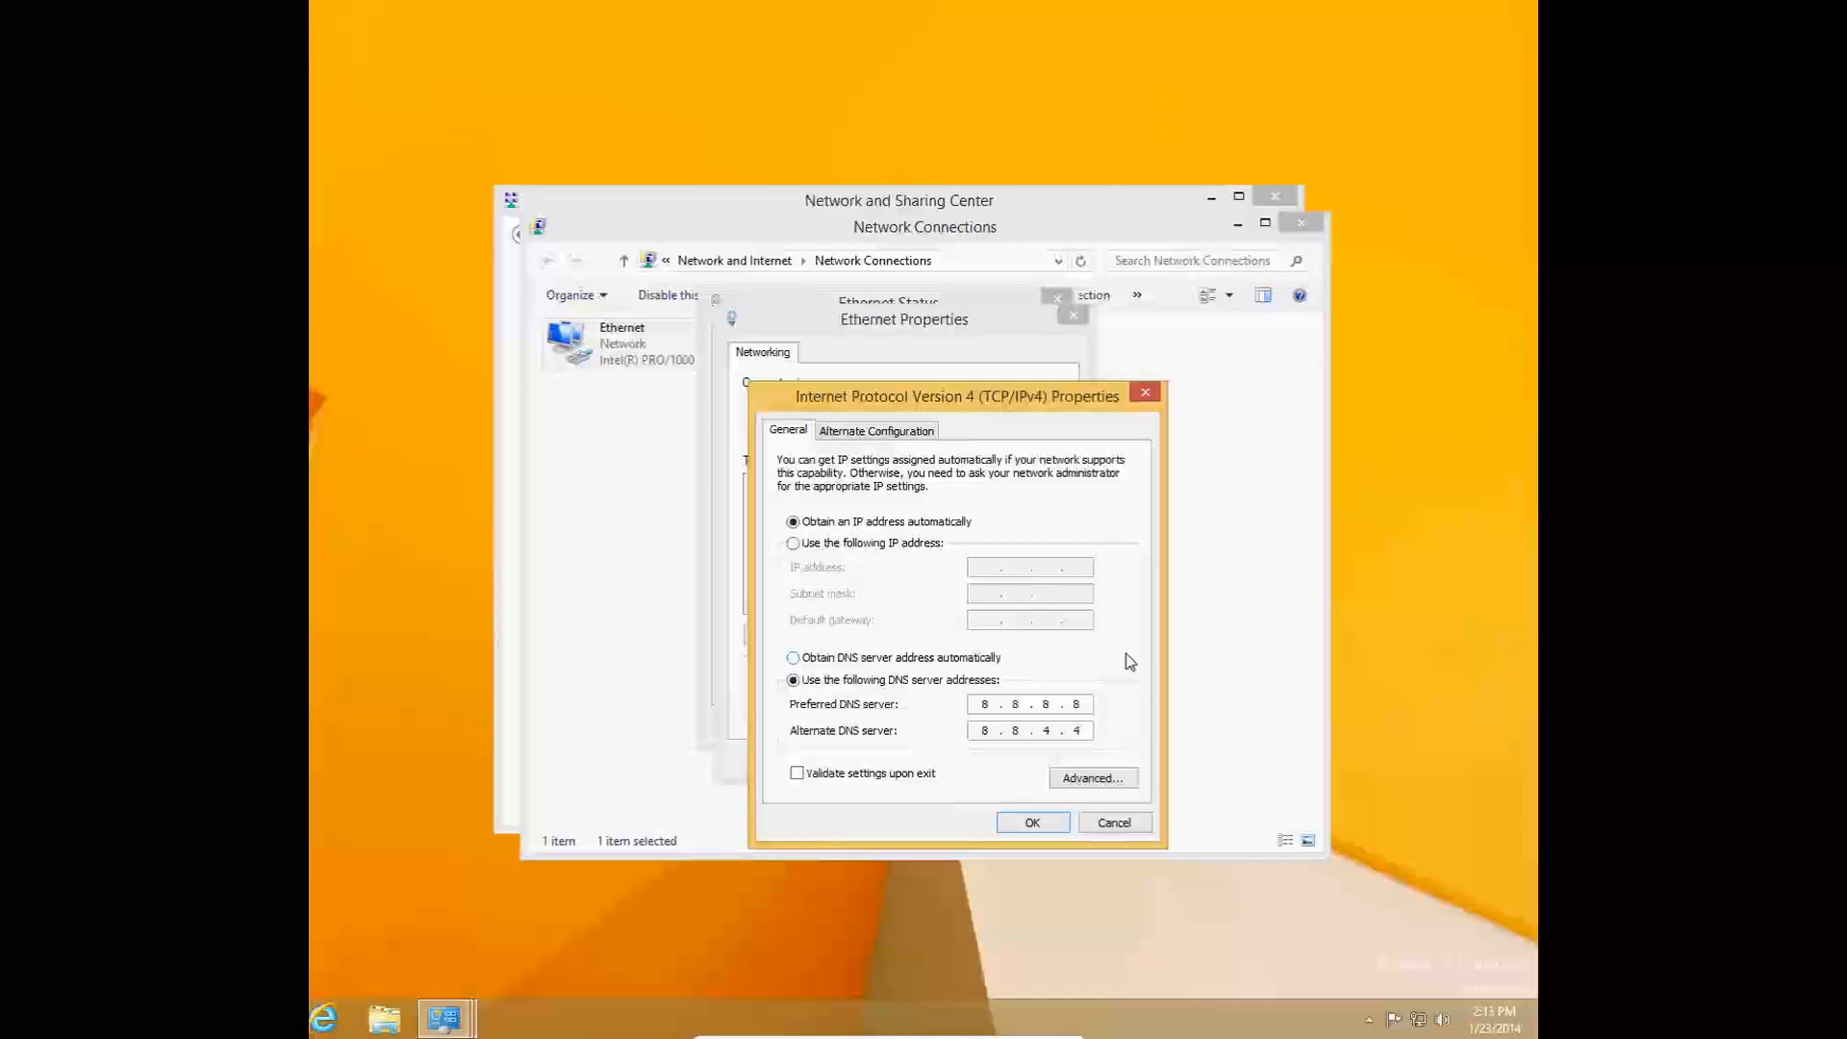
mouse_move(1185, 905)
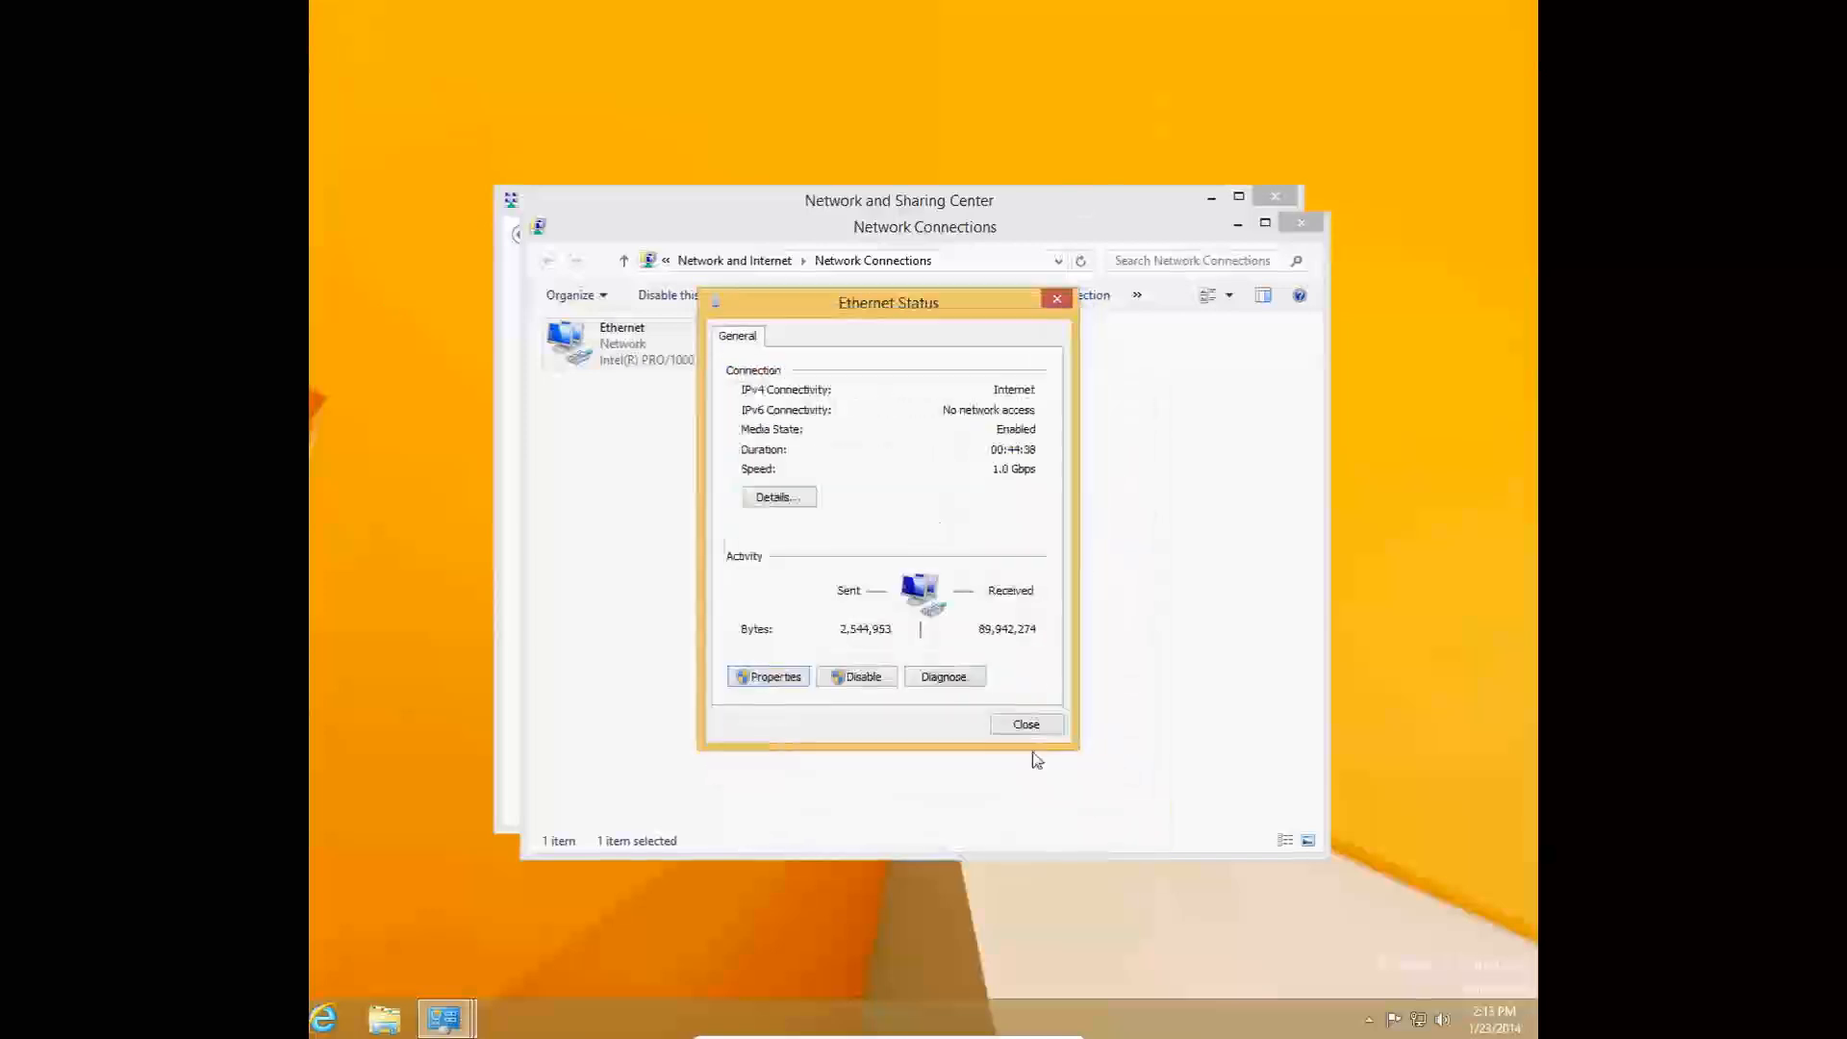
Close the Ethernet Status dialog, returning to the Network Connections list
left_click(1024, 723)
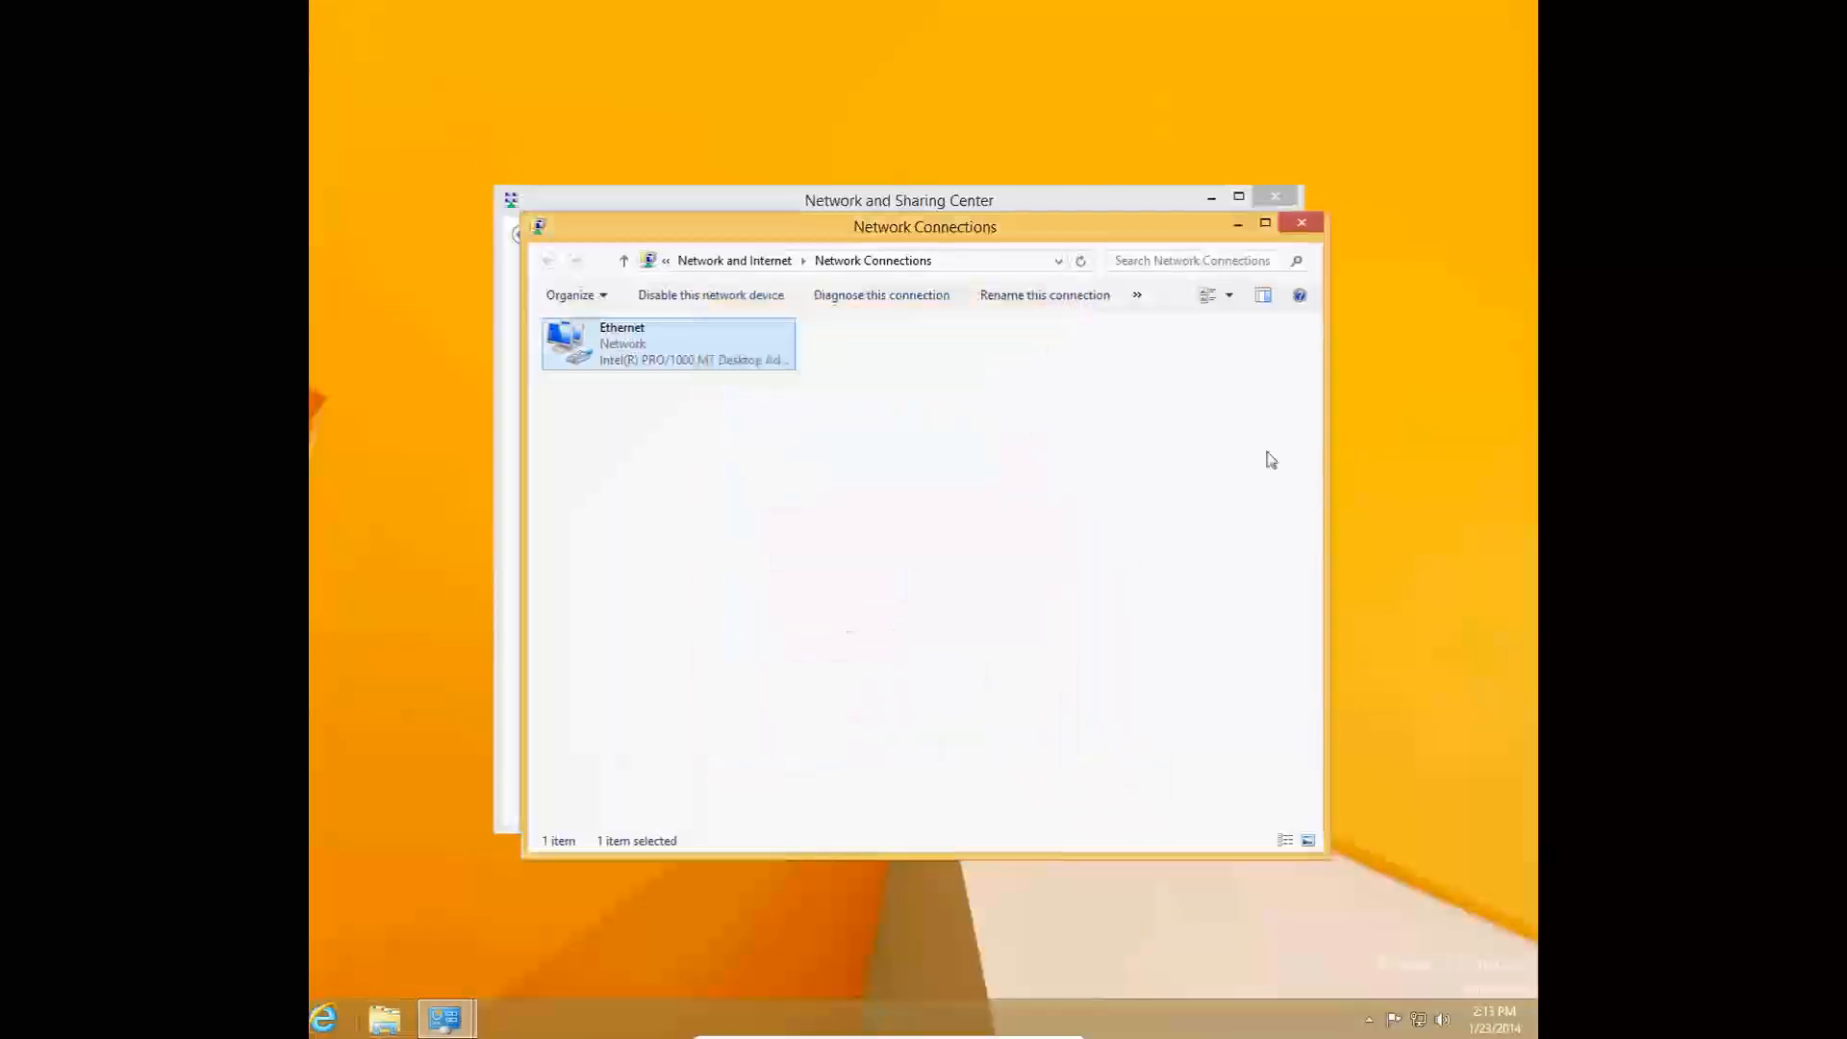
mouse_move(1232, 436)
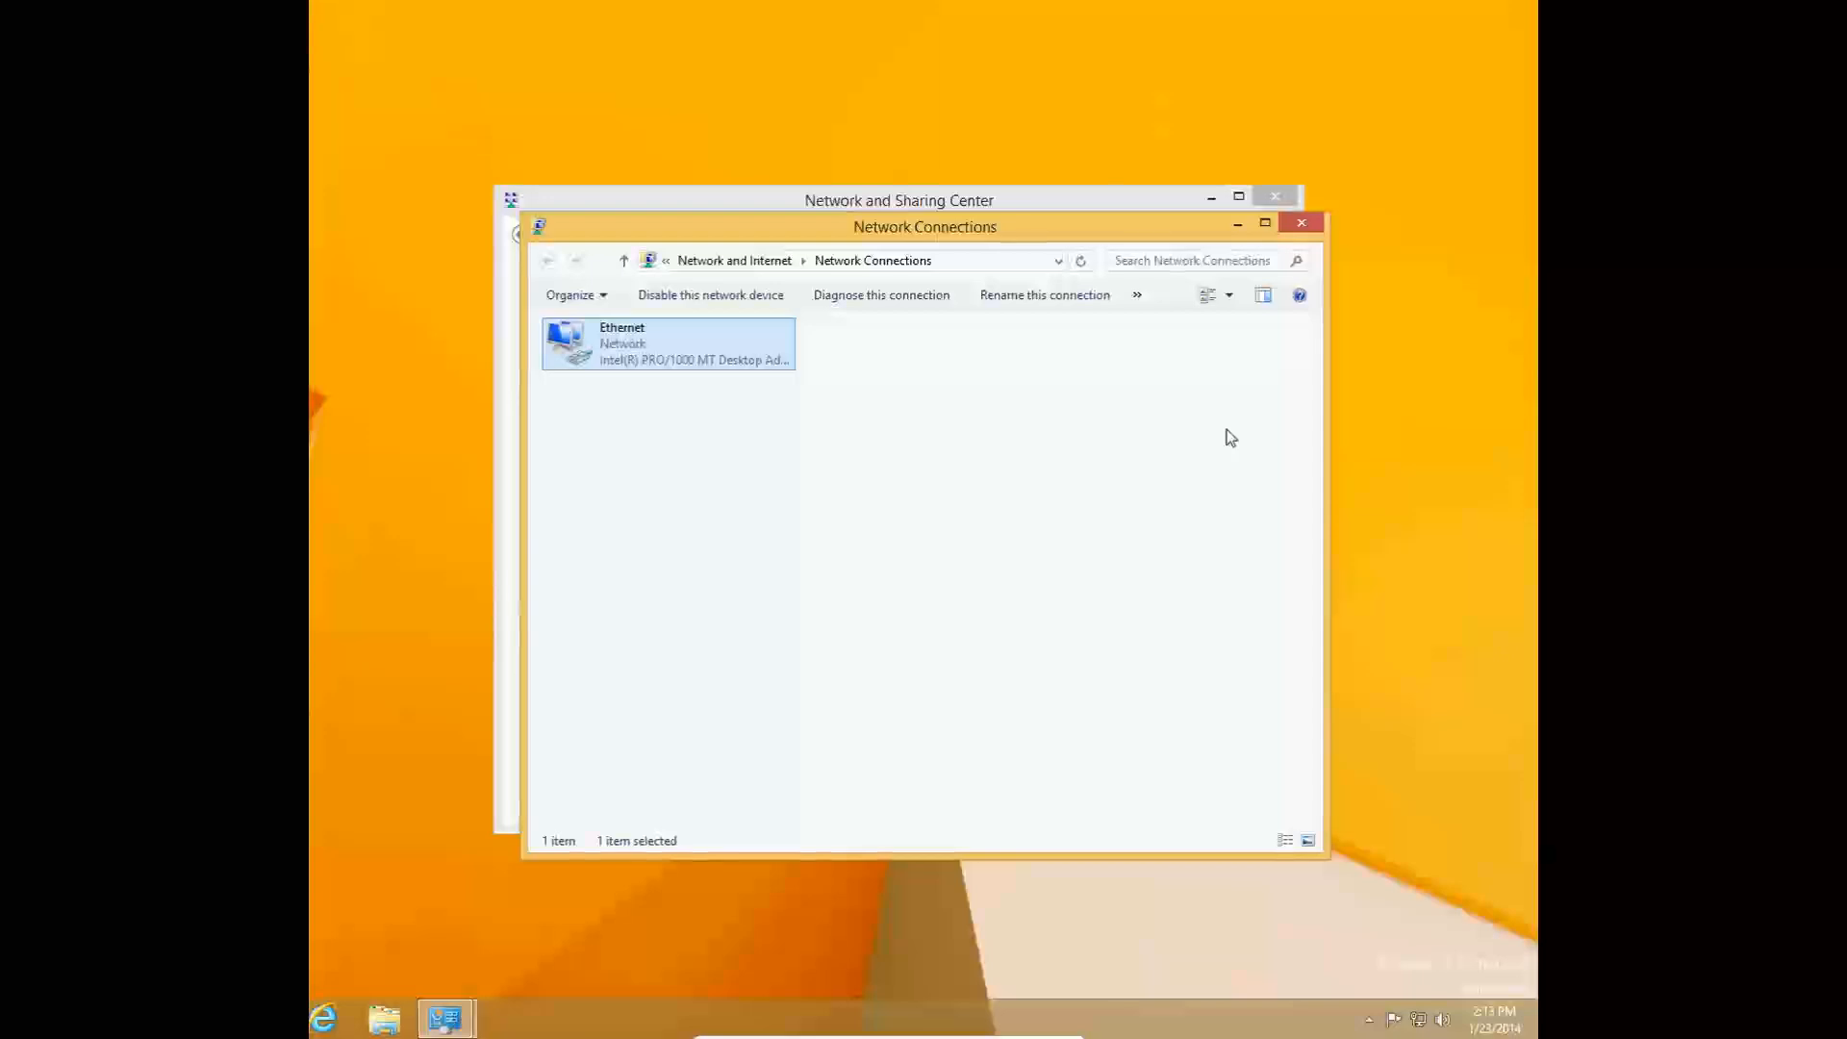